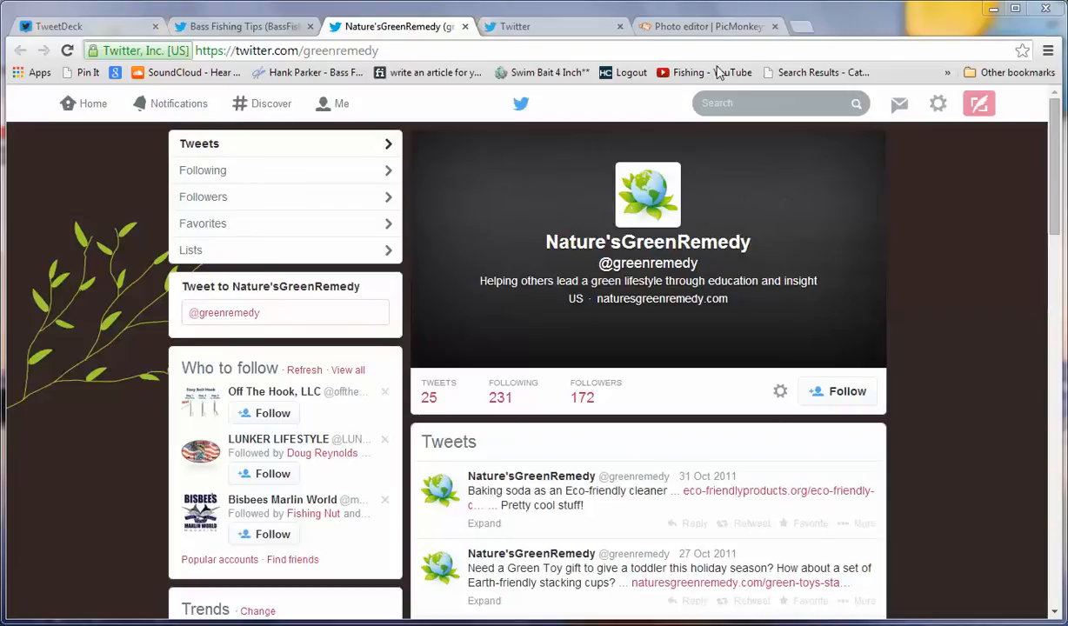
{"action": "mouse_move", "coordinate": [757, 198]}
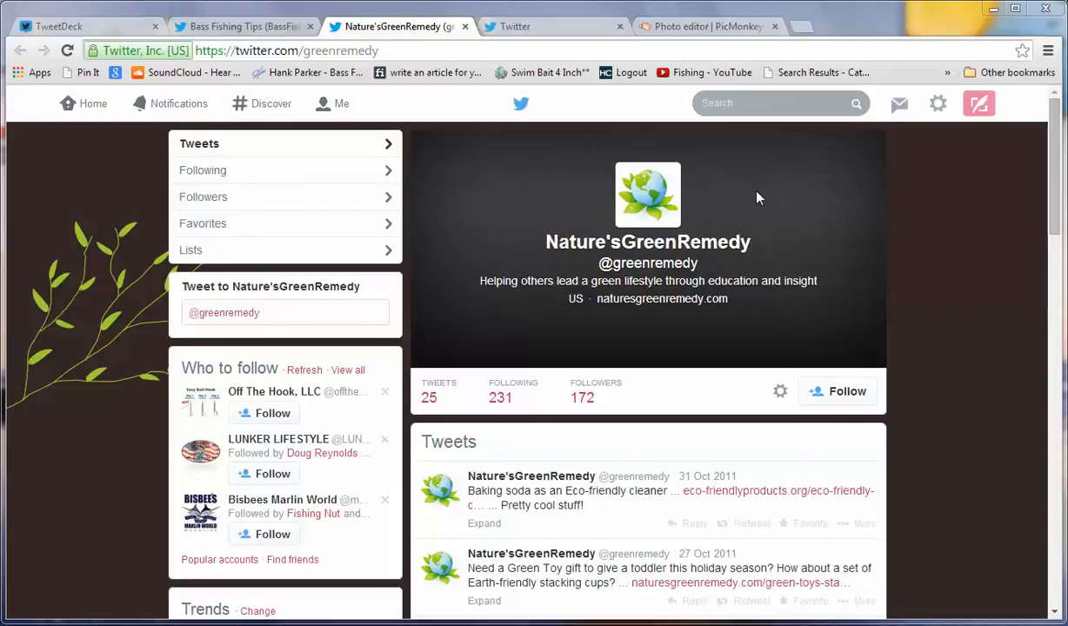
{"action": "mouse_move", "coordinate": [787, 308]}
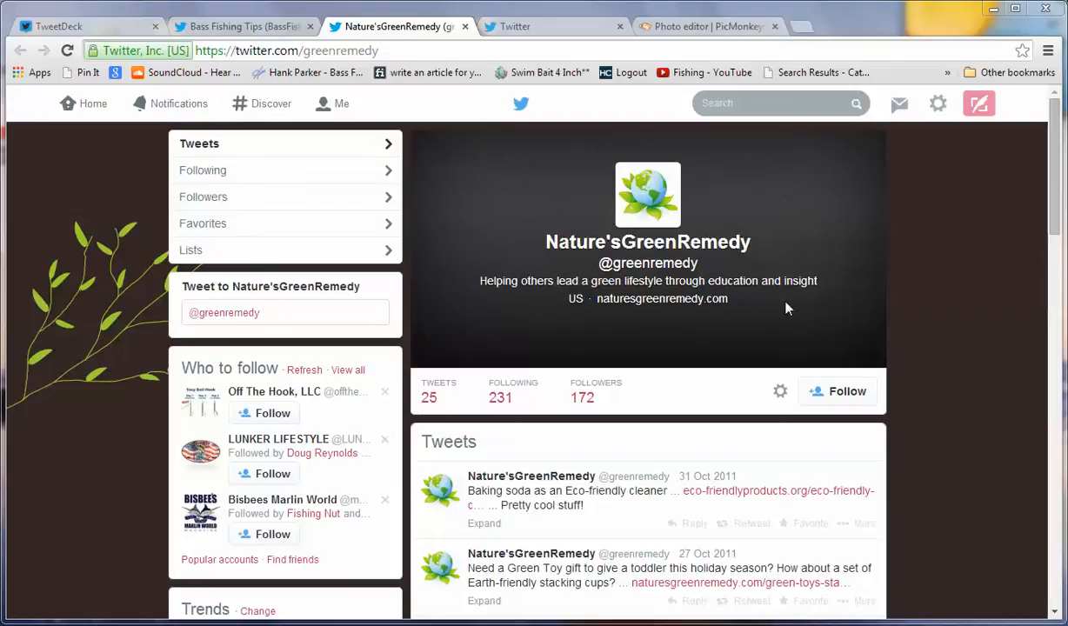
{"action": "mouse_move", "coordinate": [798, 192]}
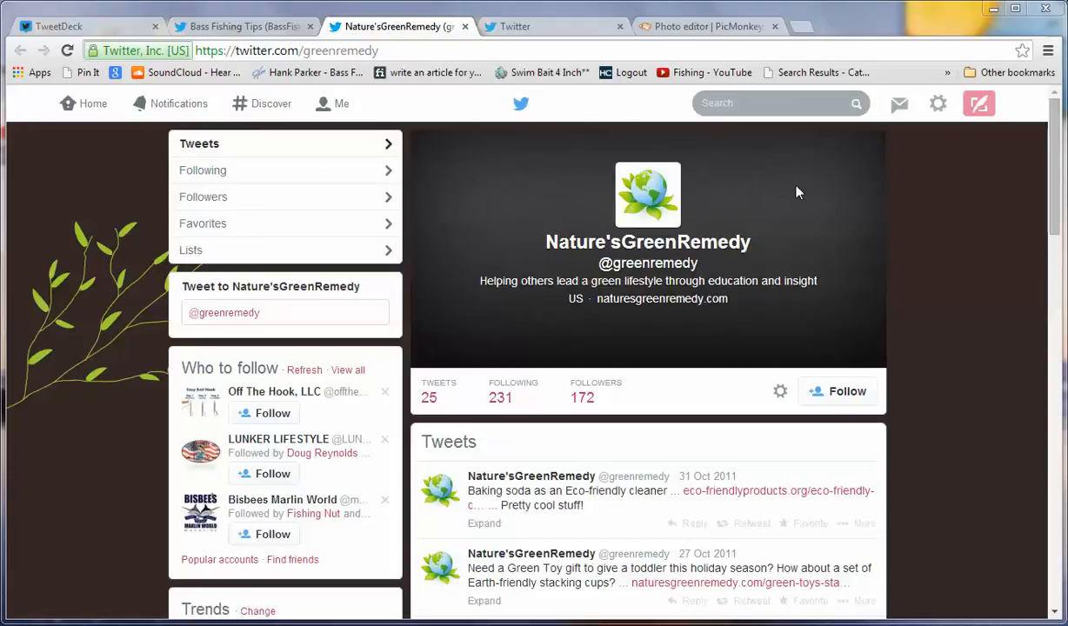
{"action": "mouse_move", "coordinate": [648, 194]}
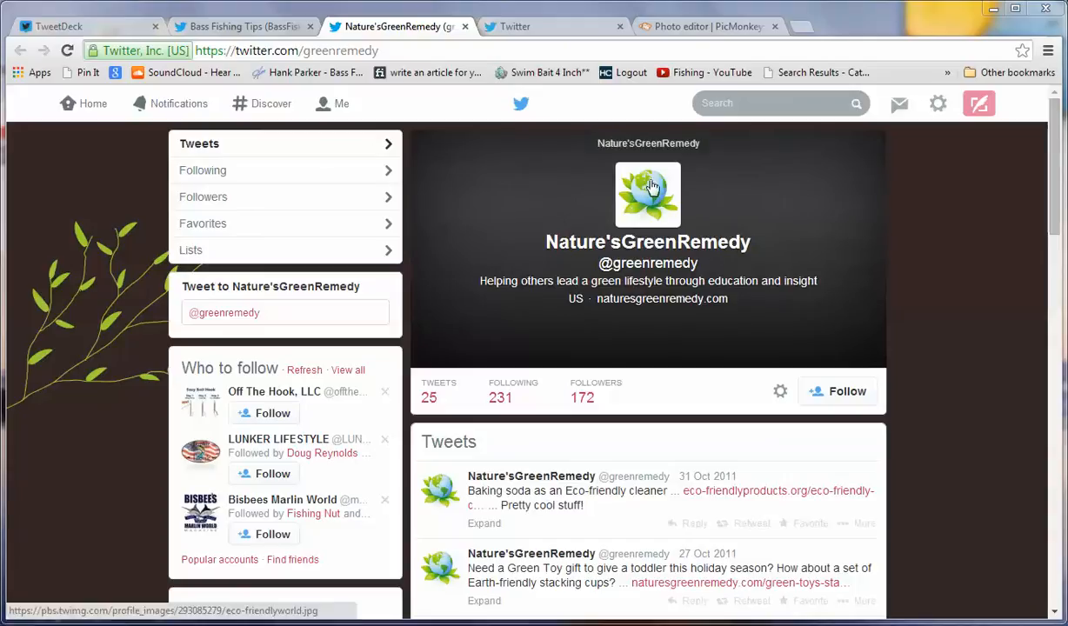
{"action": "mouse_move", "coordinate": [655, 200]}
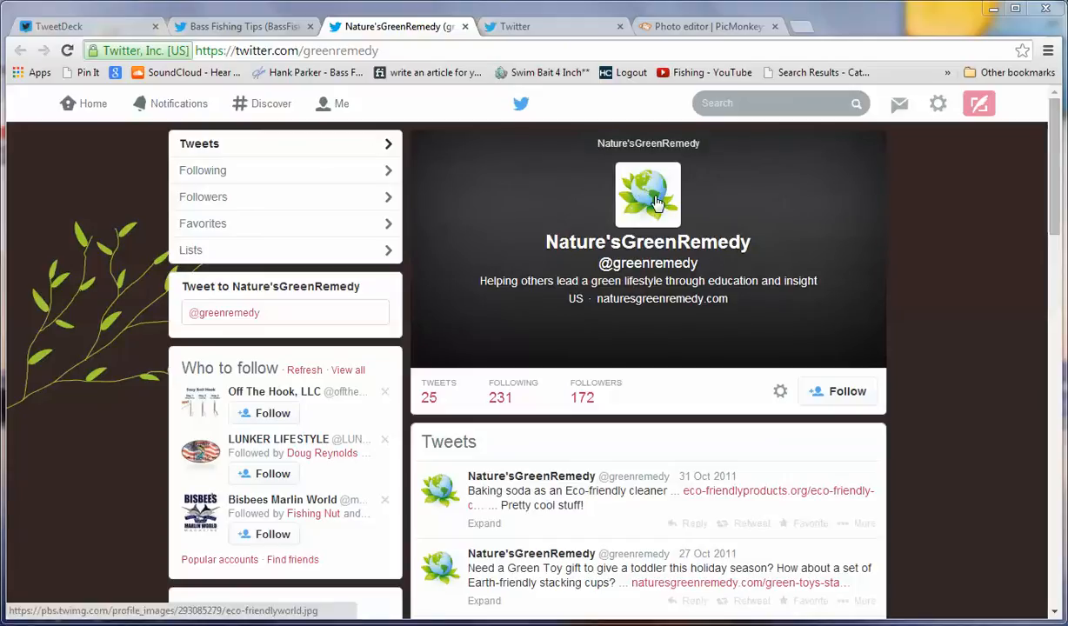
{"action": "mouse_move", "coordinate": [826, 235]}
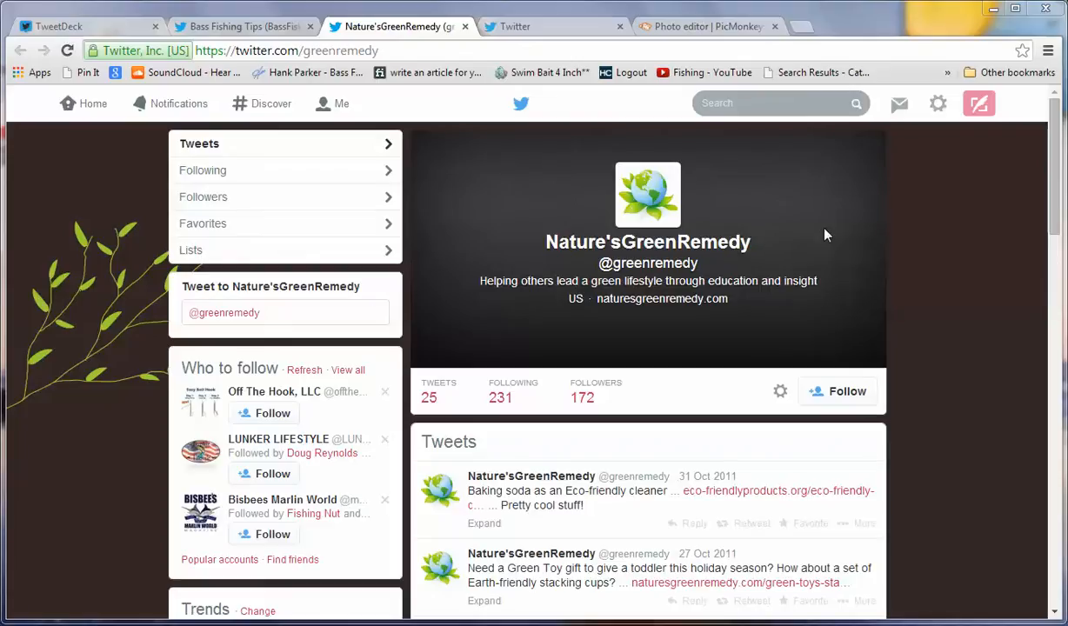
{"action": "mouse_move", "coordinate": [413, 302]}
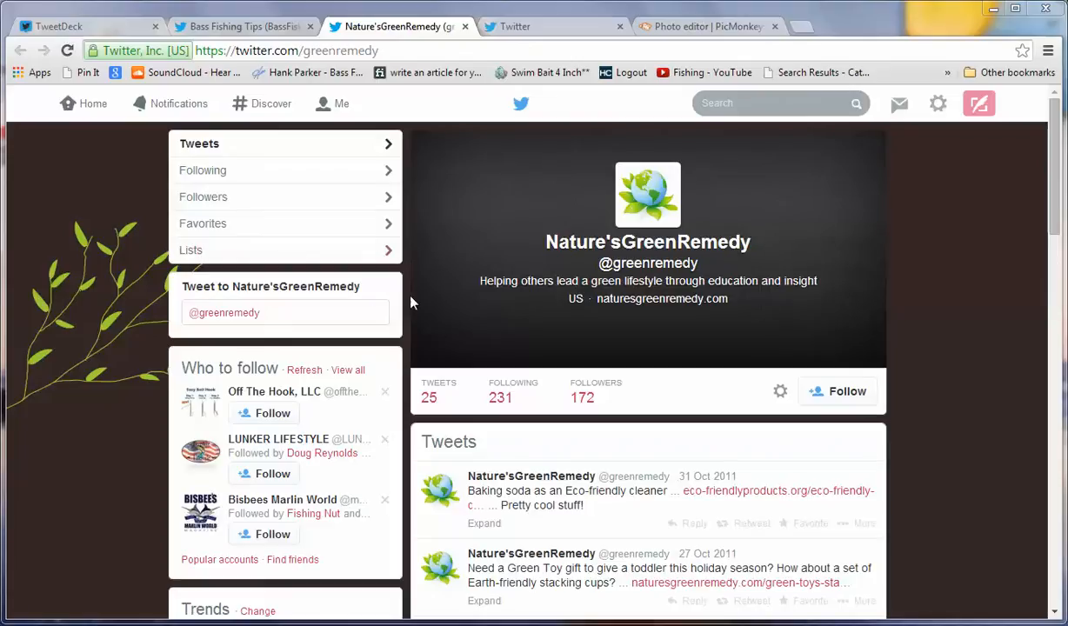
- Scroll through the Bass Fishing Tips tweets and back up to its boat-on-the-lake header
{"action": "left_click", "coordinate": [244, 27]}
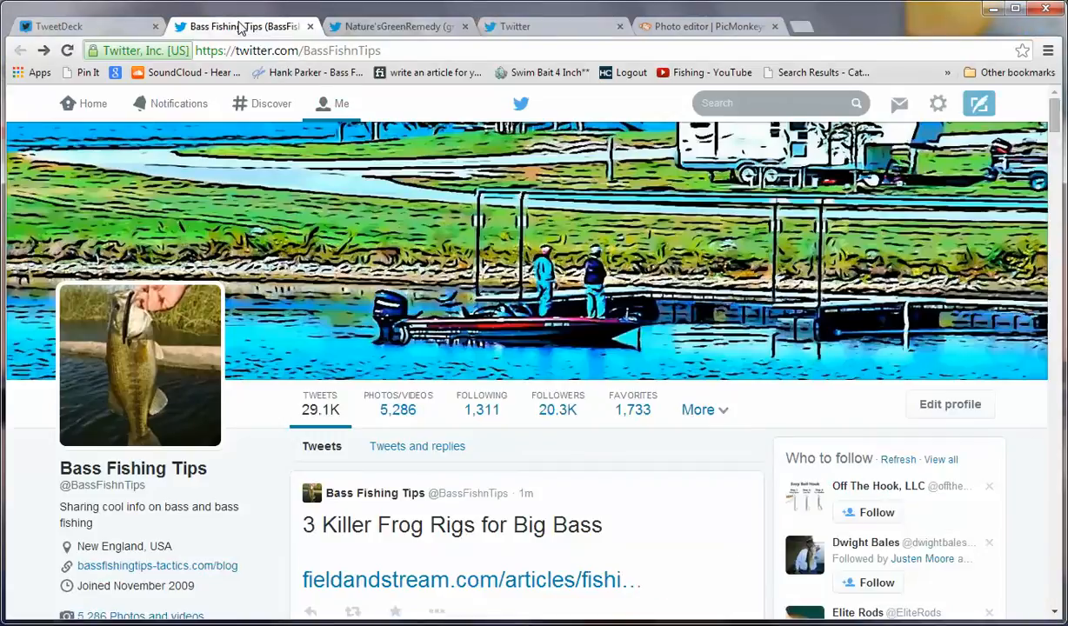
{"action": "mouse_move", "coordinate": [270, 307]}
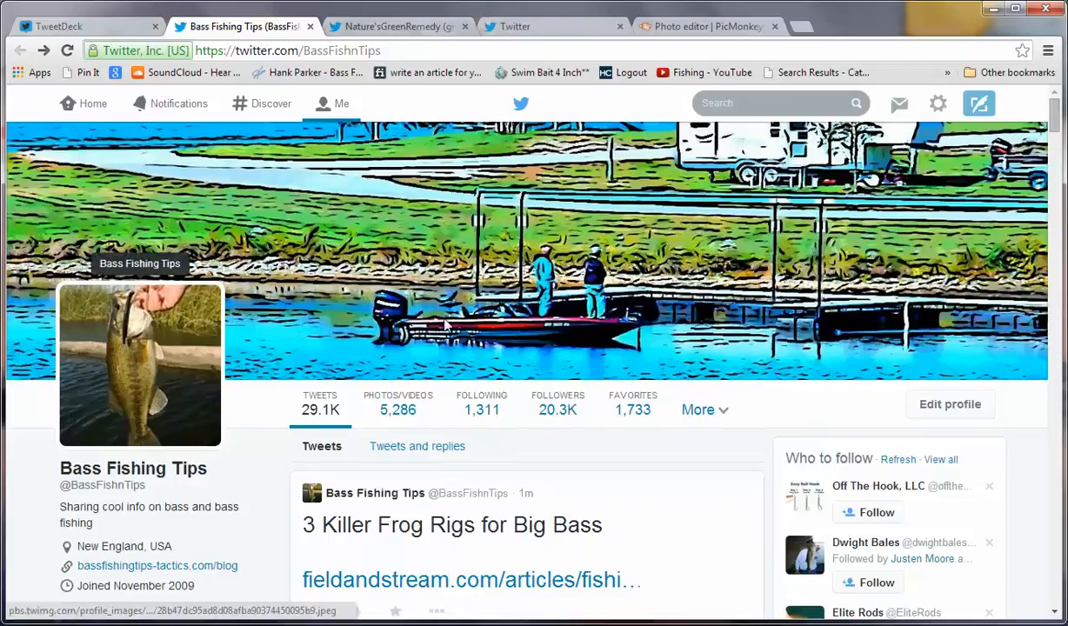
{"action": "mouse_move", "coordinate": [670, 255]}
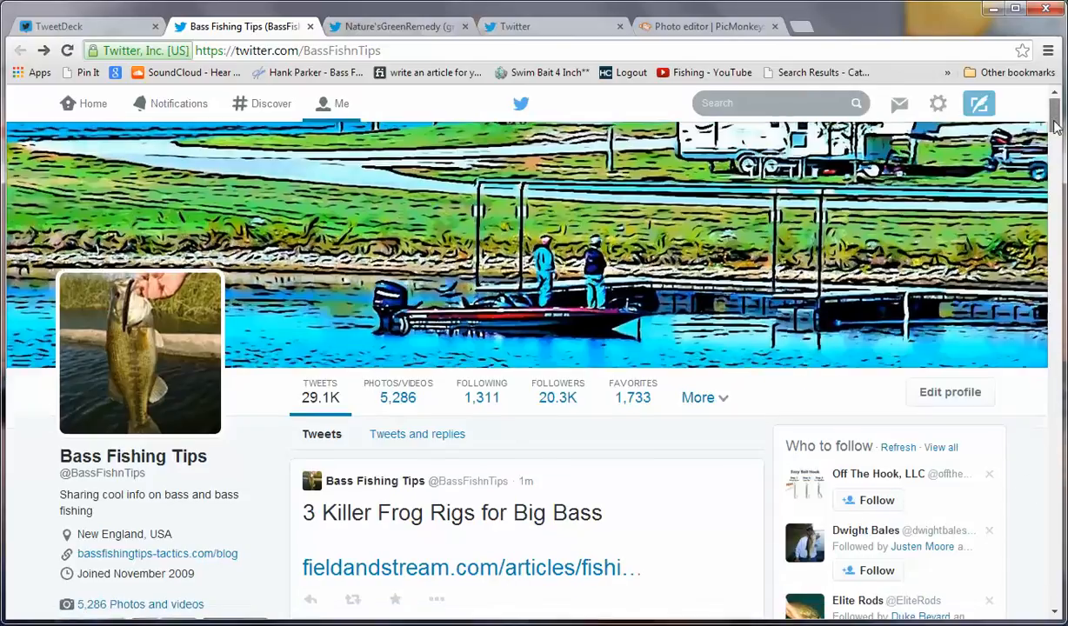
{"action": "scroll", "scroll_direction": "down", "scroll_amount": 3}
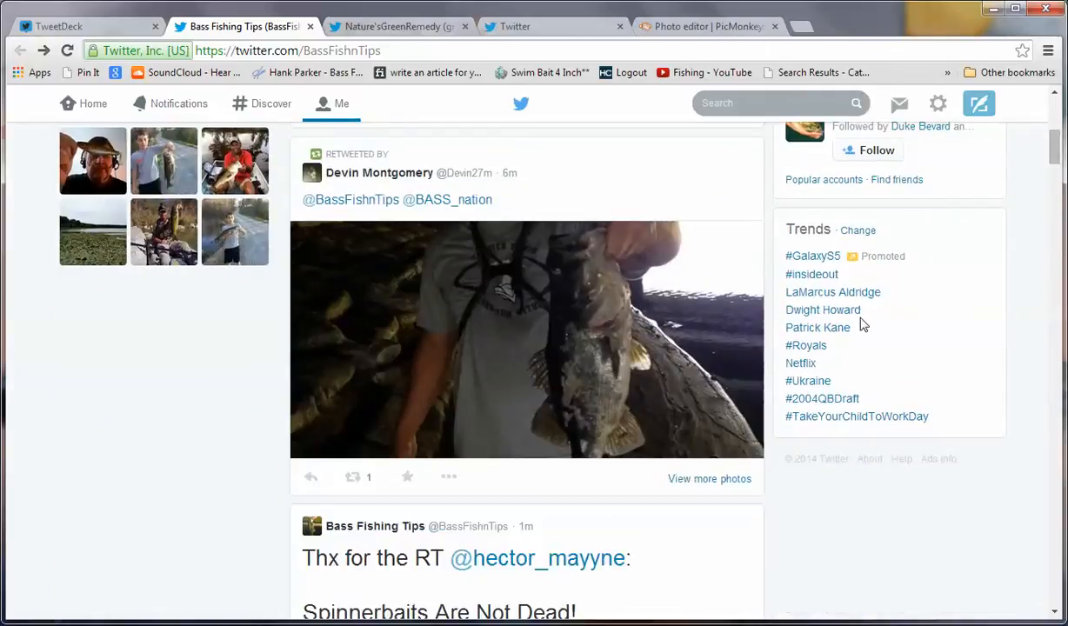
{"action": "scroll", "scroll_direction": "down", "scroll_amount": 3}
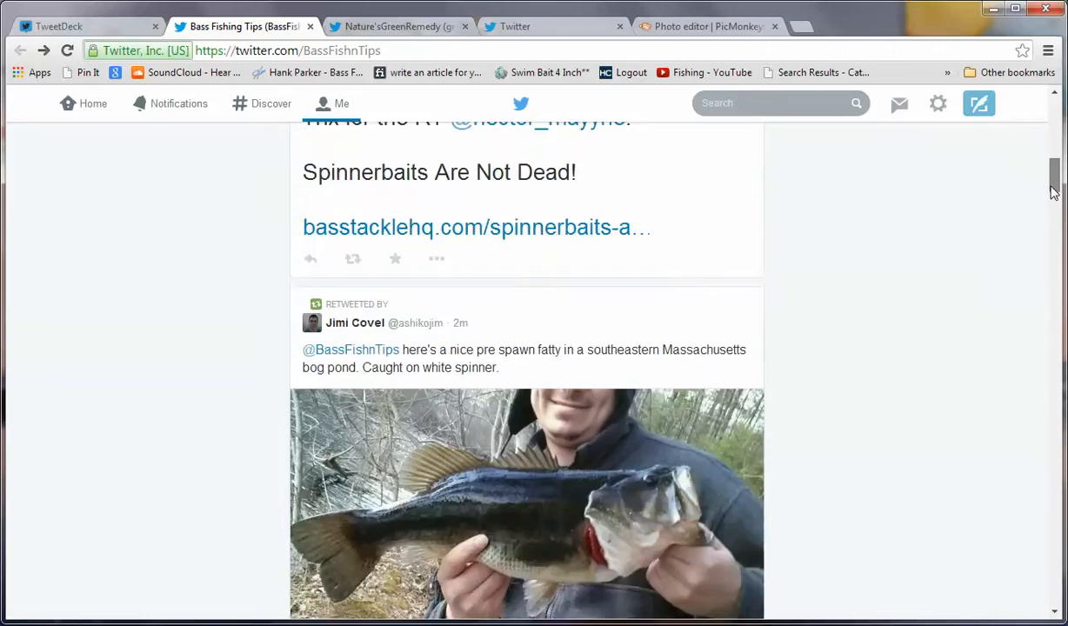
{"action": "scroll", "scroll_direction": "down", "scroll_amount": 3}
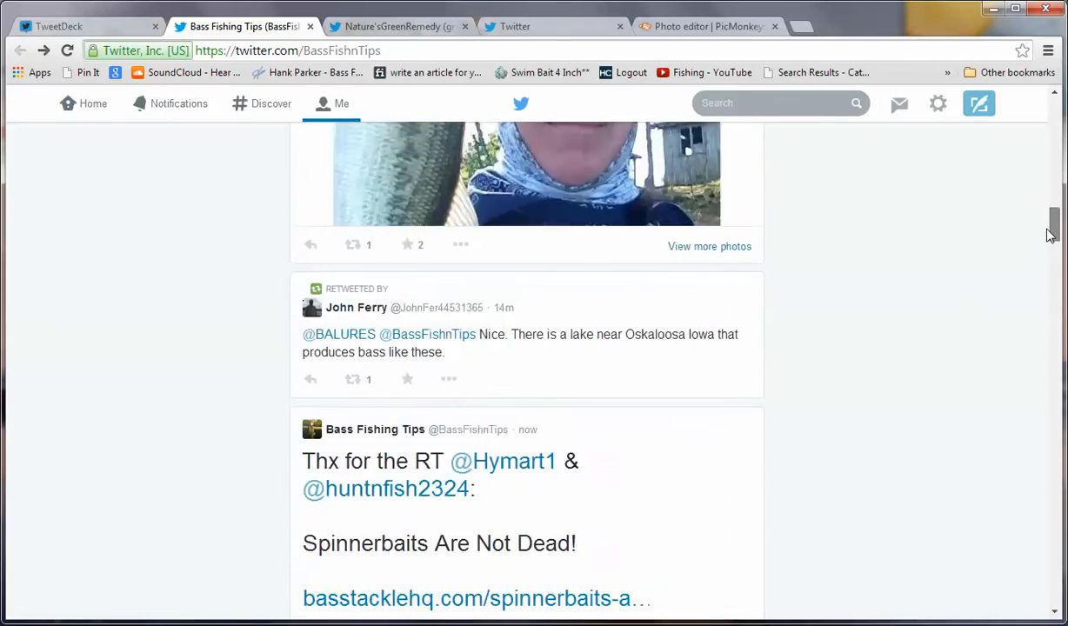
{"action": "scroll", "scroll_direction": "up", "scroll_amount": 3}
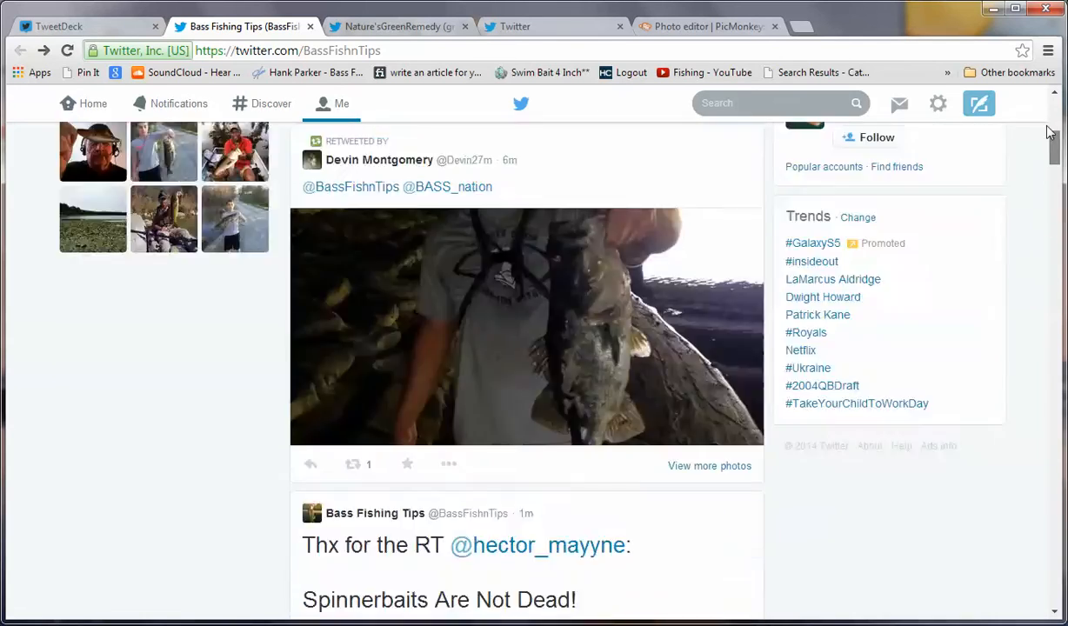
{"action": "scroll", "scroll_direction": "up", "scroll_amount": 3}
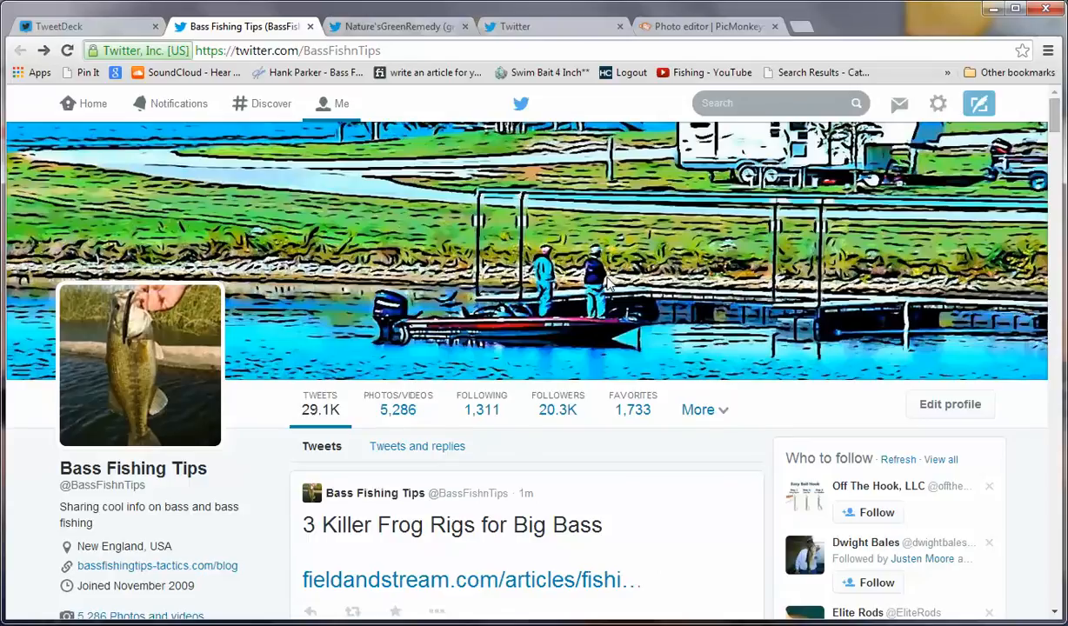
{"action": "mouse_move", "coordinate": [596, 274]}
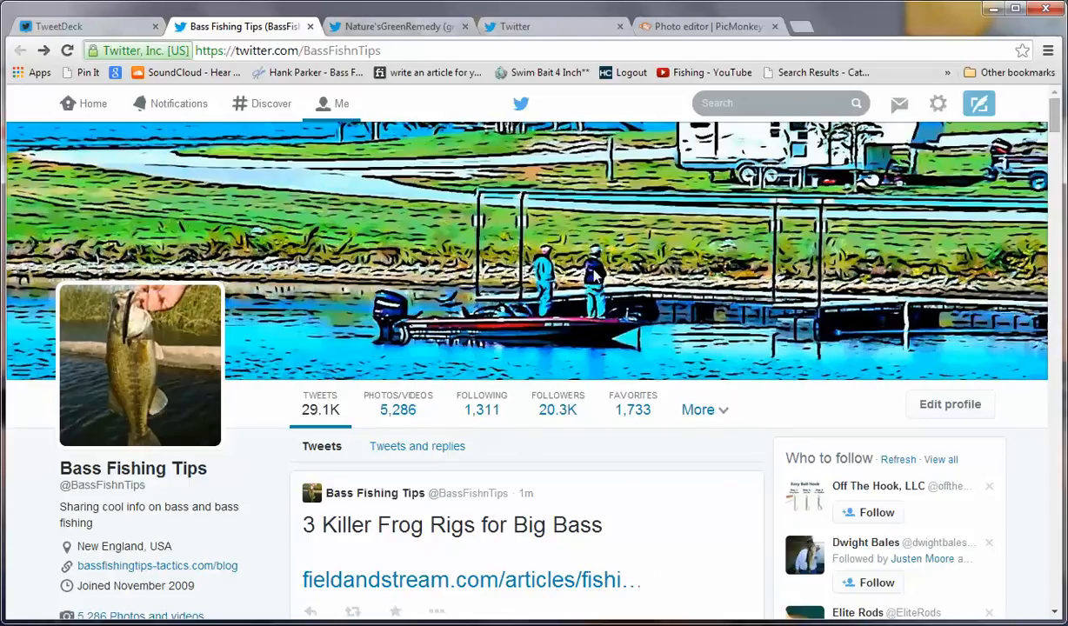
{"action": "mouse_move", "coordinate": [502, 207]}
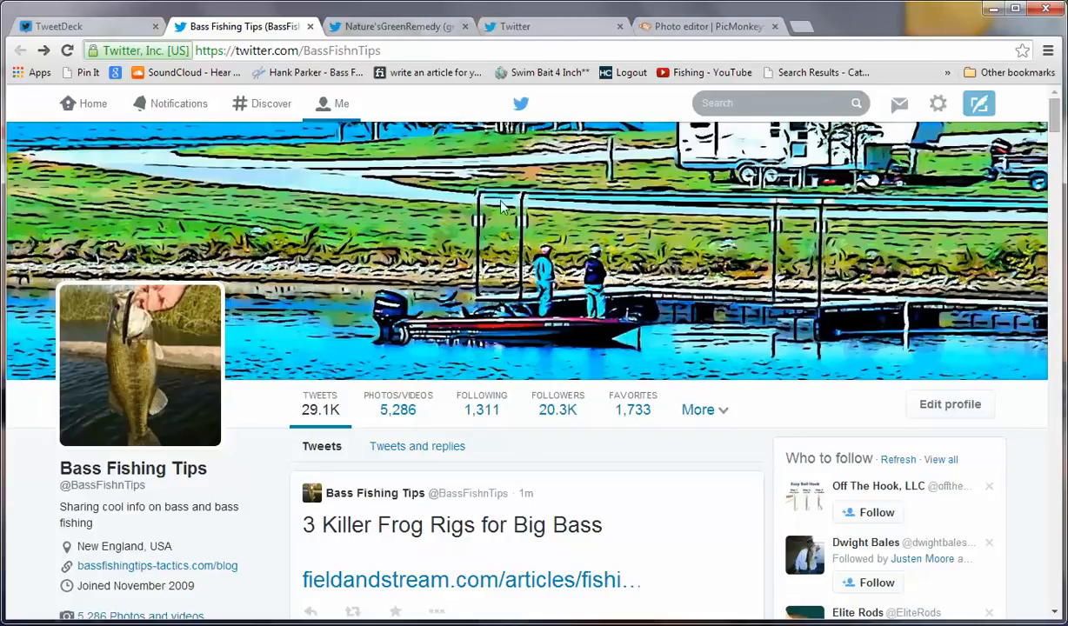
{"action": "mouse_move", "coordinate": [625, 277]}
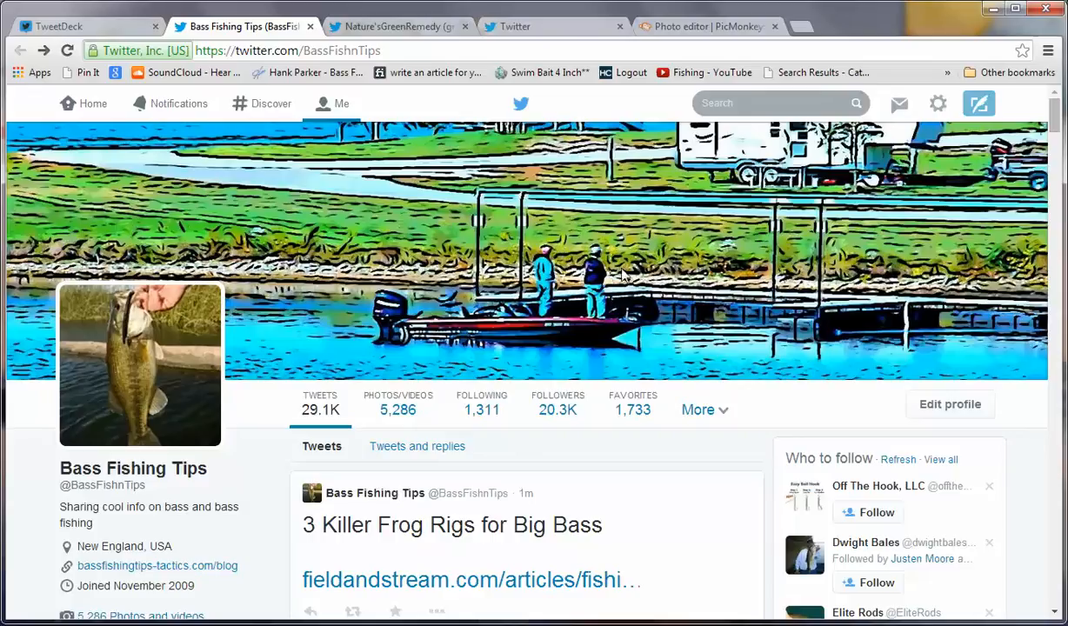
{"action": "mouse_move", "coordinate": [541, 215]}
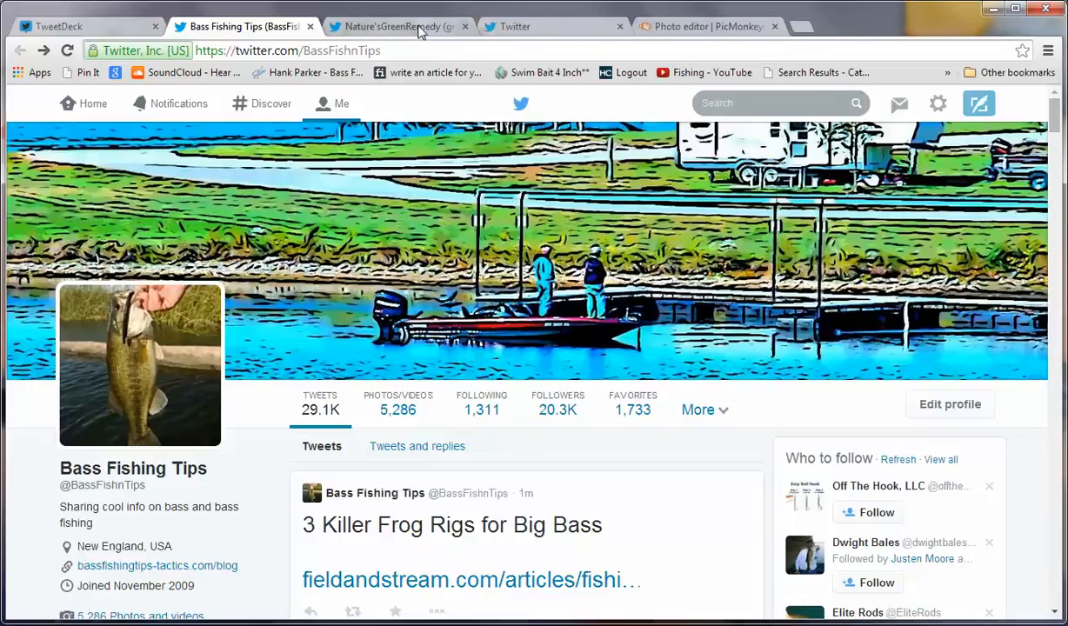
- Compare the Bass Fishing Tips header again, ending on the Nature'sGreenRemedy profile
{"action": "left_click", "coordinate": [396, 26]}
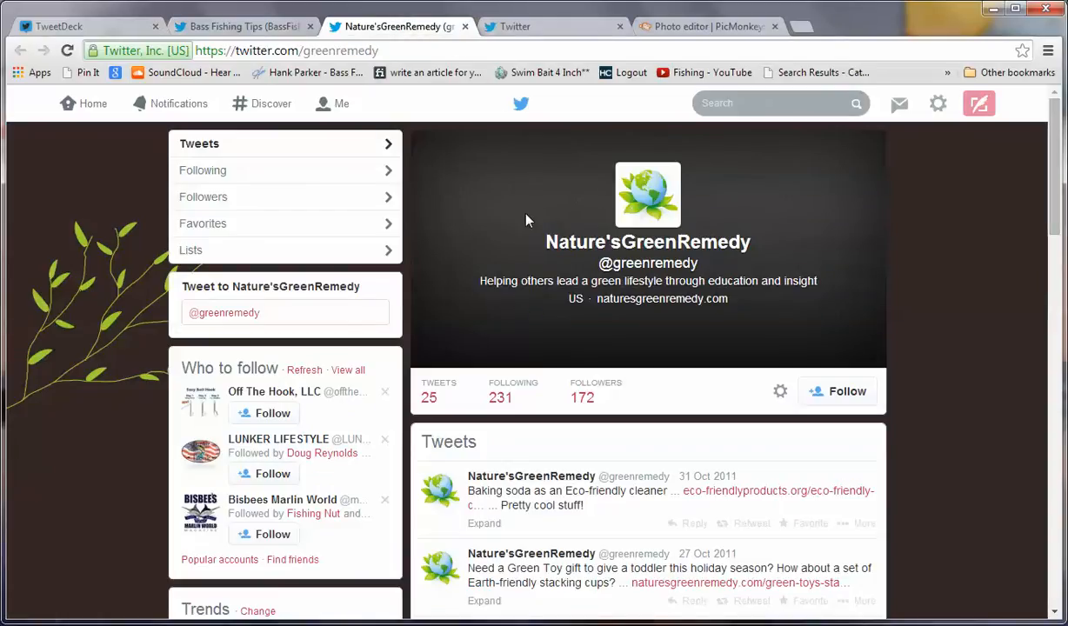
{"action": "mouse_move", "coordinate": [252, 72]}
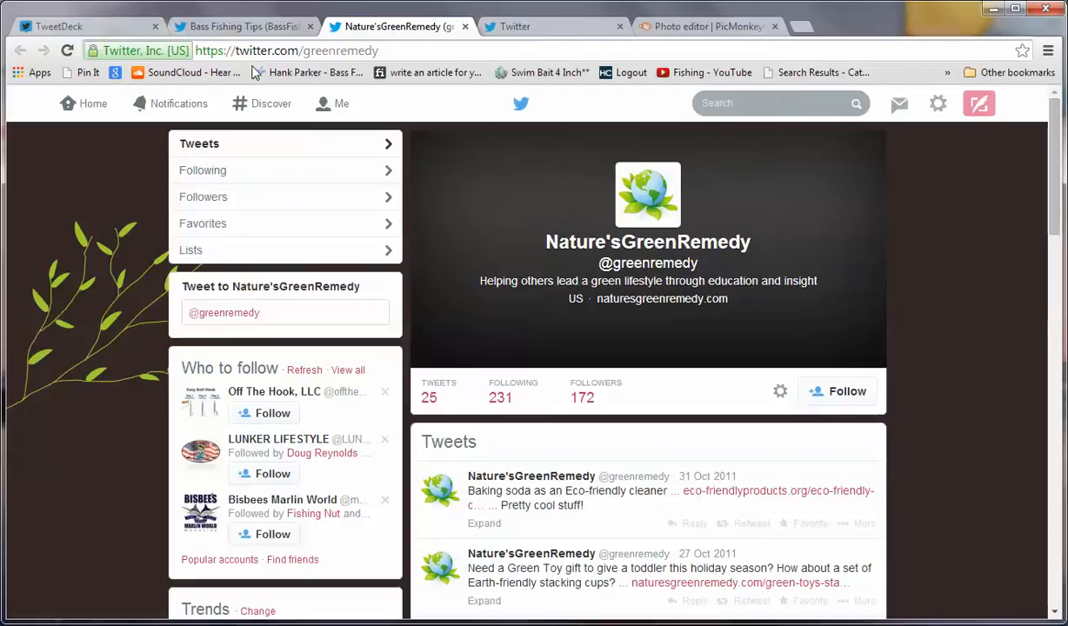
{"action": "left_click", "coordinate": [243, 26]}
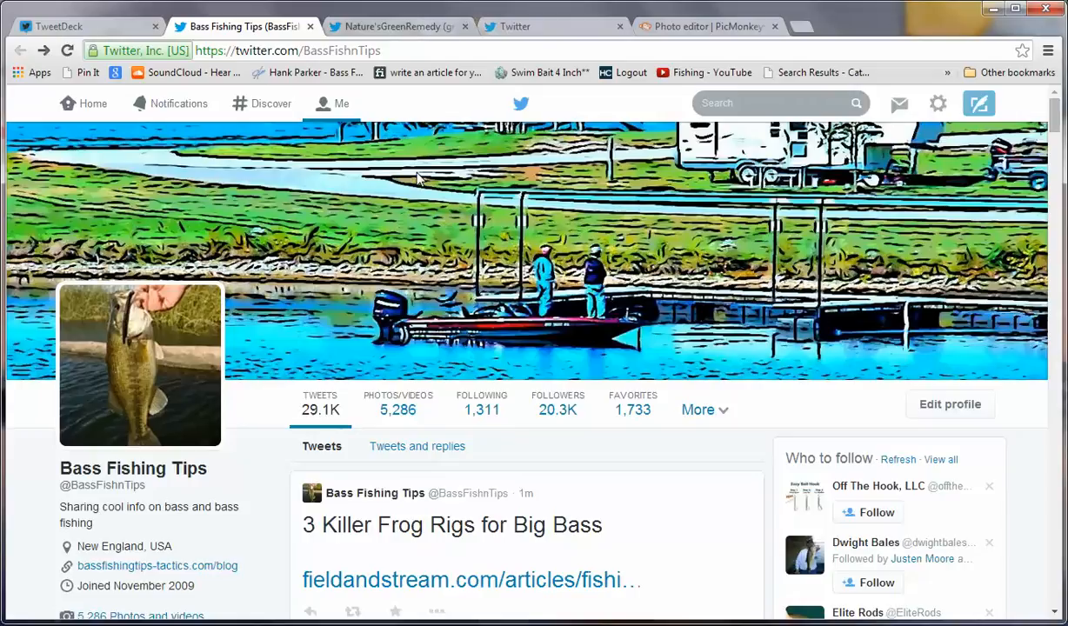
{"action": "mouse_move", "coordinate": [430, 43]}
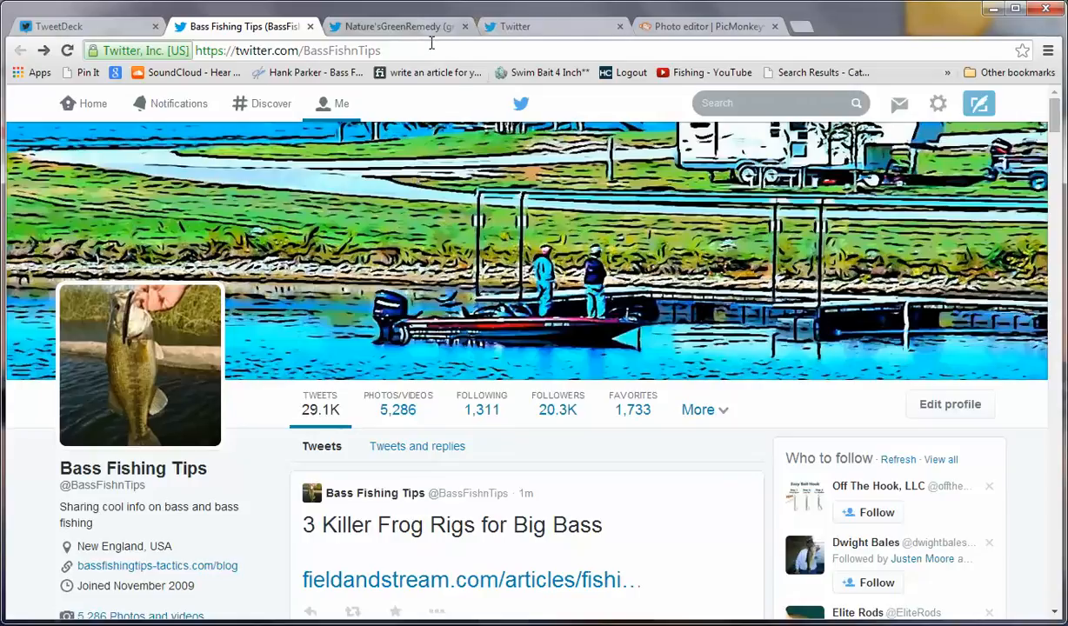
{"action": "left_click", "coordinate": [515, 26]}
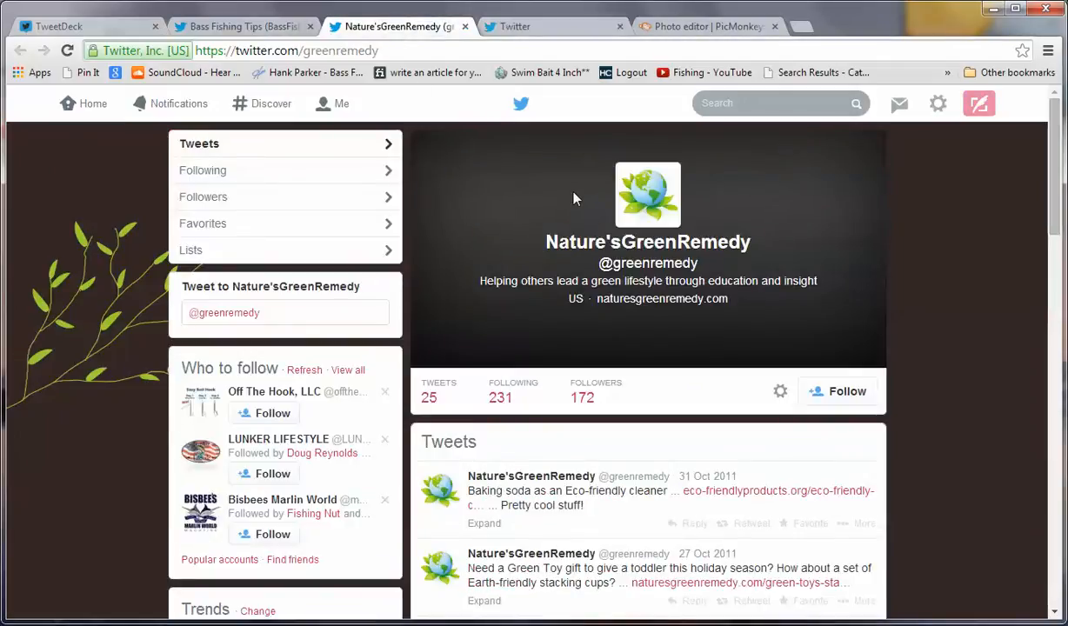
{"action": "mouse_move", "coordinate": [691, 242]}
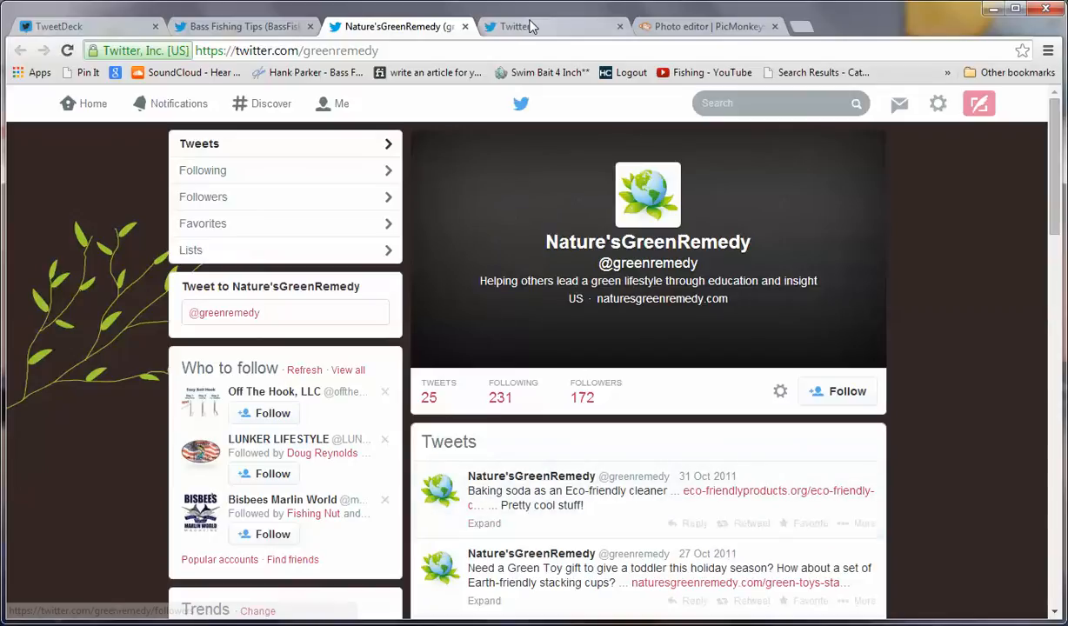
{"action": "left_click", "coordinate": [512, 26]}
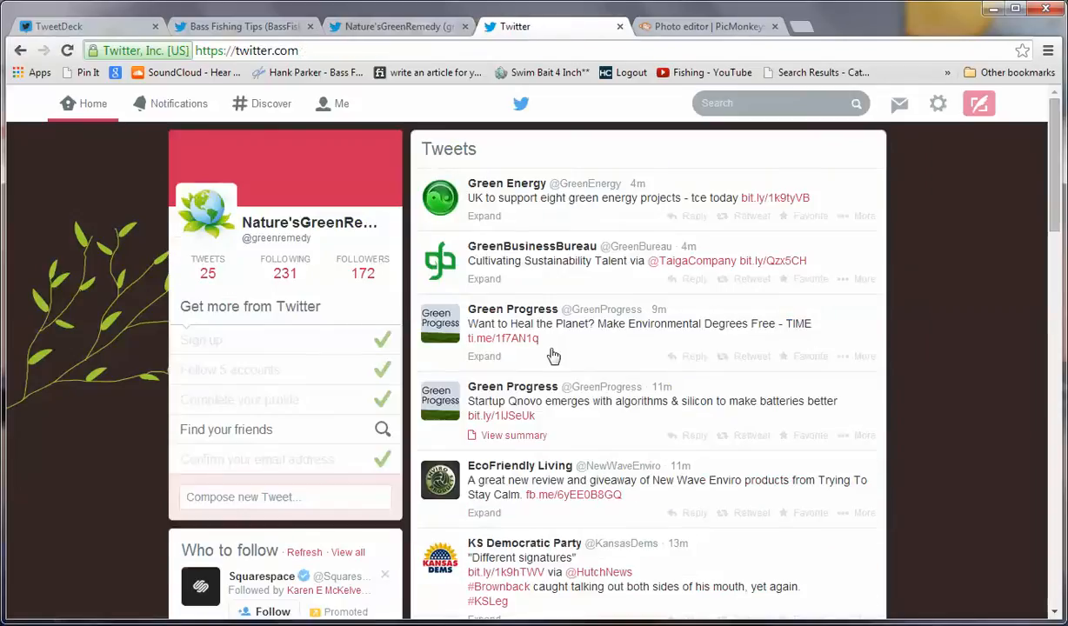
{"action": "mouse_move", "coordinate": [555, 356]}
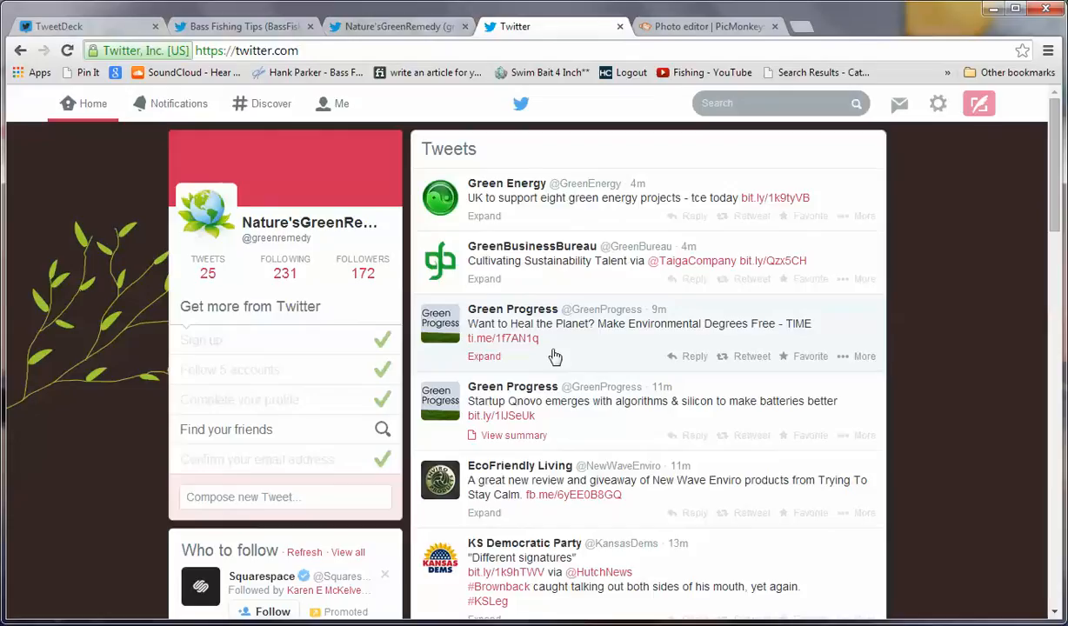
{"action": "mouse_move", "coordinate": [606, 544]}
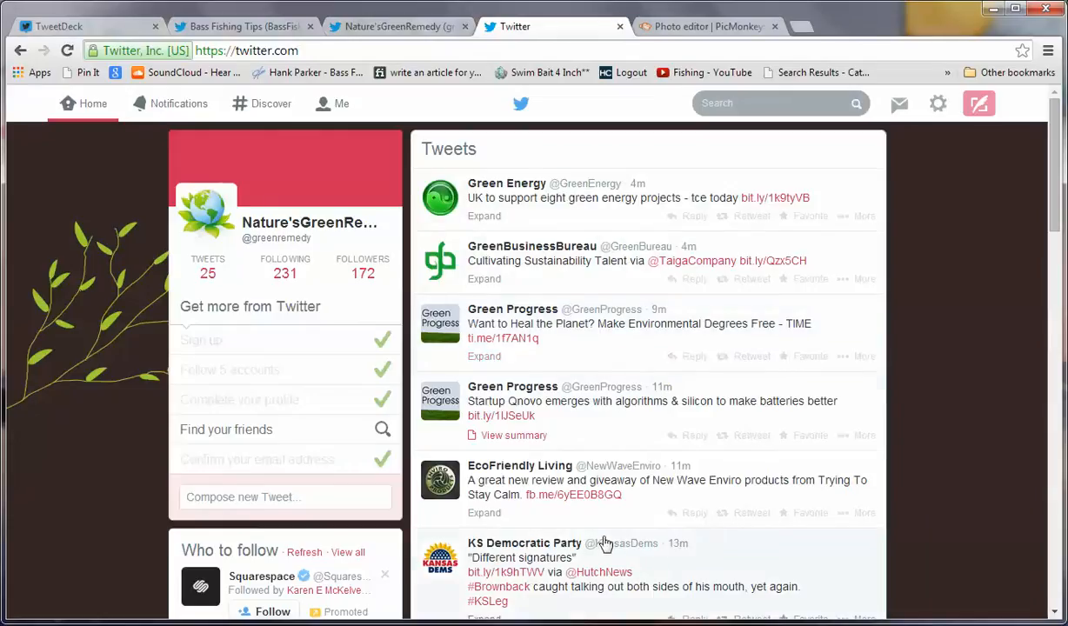
{"action": "mouse_move", "coordinate": [653, 367]}
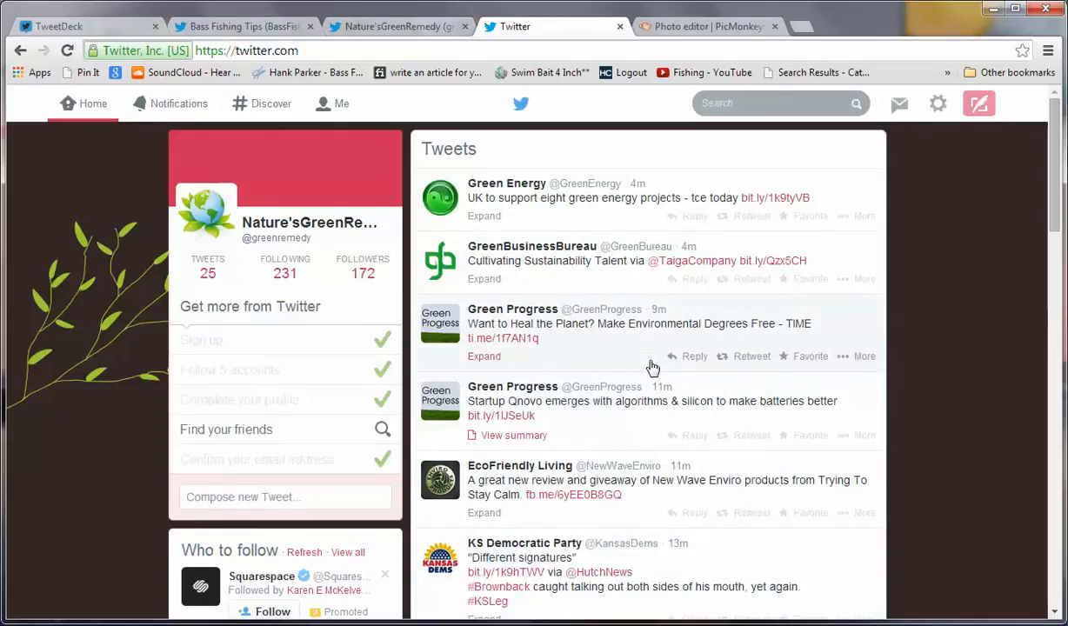
{"action": "mouse_move", "coordinate": [634, 376]}
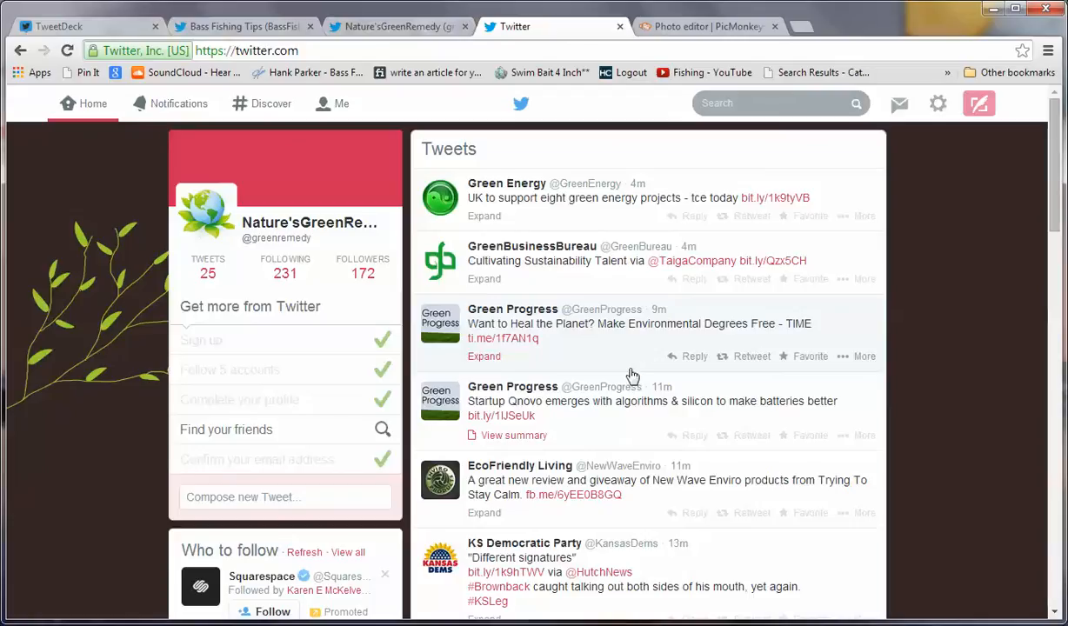
{"action": "mouse_move", "coordinate": [268, 263]}
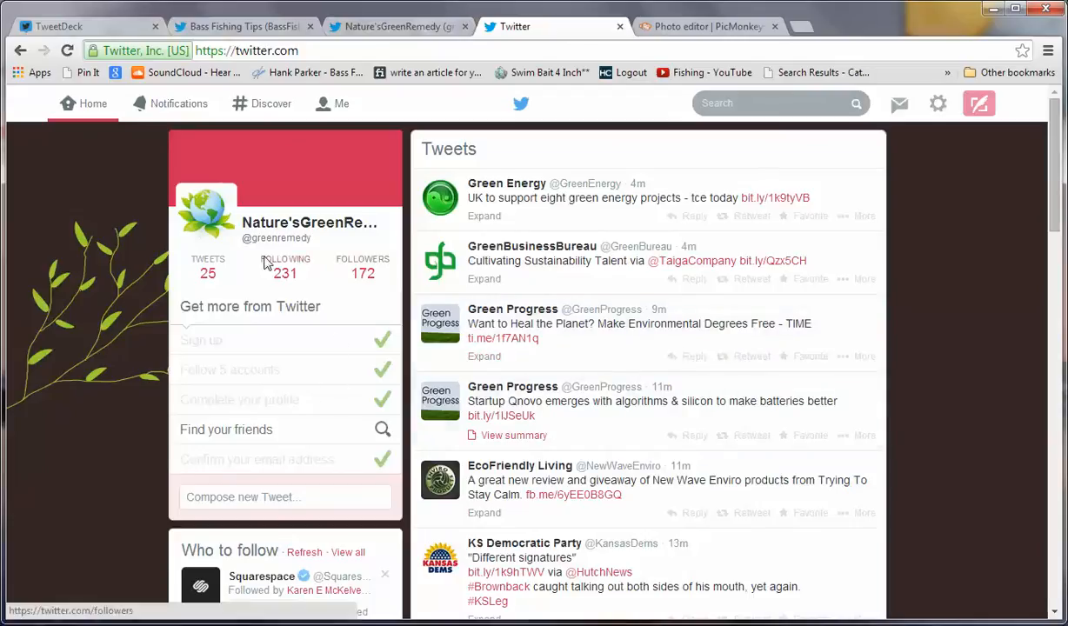
{"action": "mouse_move", "coordinate": [272, 374]}
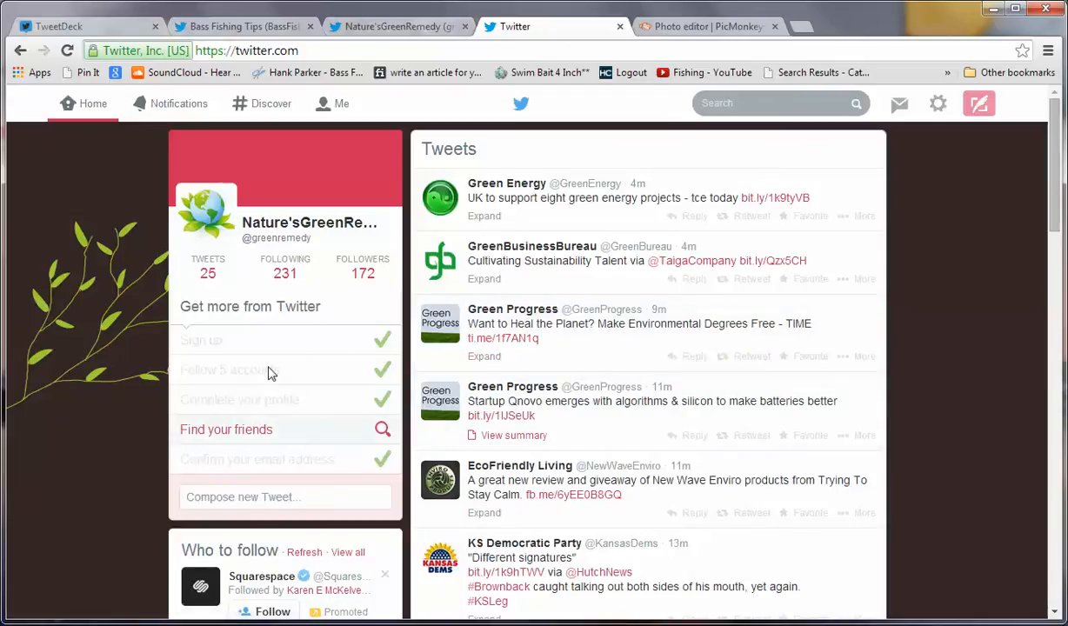
{"action": "mouse_move", "coordinate": [220, 357]}
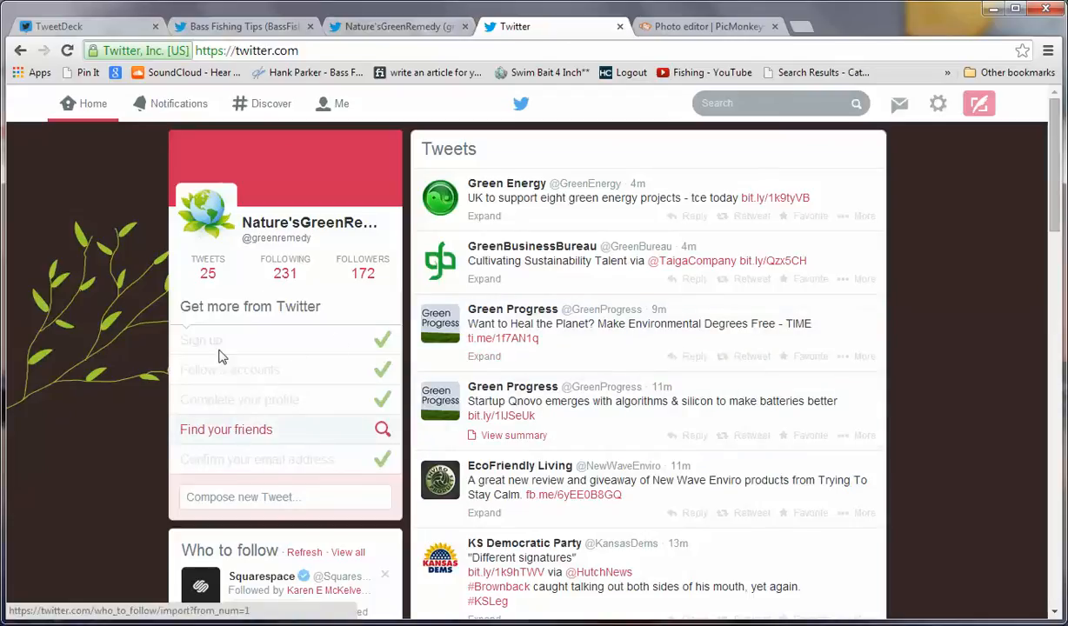
{"action": "mouse_move", "coordinate": [208, 265]}
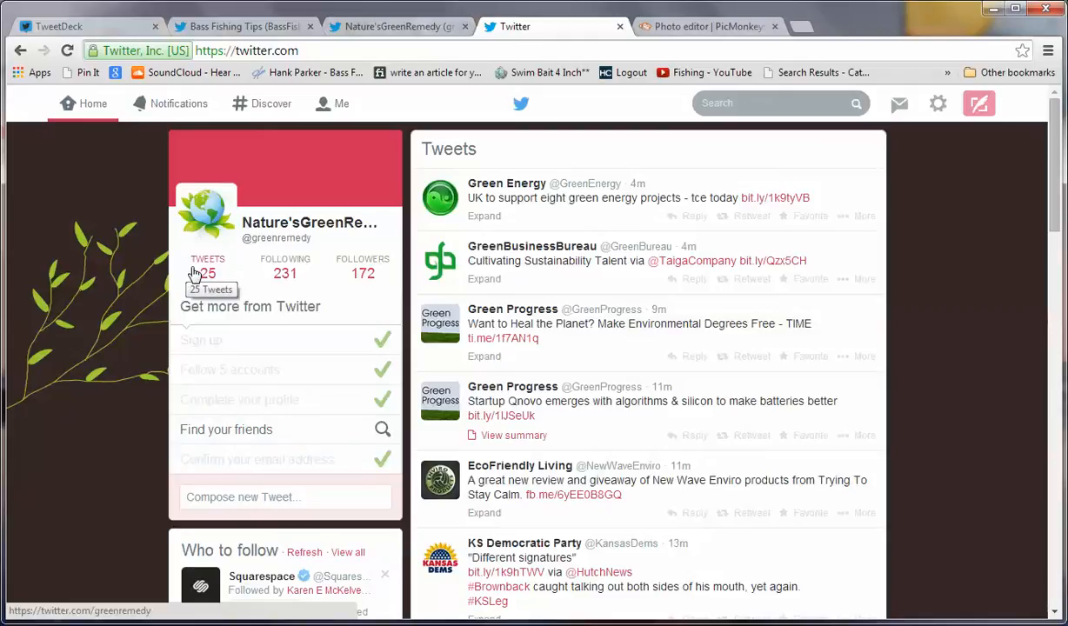
{"action": "mouse_move", "coordinate": [344, 238]}
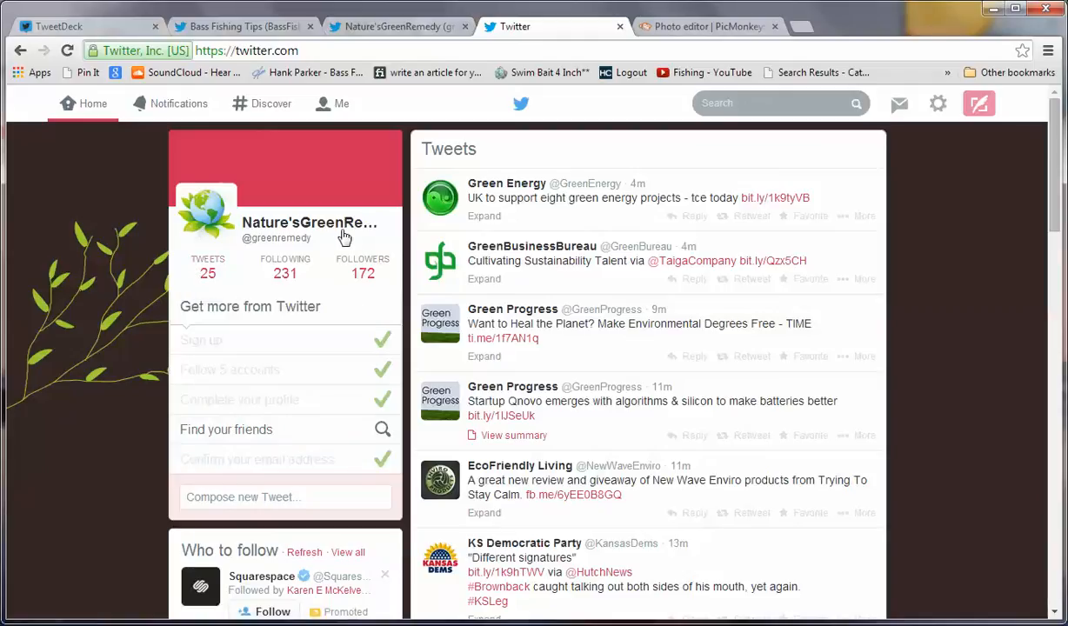
{"action": "mouse_move", "coordinate": [335, 229]}
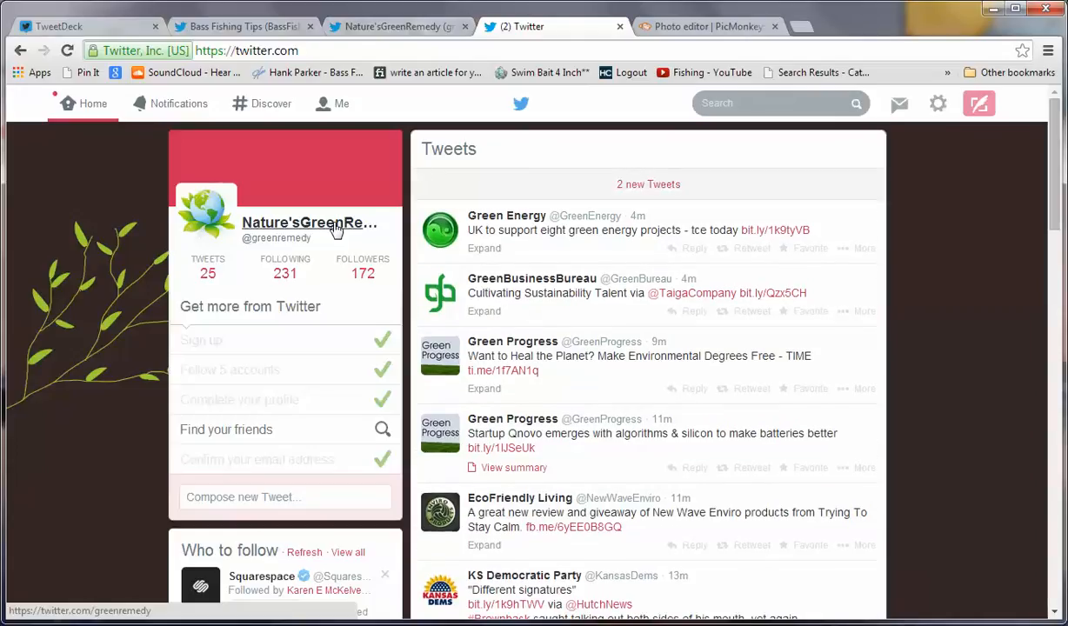
- Open the new-layout Nature'sGreenRemedy profile and dismiss the profile photo and 1500x500 header tips
{"action": "left_click", "coordinate": [308, 223]}
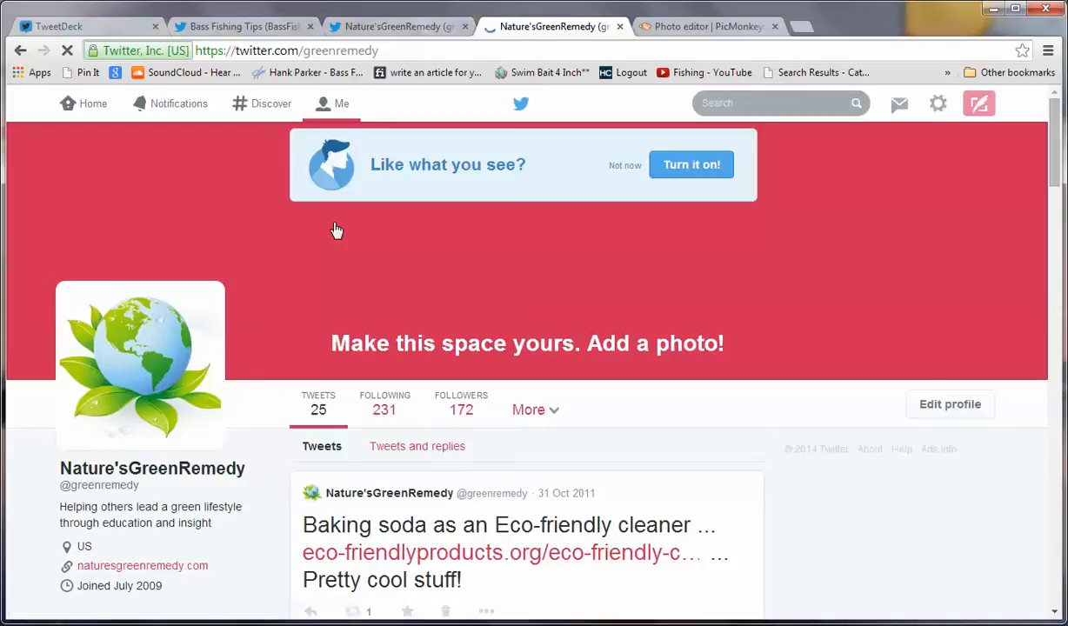
{"action": "left_click", "coordinate": [396, 26]}
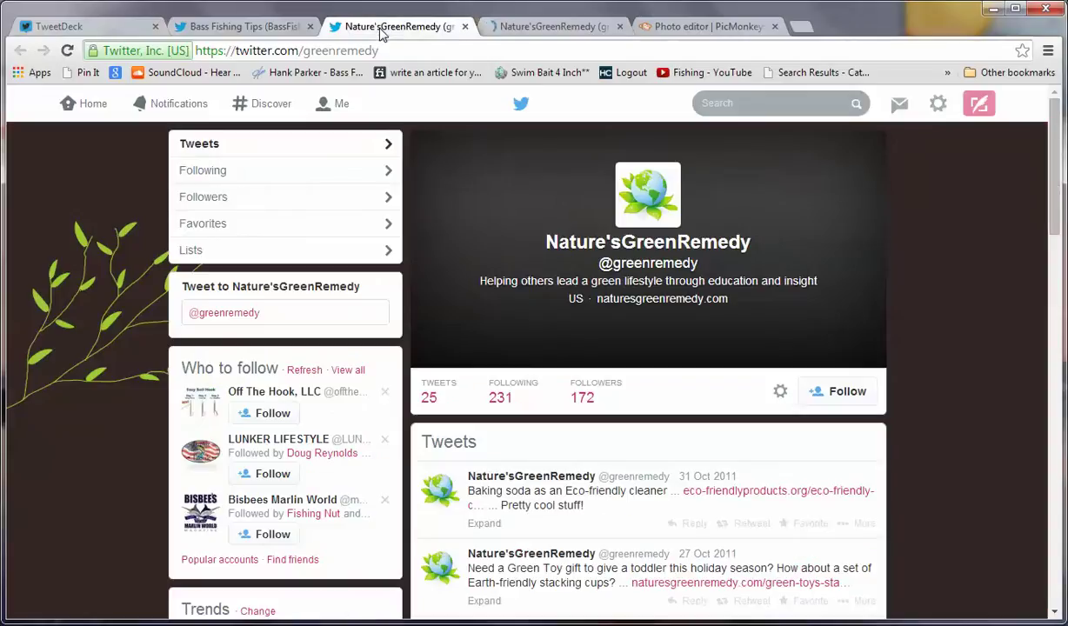
{"action": "left_click", "coordinate": [553, 27]}
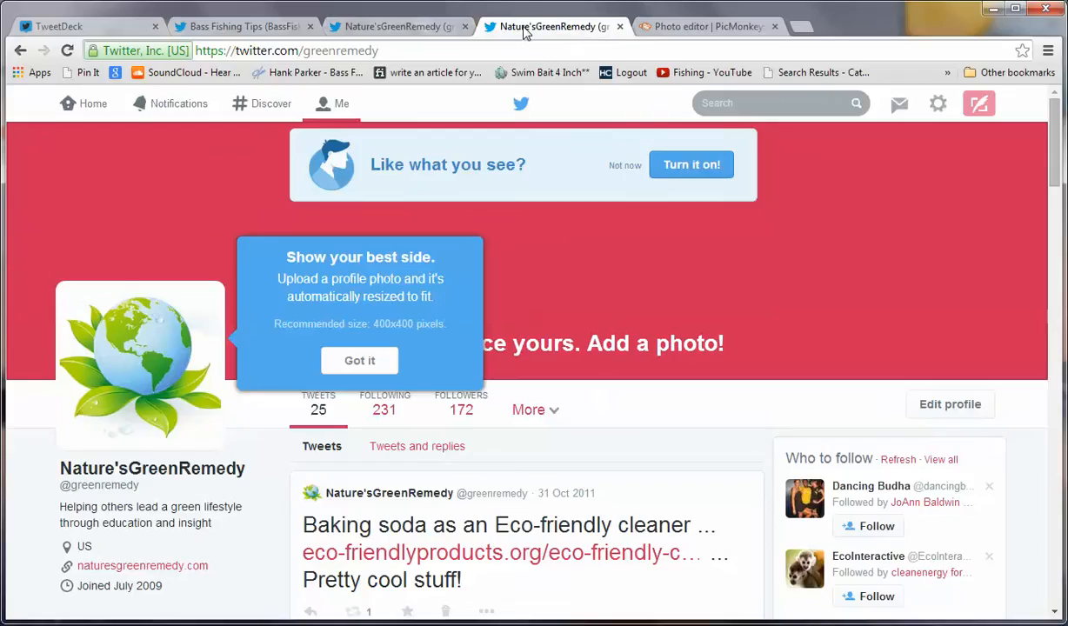
{"action": "mouse_move", "coordinate": [590, 339]}
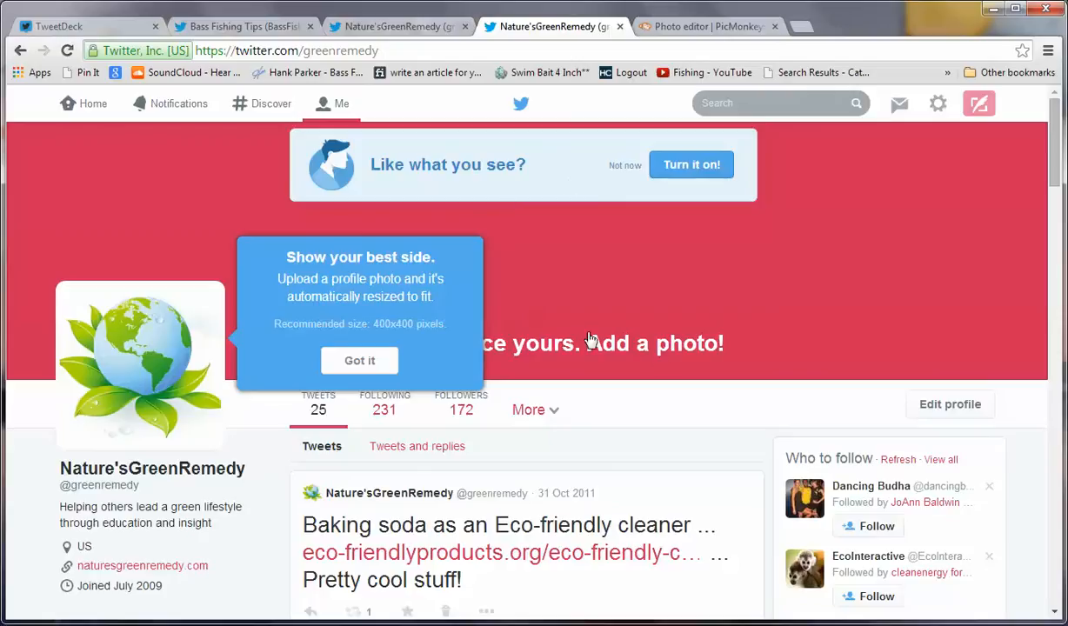
{"action": "mouse_move", "coordinate": [597, 281]}
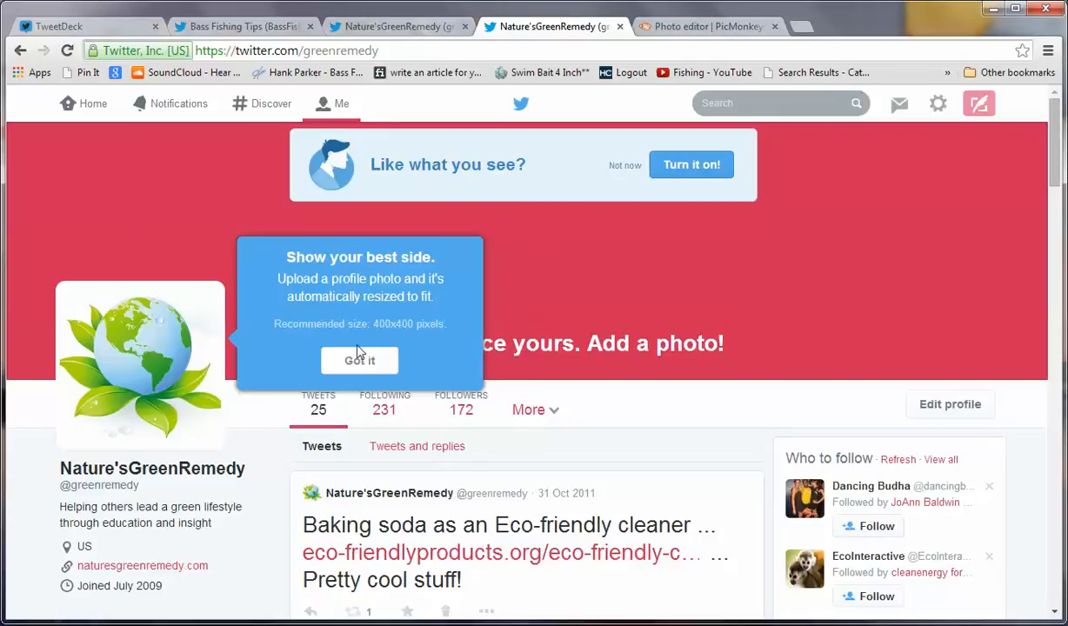
{"action": "mouse_move", "coordinate": [359, 361]}
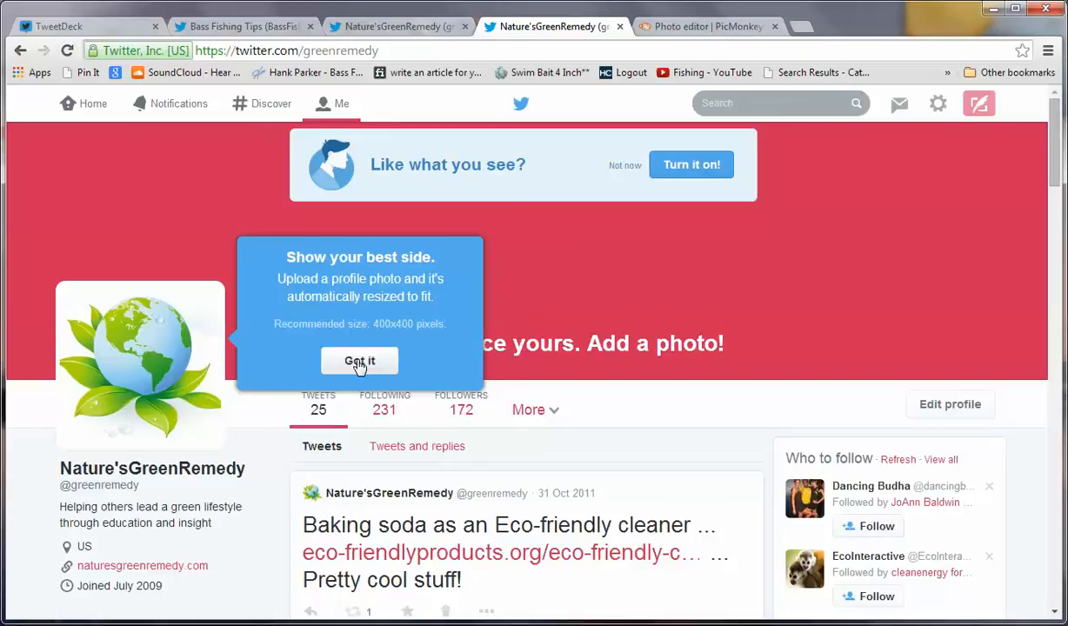
{"action": "mouse_move", "coordinate": [140, 344]}
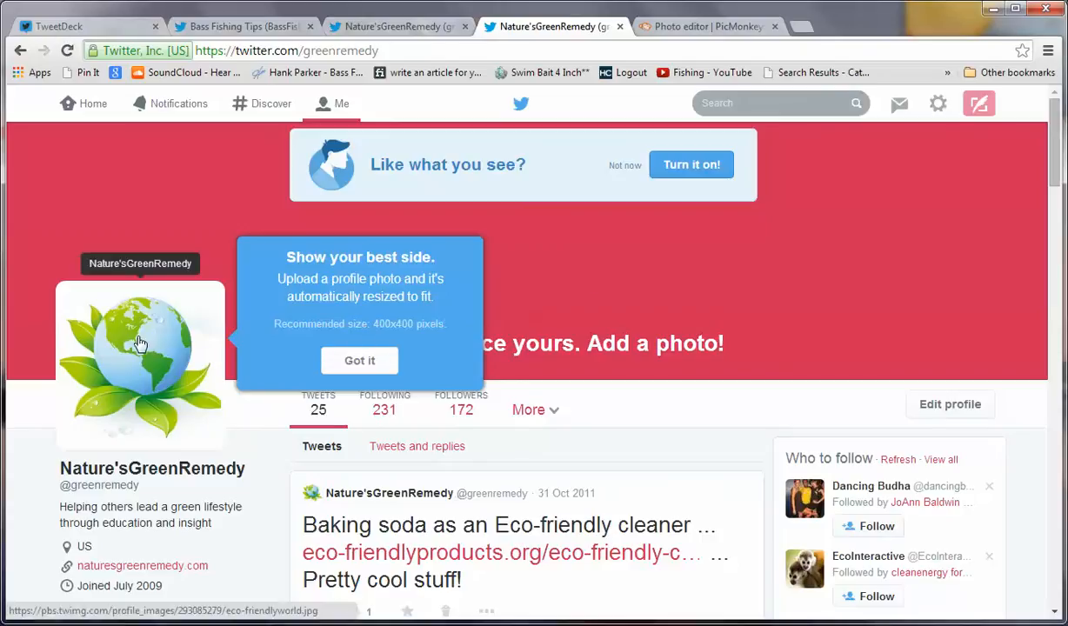
{"action": "mouse_move", "coordinate": [387, 33]}
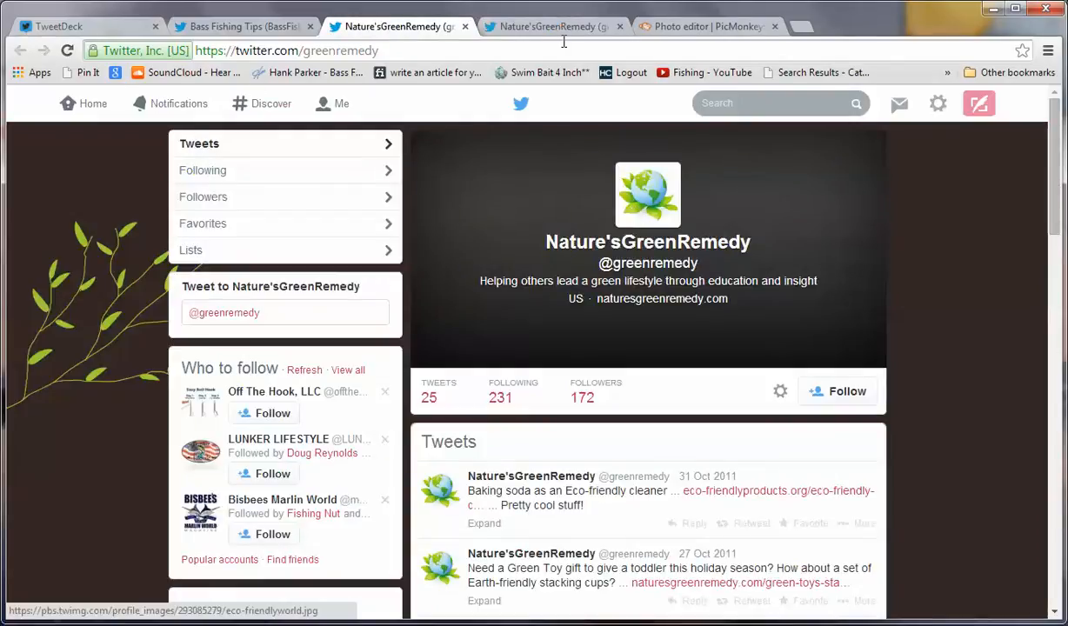
{"action": "left_click", "coordinate": [553, 27]}
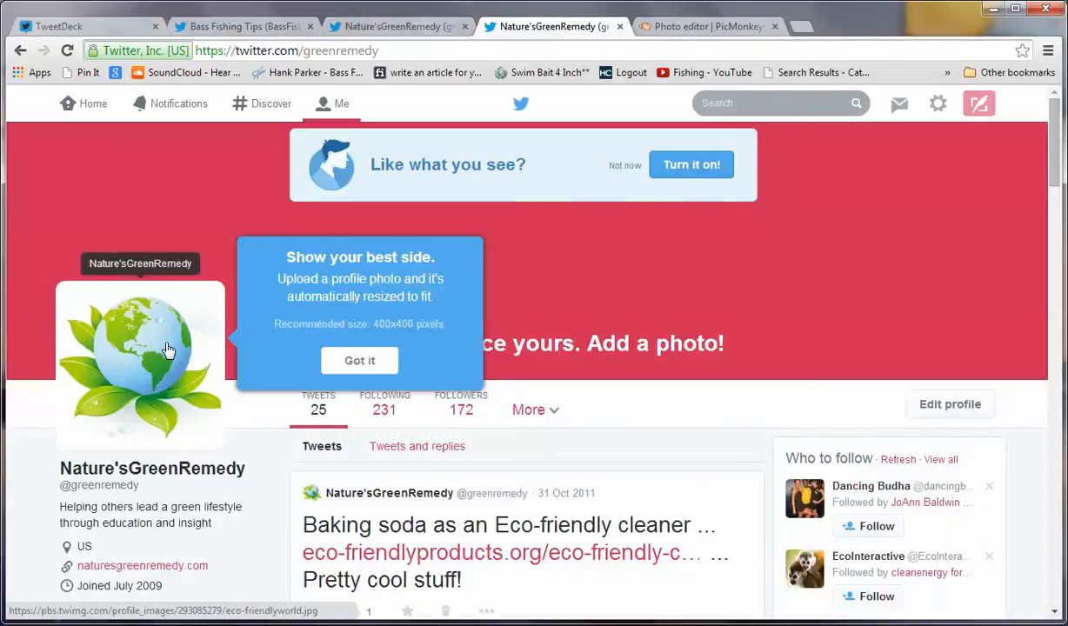
{"action": "mouse_move", "coordinate": [168, 349]}
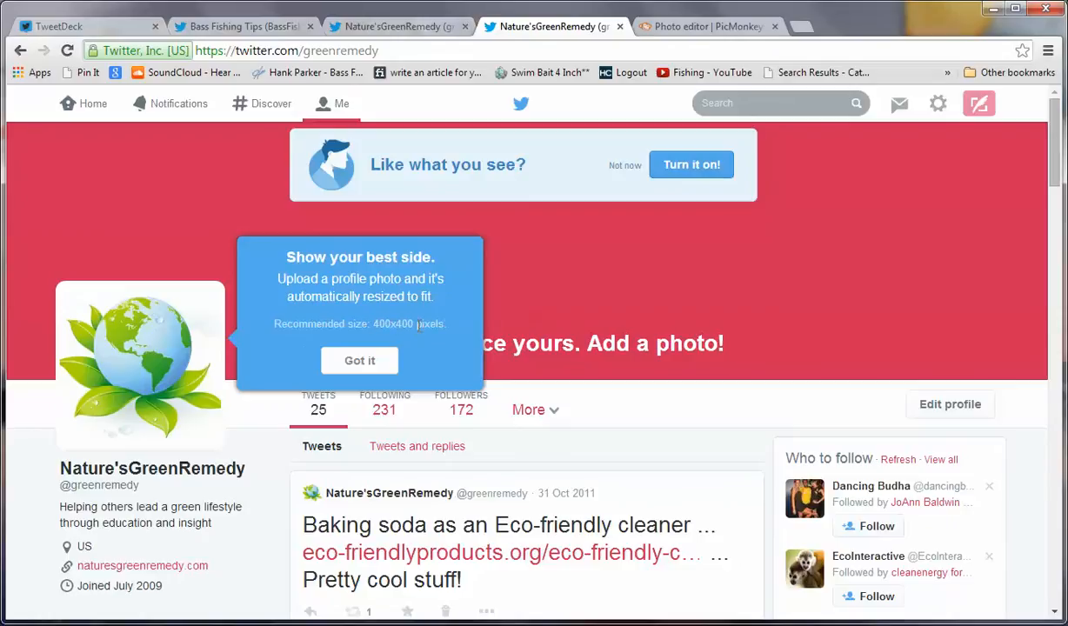
{"action": "mouse_move", "coordinate": [696, 288]}
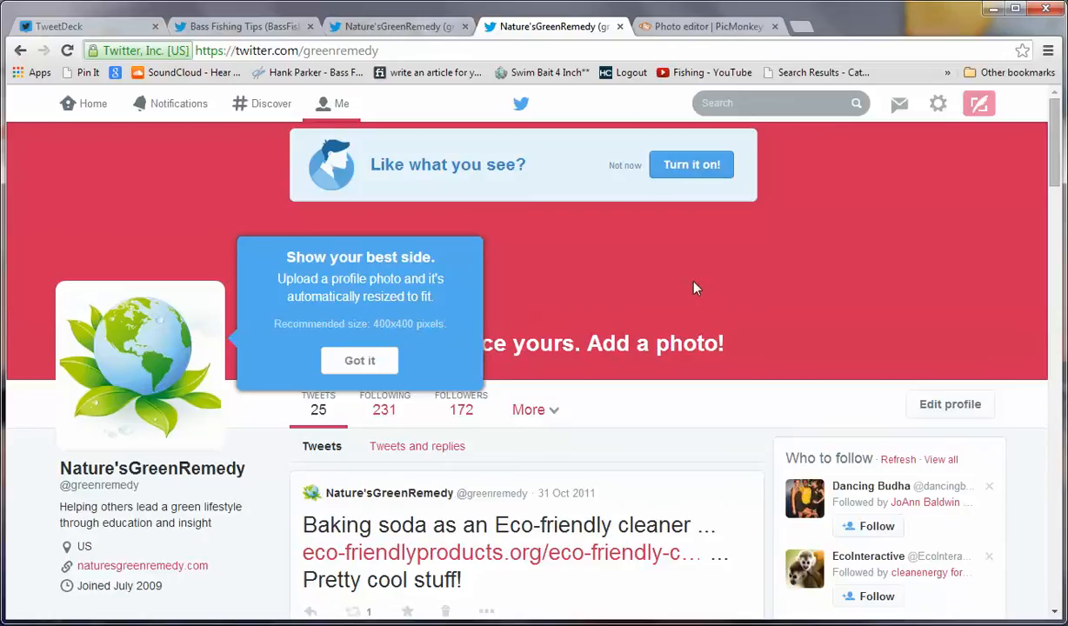
{"action": "mouse_move", "coordinate": [668, 291]}
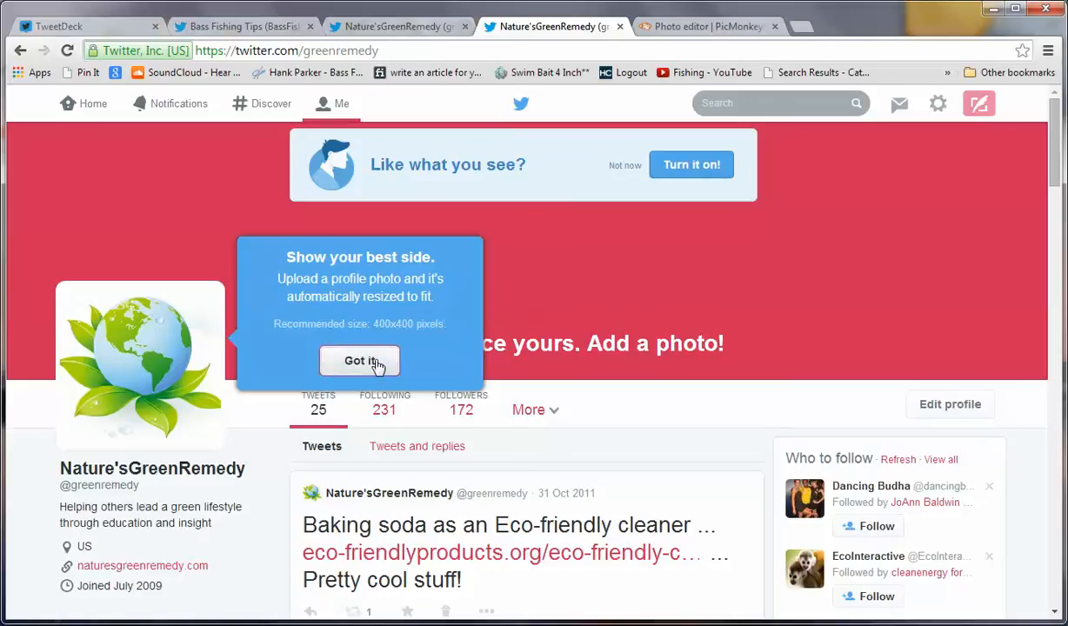
{"action": "left_click", "coordinate": [359, 361]}
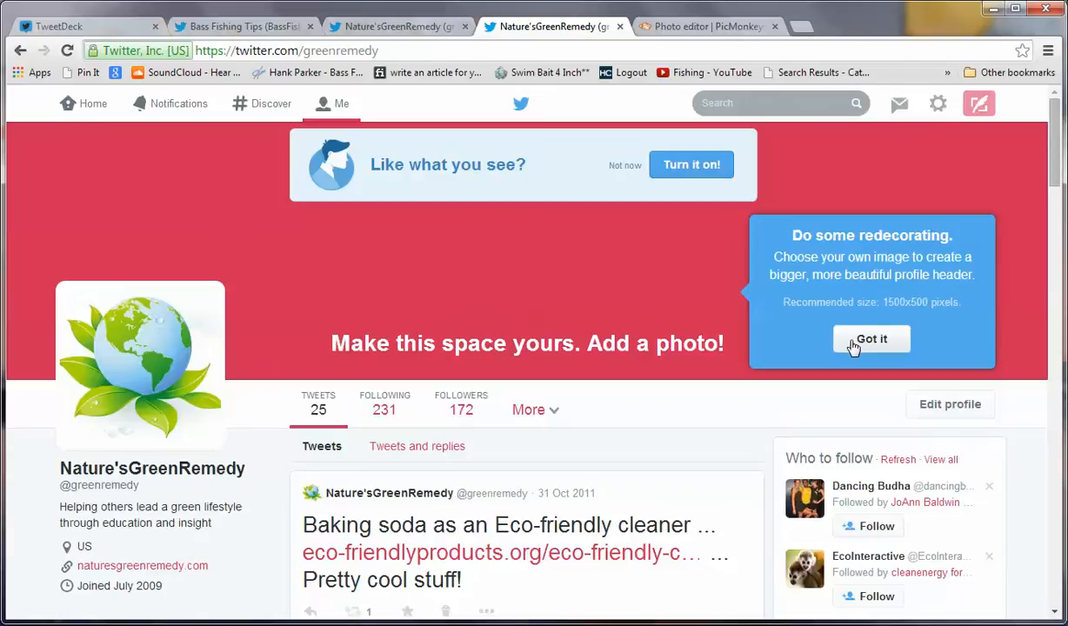
{"action": "mouse_move", "coordinate": [606, 242]}
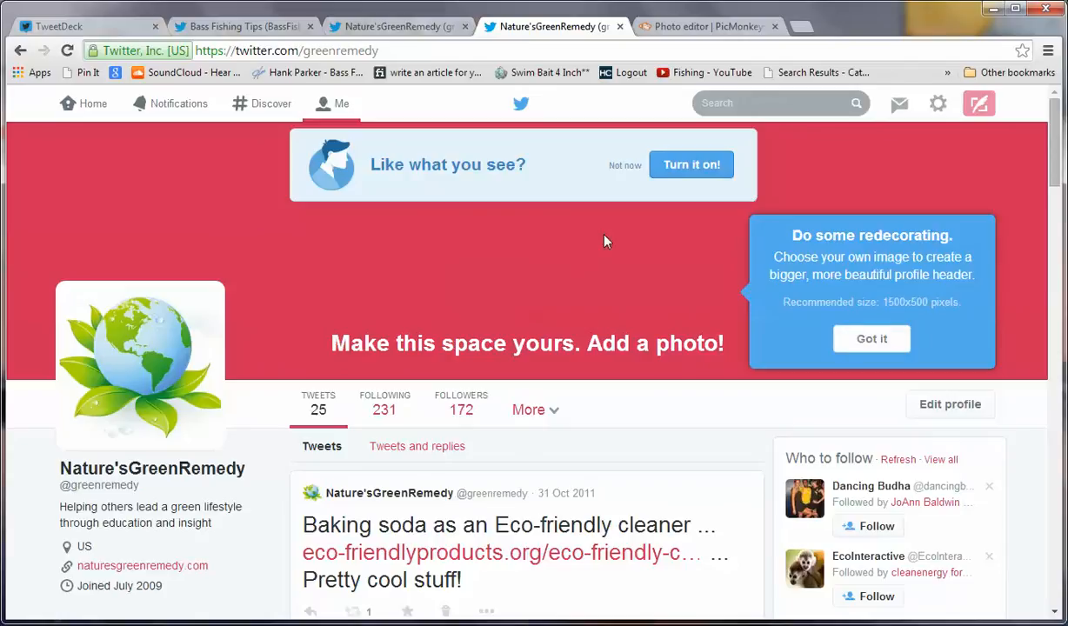
{"action": "mouse_move", "coordinate": [711, 313]}
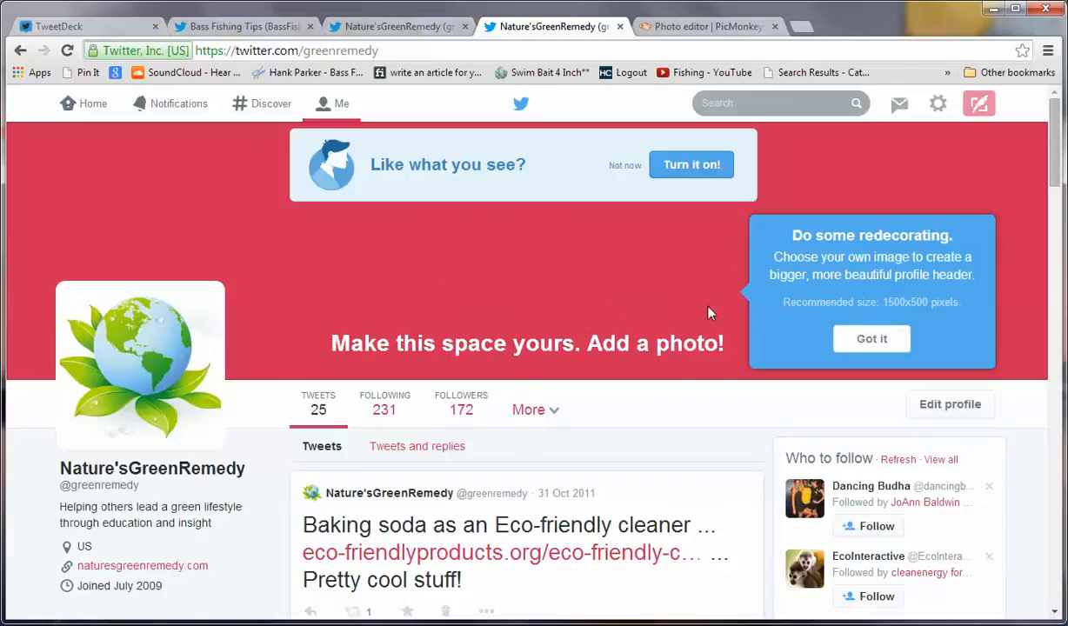
{"action": "mouse_move", "coordinate": [933, 305]}
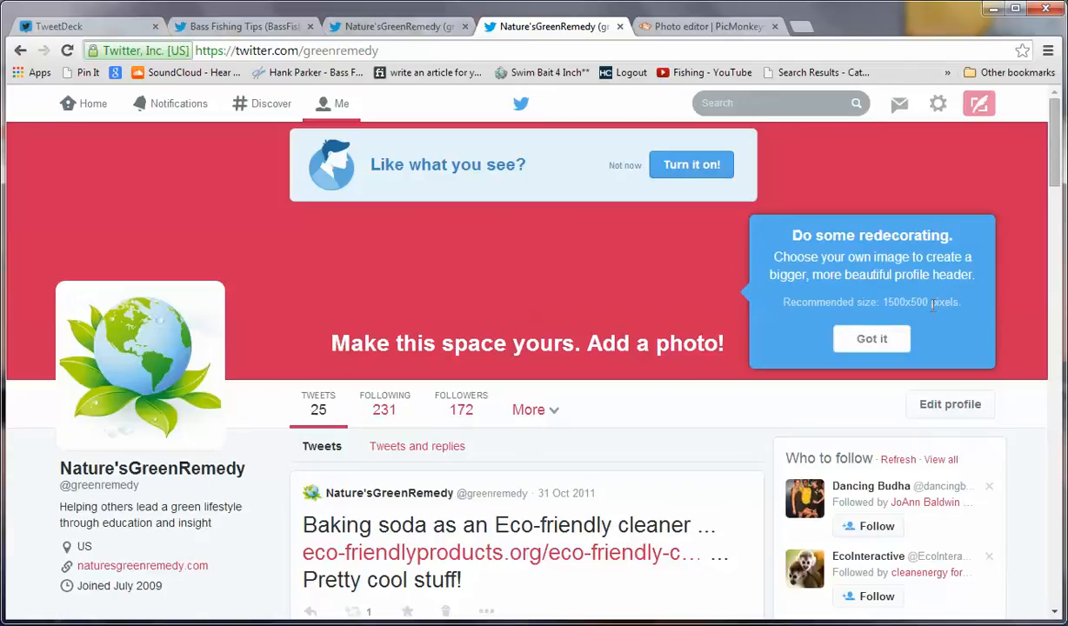
{"action": "left_click", "coordinate": [872, 339]}
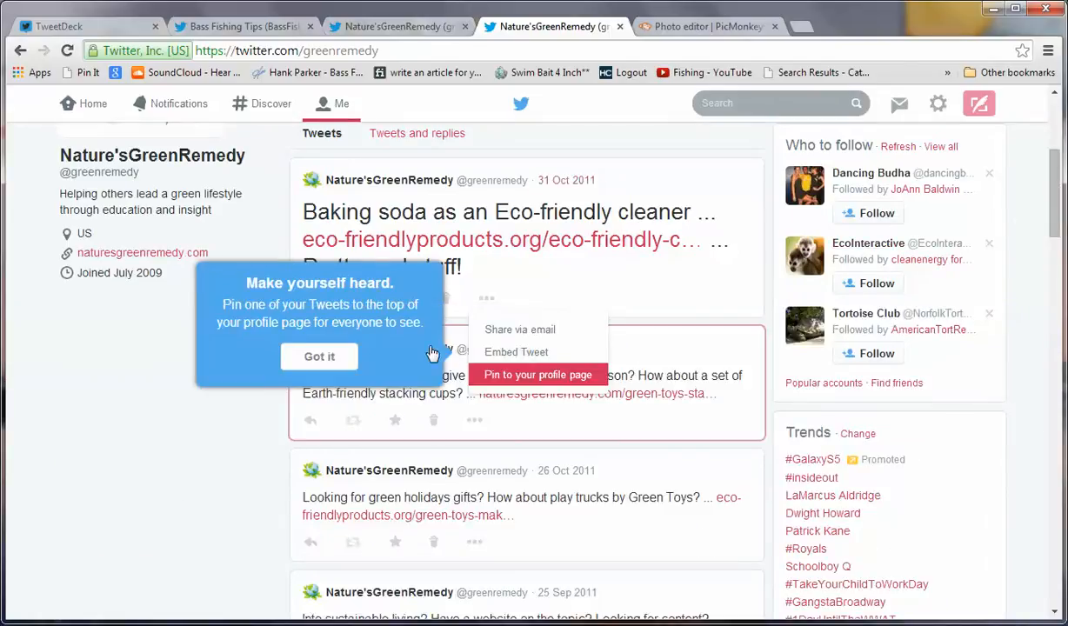
{"action": "mouse_move", "coordinate": [394, 352]}
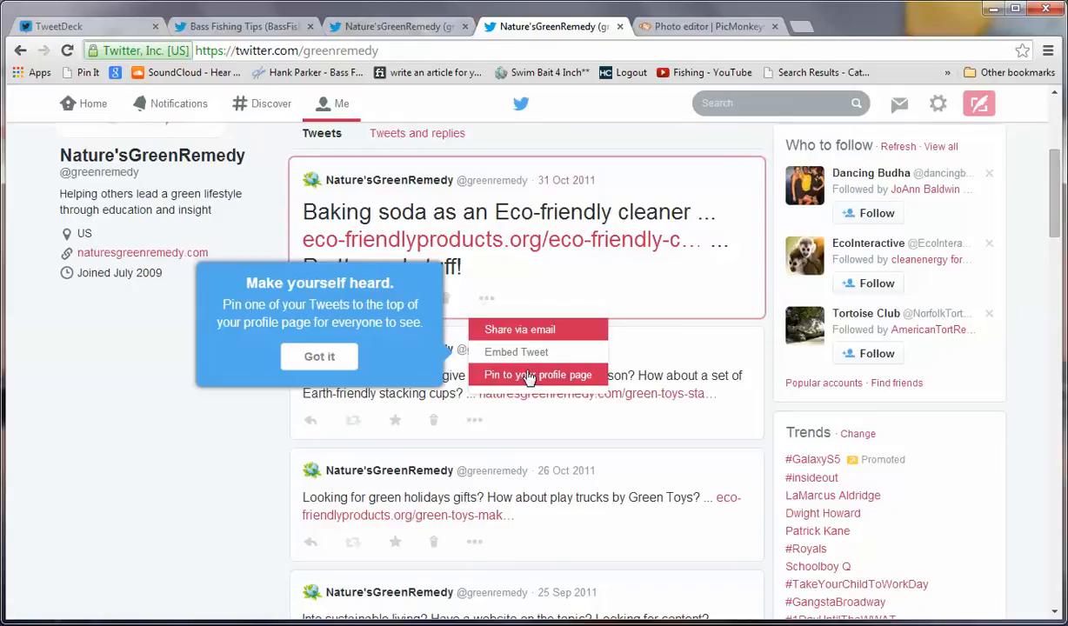
{"action": "mouse_move", "coordinate": [516, 351]}
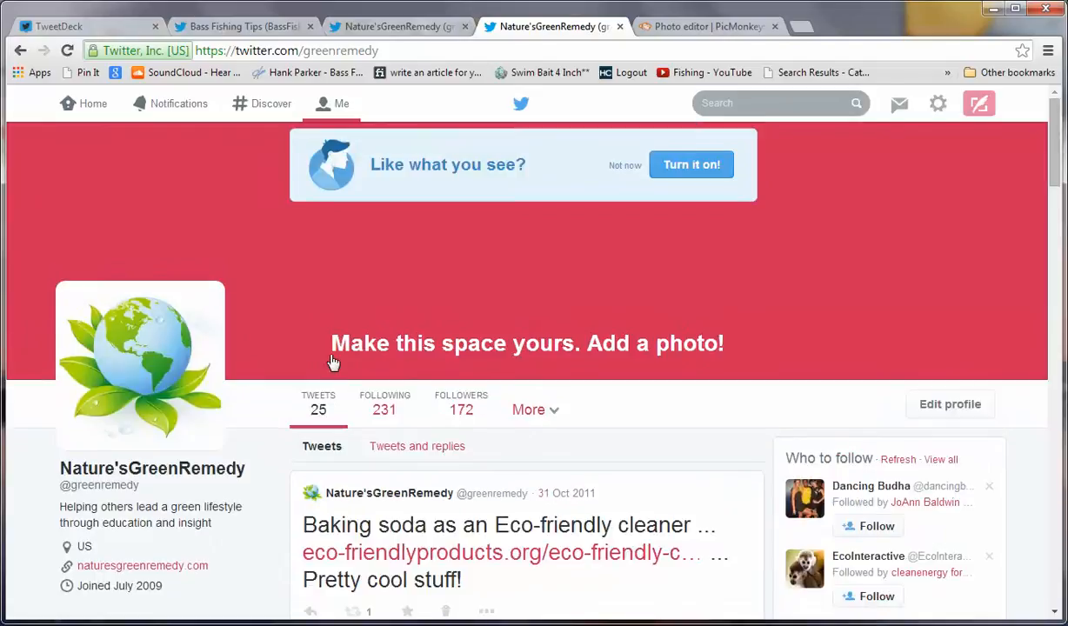
{"action": "mouse_move", "coordinate": [530, 289]}
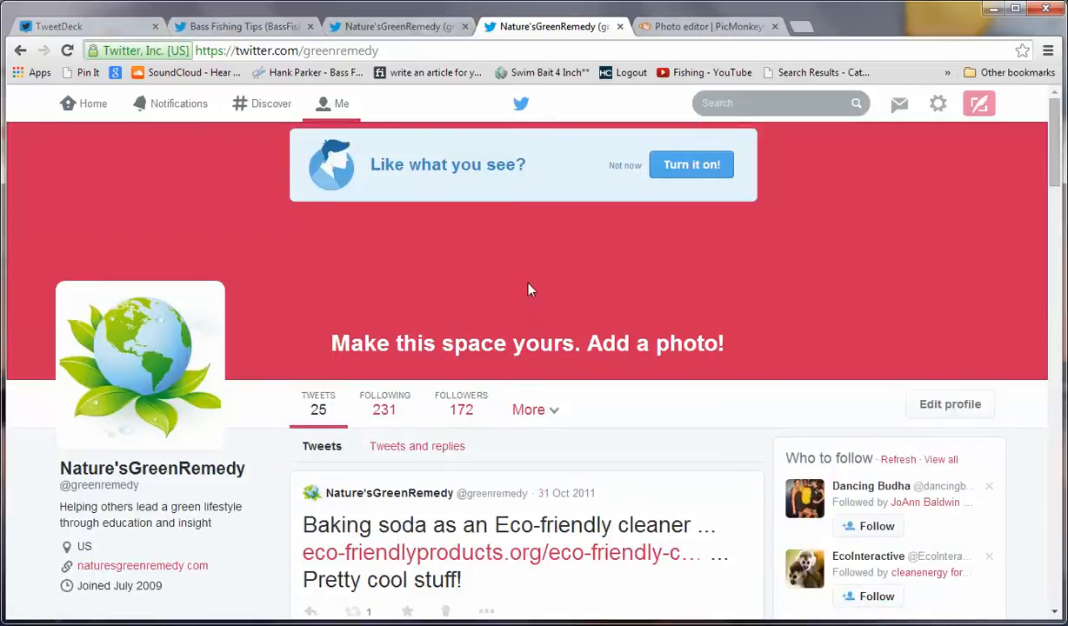
{"action": "mouse_move", "coordinate": [624, 269]}
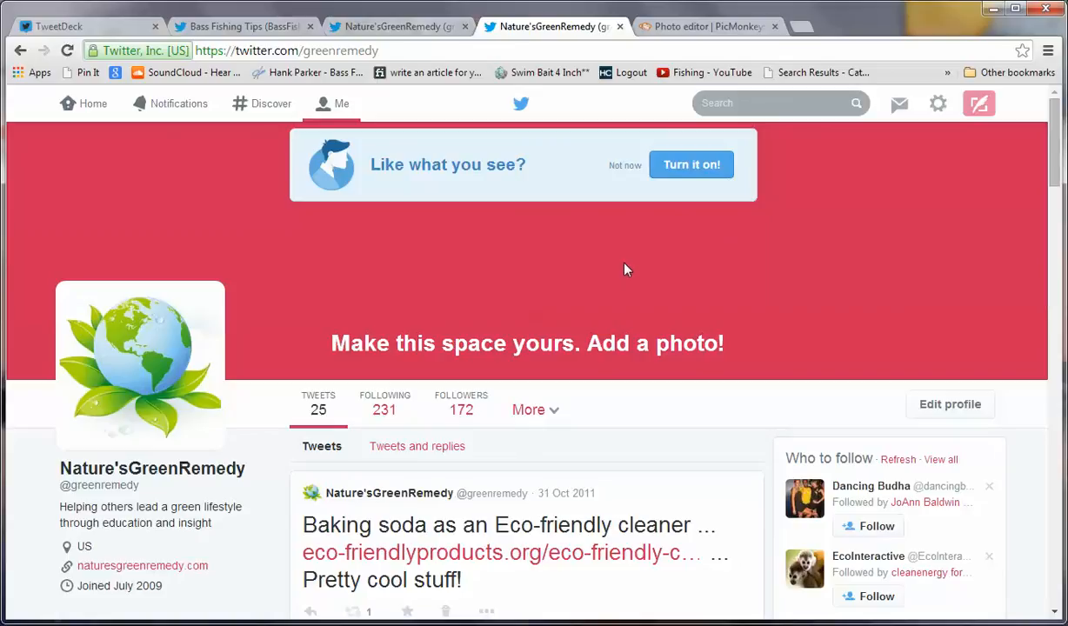
{"action": "mouse_move", "coordinate": [501, 331]}
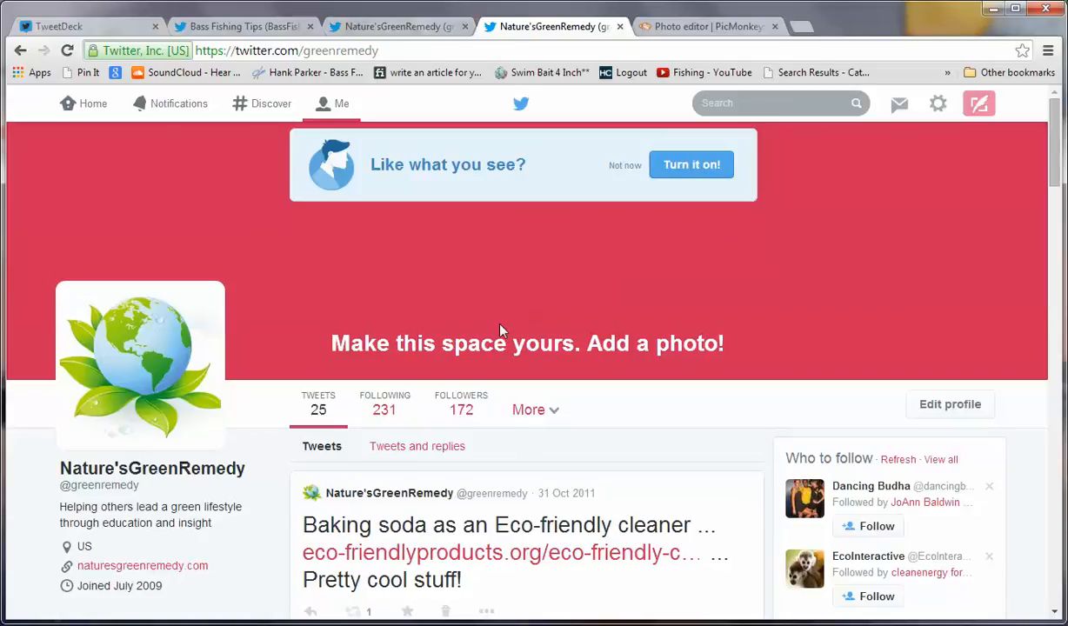
{"action": "mouse_move", "coordinate": [165, 344]}
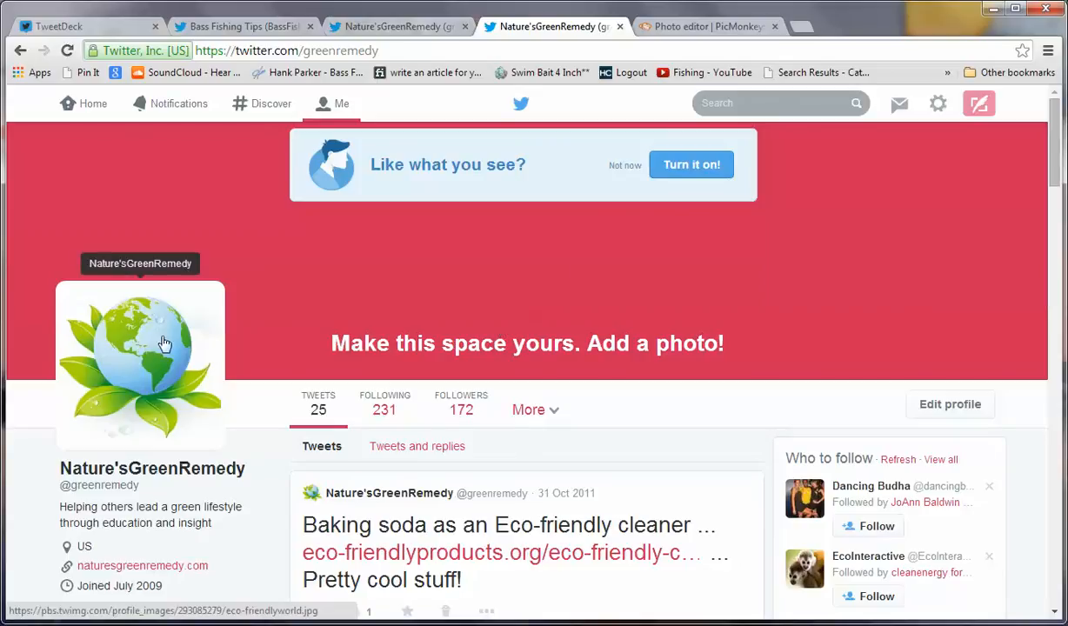
{"action": "mouse_move", "coordinate": [769, 250]}
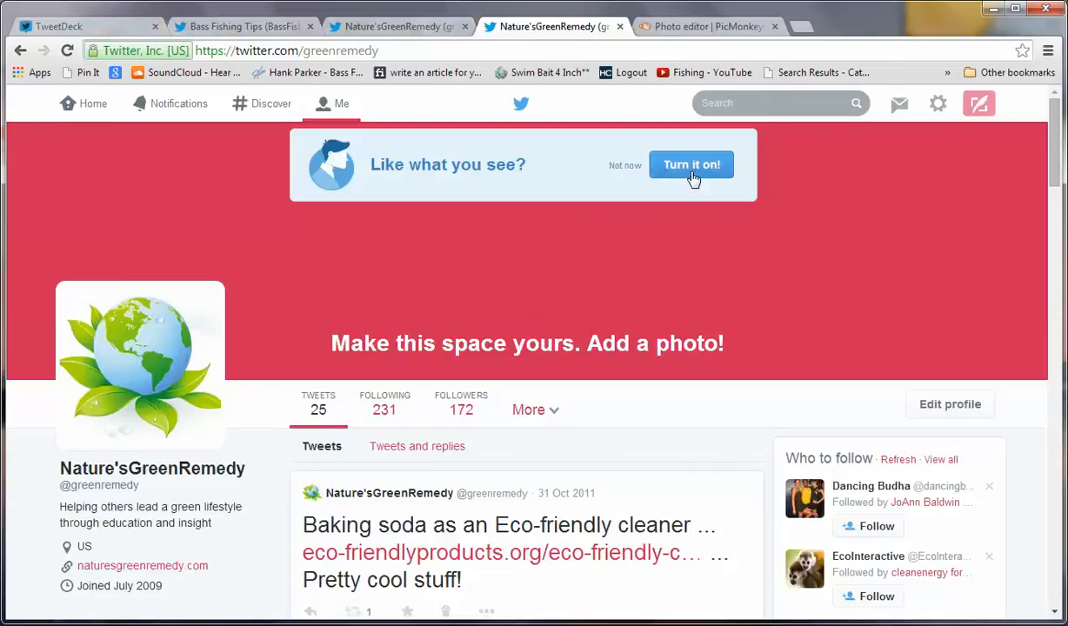
- Choose 'Turn it on!' in the 'Like what you see?' notifications banner
{"action": "left_click", "coordinate": [690, 164]}
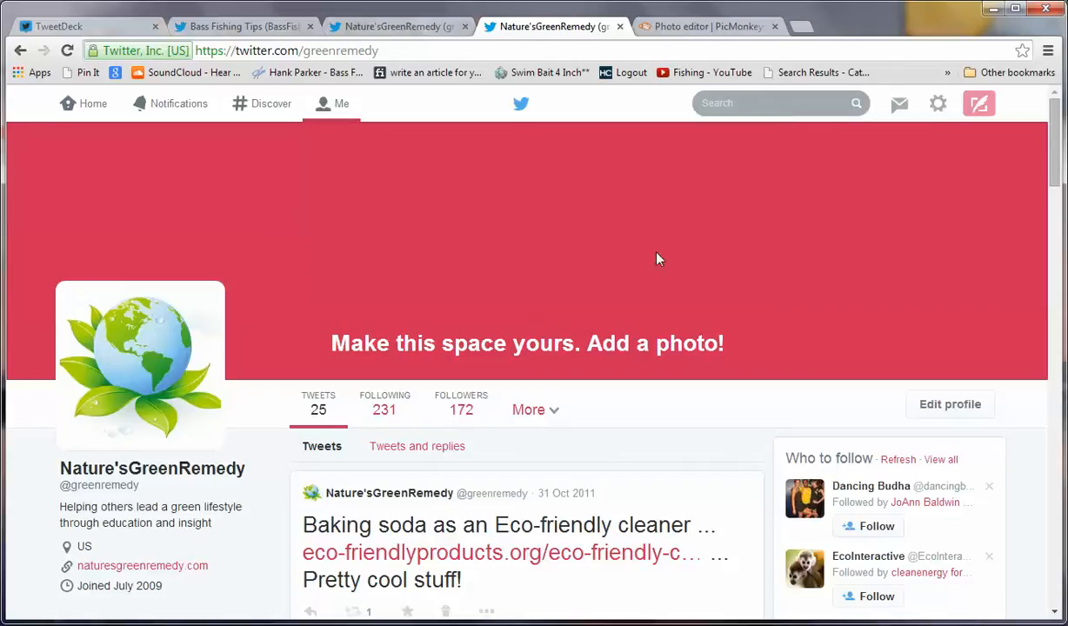
{"action": "mouse_move", "coordinate": [537, 343]}
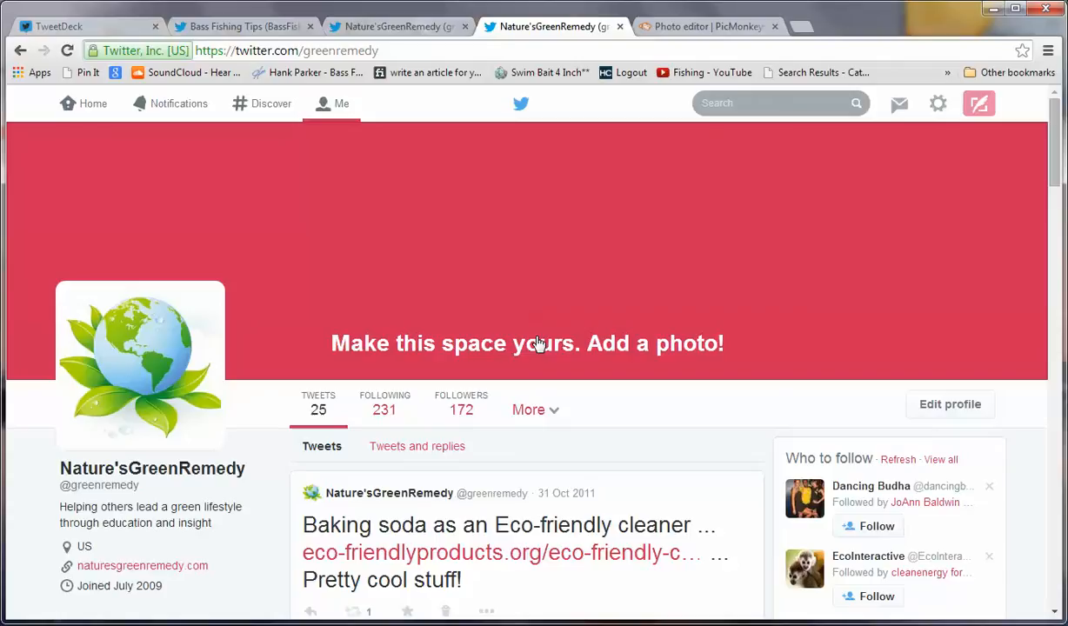
{"action": "mouse_move", "coordinate": [949, 405]}
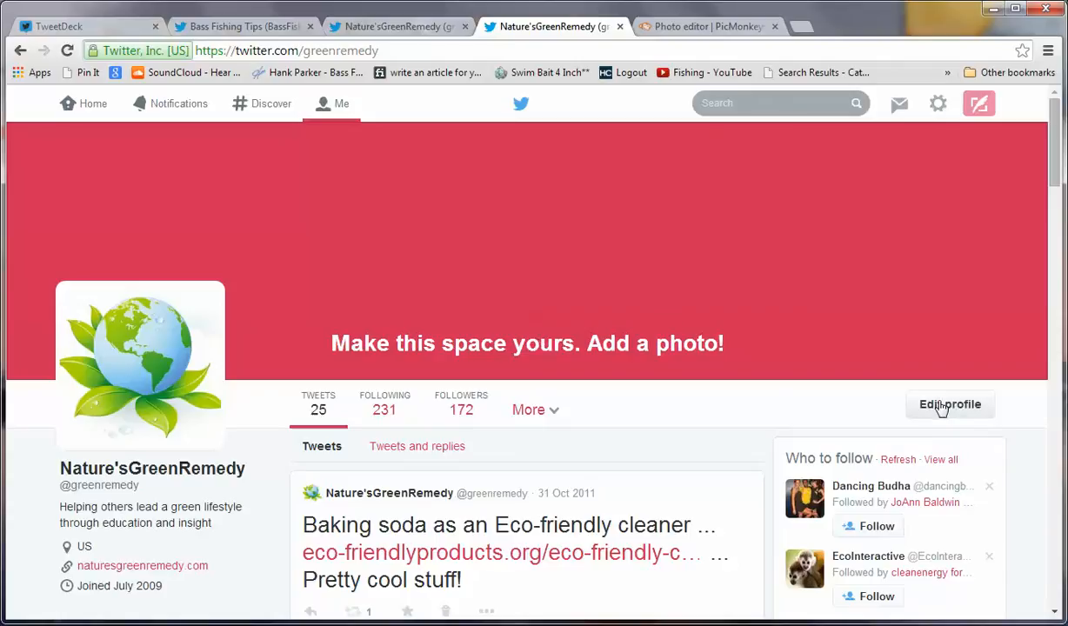
- Enter Edit profile mode for Nature'sGreenRemedy to reveal 'Add a header photo'
{"action": "left_click", "coordinate": [950, 405]}
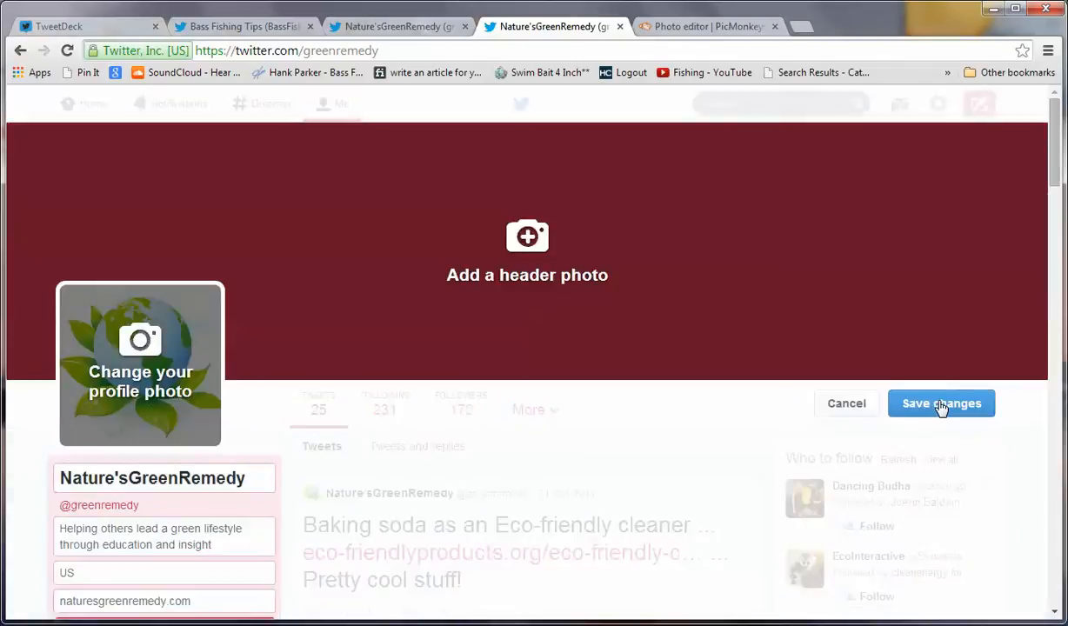
{"action": "mouse_move", "coordinate": [527, 275]}
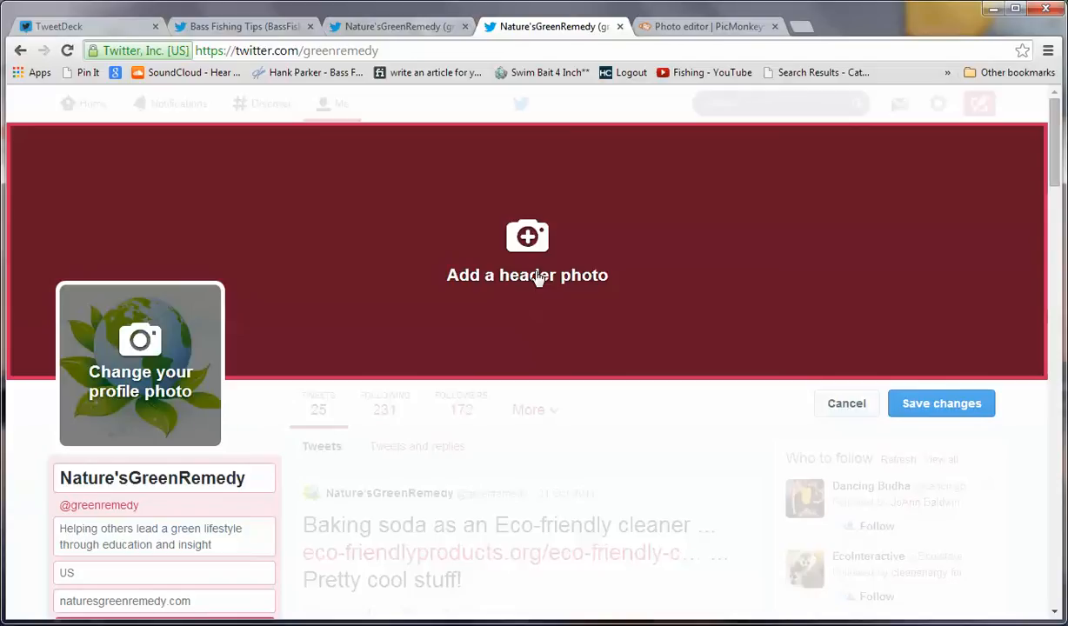
{"action": "mouse_move", "coordinate": [202, 511]}
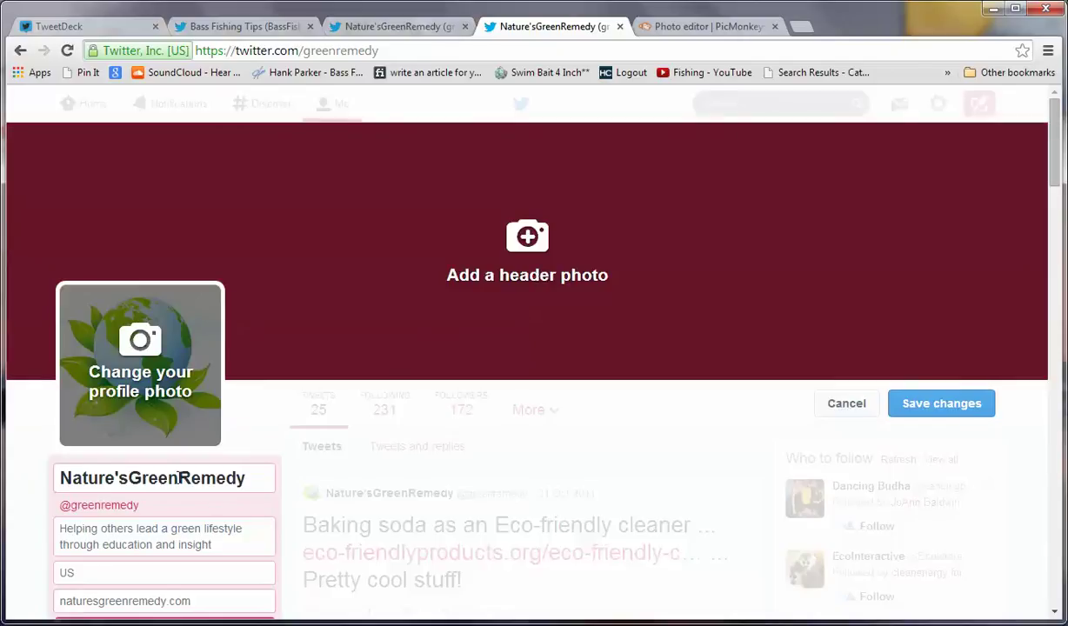
{"action": "mouse_move", "coordinate": [400, 398]}
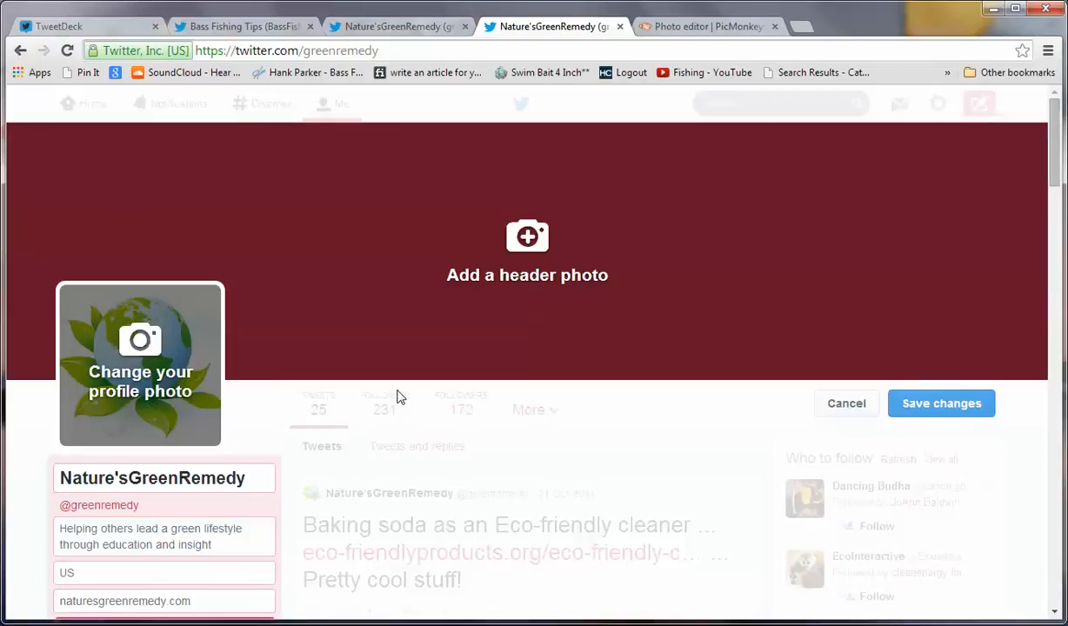
{"action": "mouse_move", "coordinate": [692, 26]}
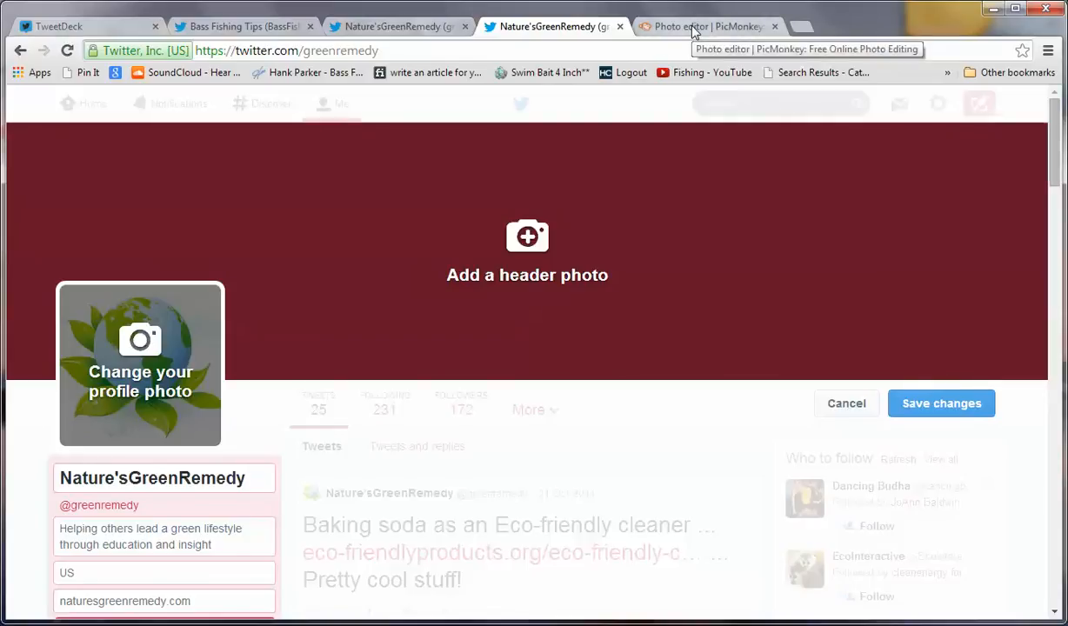
- Switch to PicMonkey and toggle the Edit photo source choices on its home page
{"action": "left_click", "coordinate": [704, 26]}
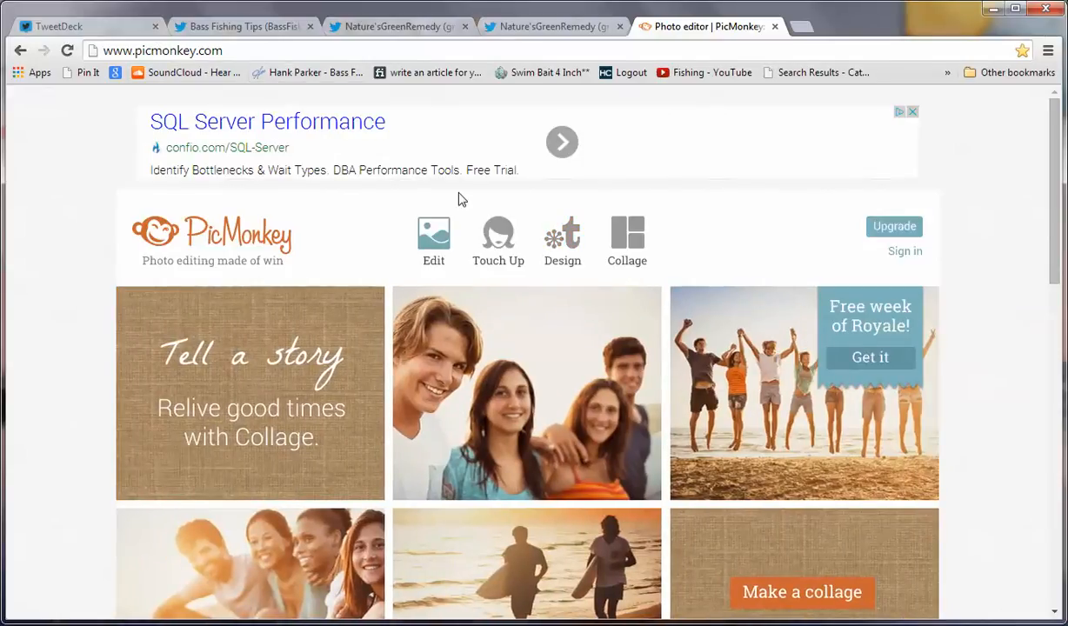
{"action": "left_click", "coordinate": [433, 235]}
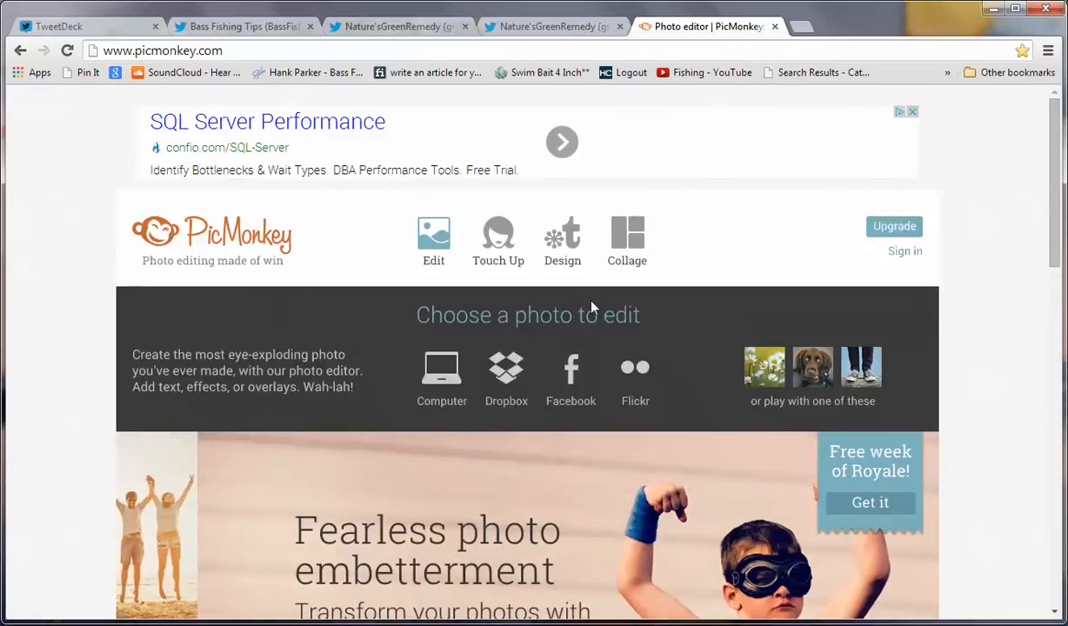
{"action": "left_click", "coordinate": [626, 235]}
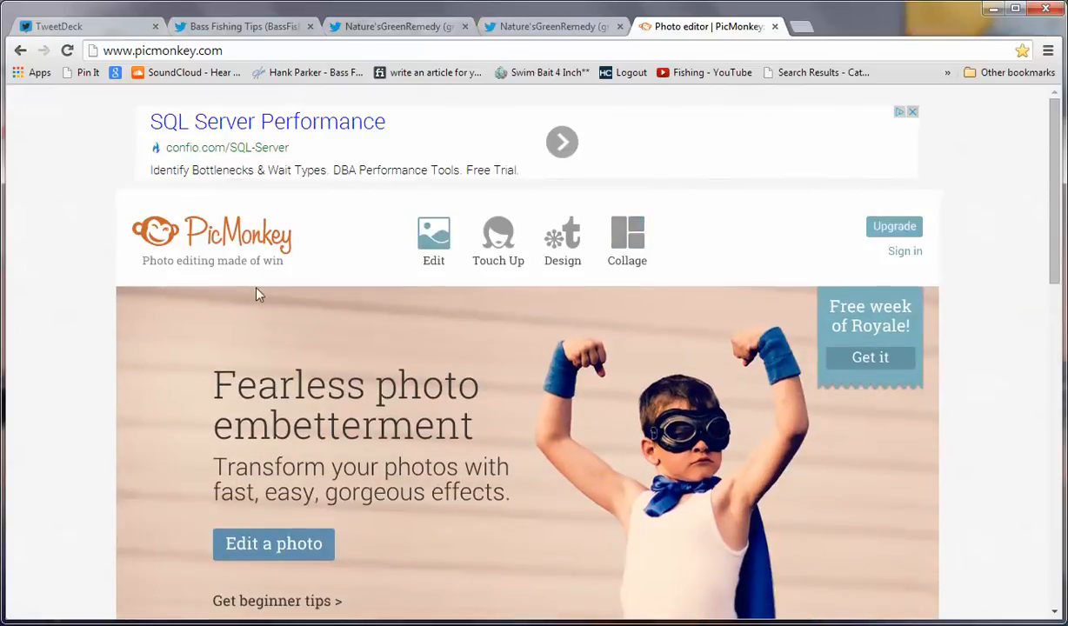
{"action": "left_click", "coordinate": [434, 235]}
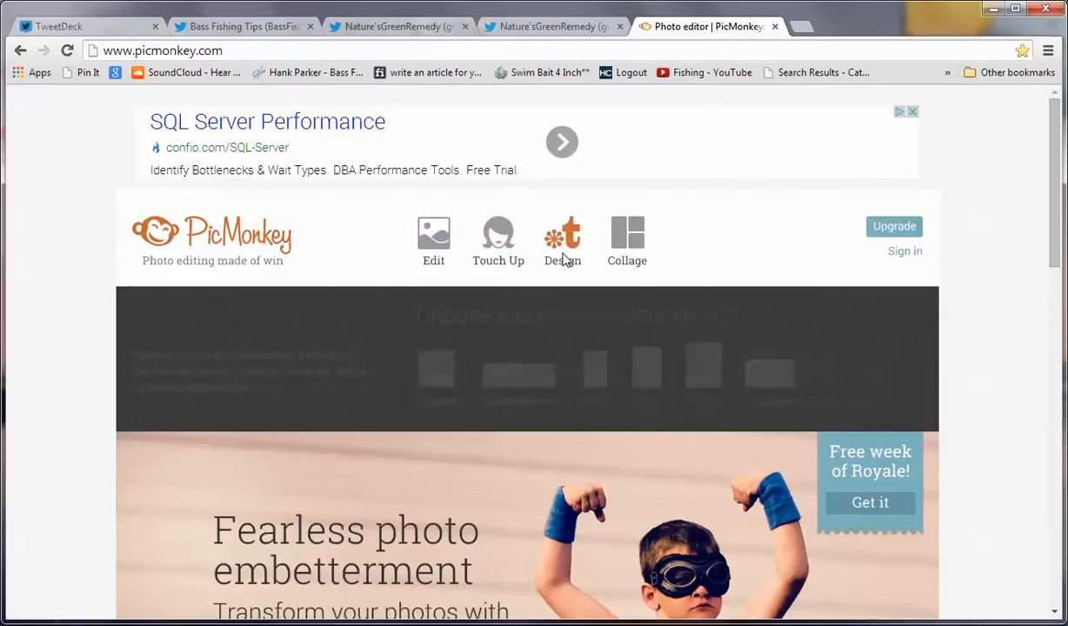
{"action": "left_click", "coordinate": [626, 235]}
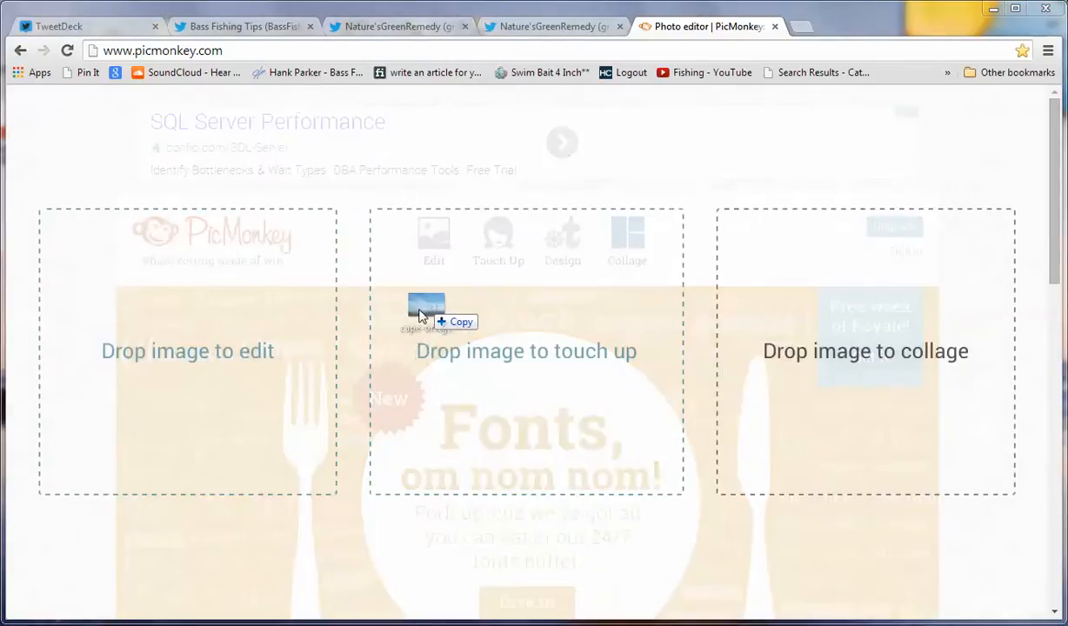
- Drop the wind-turbine image on 'Drop image to edit' to load it into Basic Edits
{"action": "left_click_drag", "start_coordinate": [426, 313], "coordinate": [178, 405]}
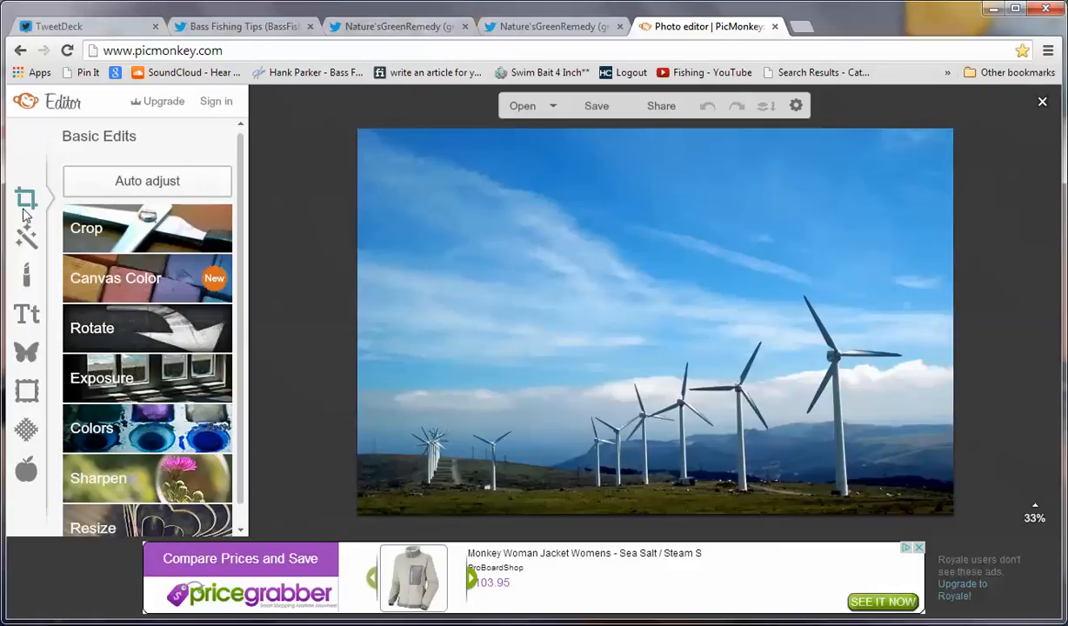
{"action": "mouse_move", "coordinate": [27, 199]}
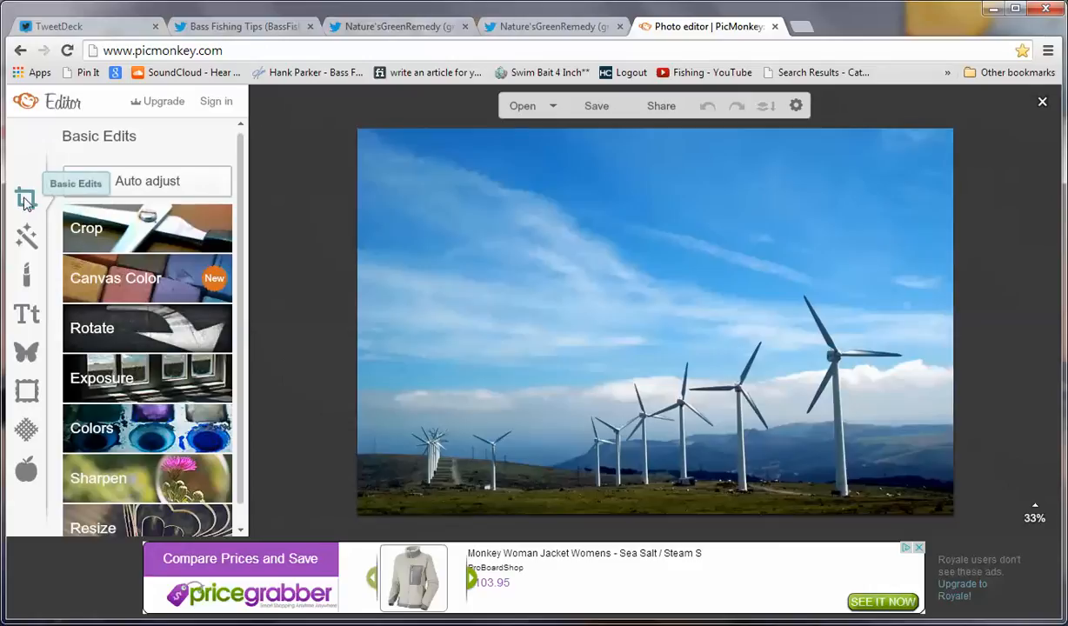
{"action": "mouse_move", "coordinate": [26, 236]}
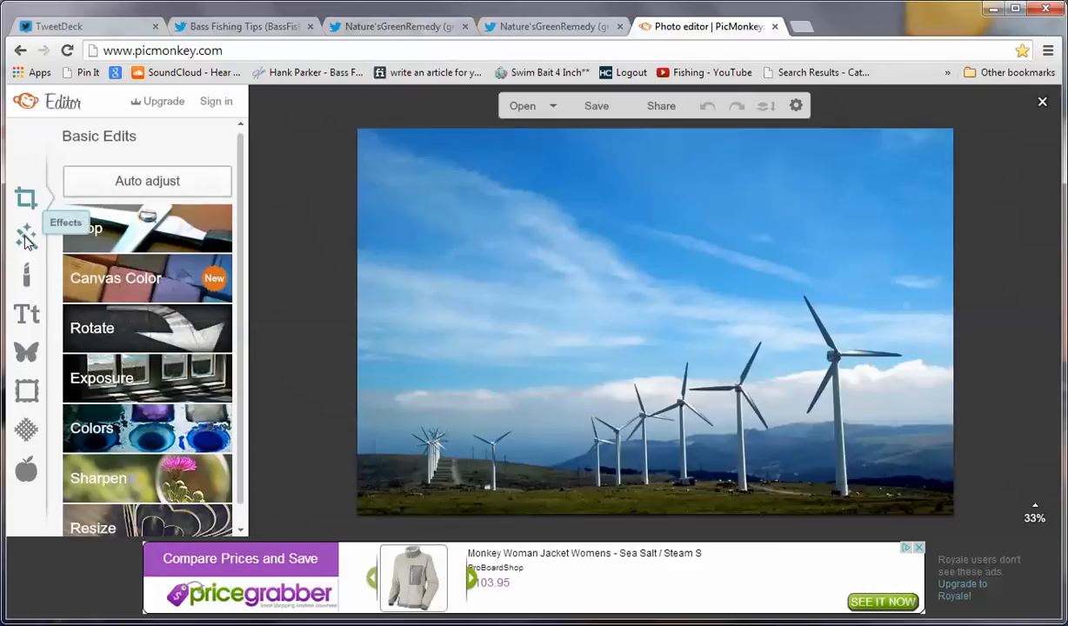
{"action": "mouse_move", "coordinate": [26, 277]}
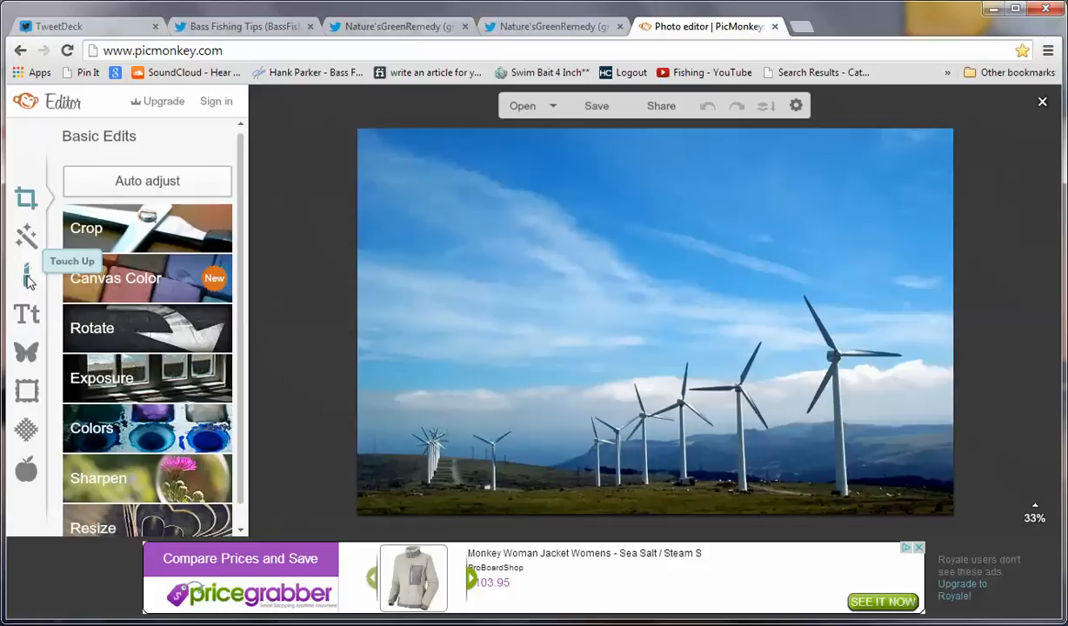
{"action": "mouse_move", "coordinate": [27, 322]}
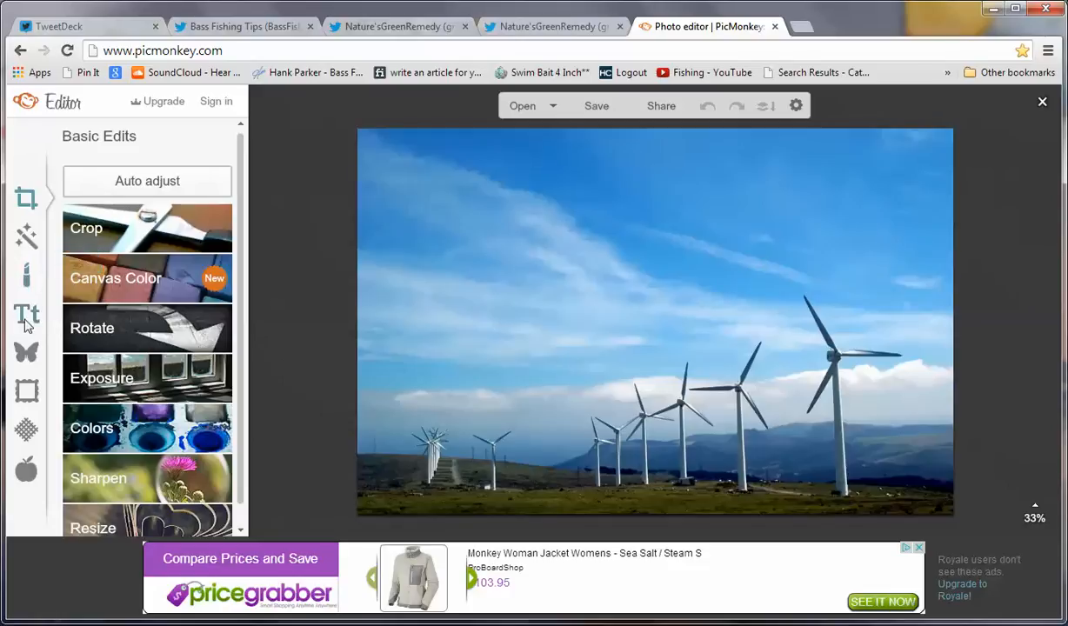
{"action": "mouse_move", "coordinate": [26, 352]}
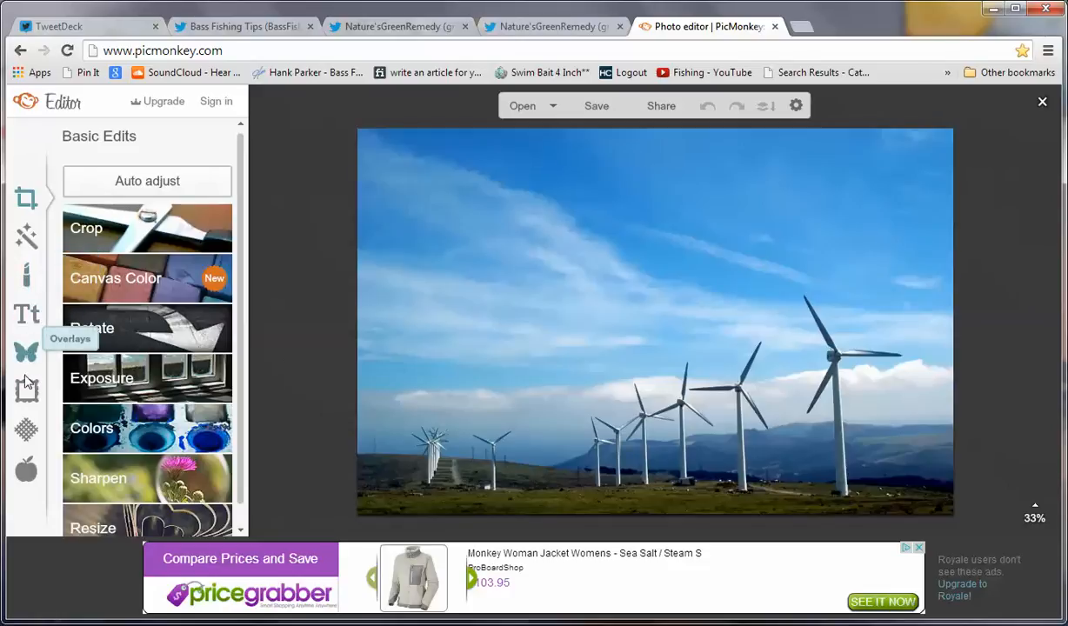
{"action": "mouse_move", "coordinate": [26, 429]}
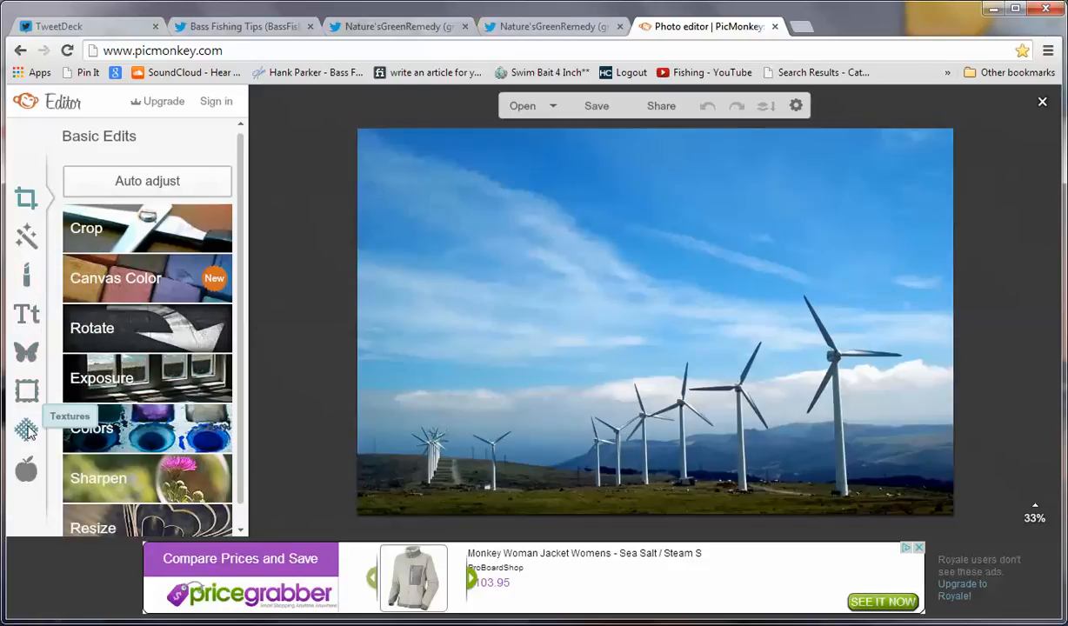
{"action": "mouse_move", "coordinate": [26, 468]}
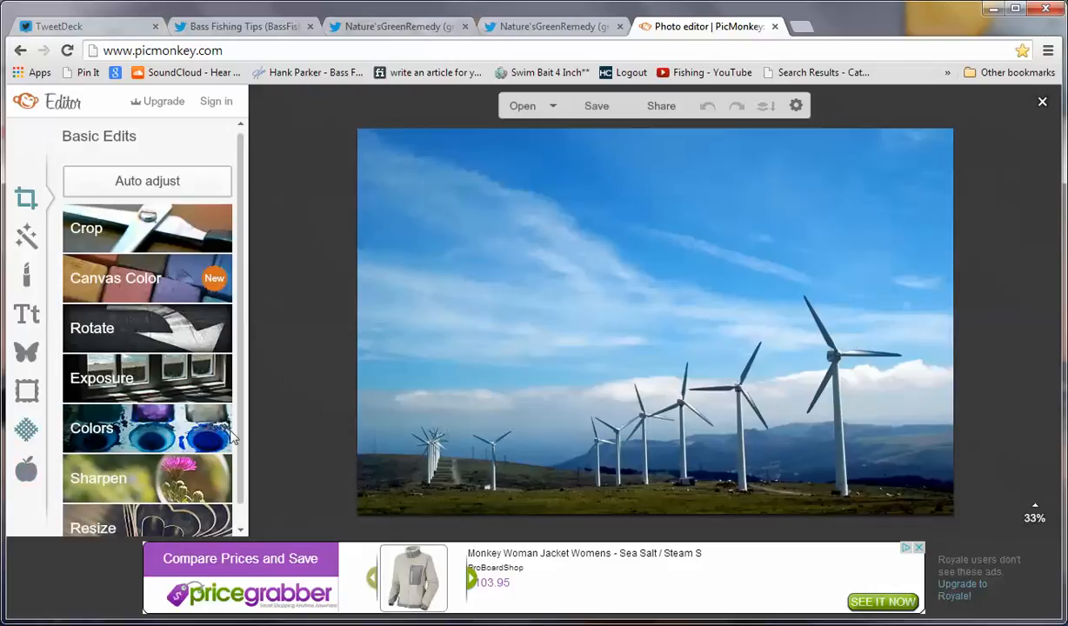
{"action": "mouse_move", "coordinate": [894, 416]}
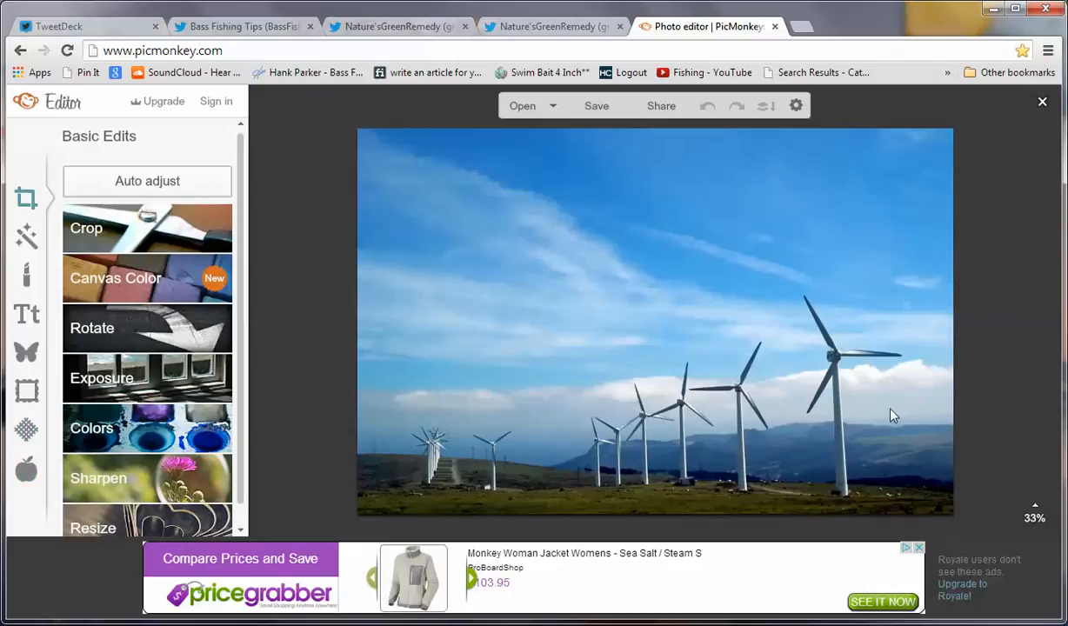
{"action": "mouse_move", "coordinate": [514, 424]}
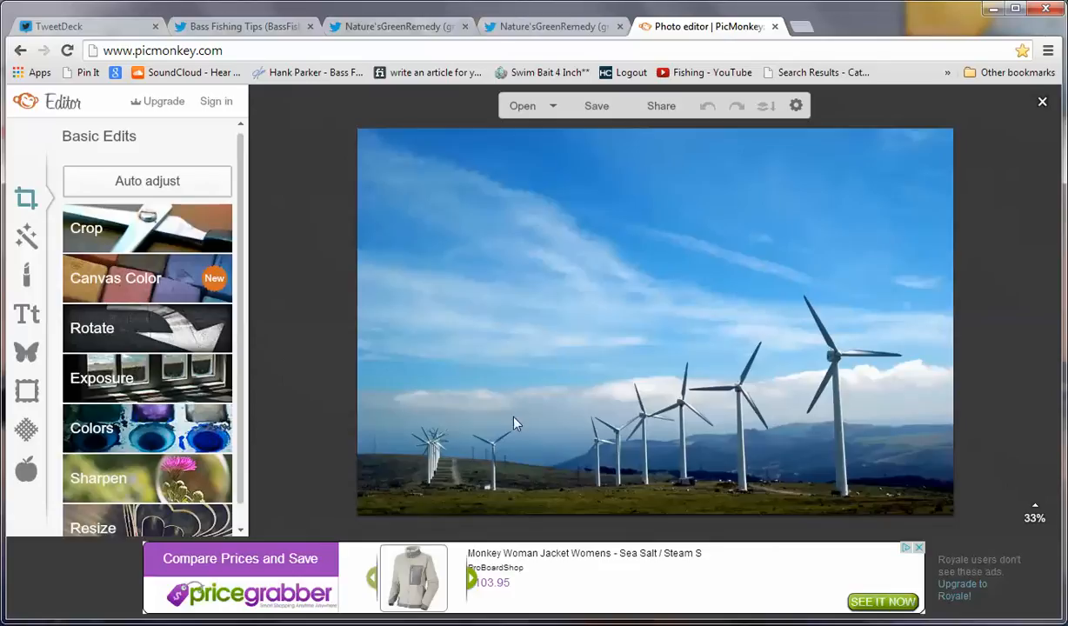
{"action": "mouse_move", "coordinate": [729, 376]}
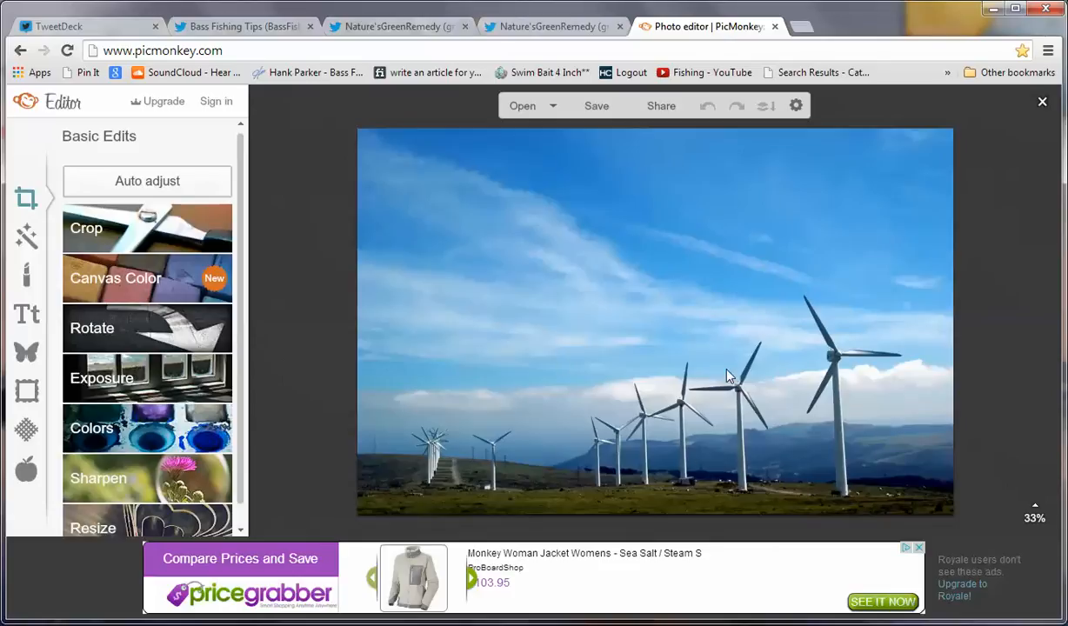
{"action": "mouse_move", "coordinate": [222, 209]}
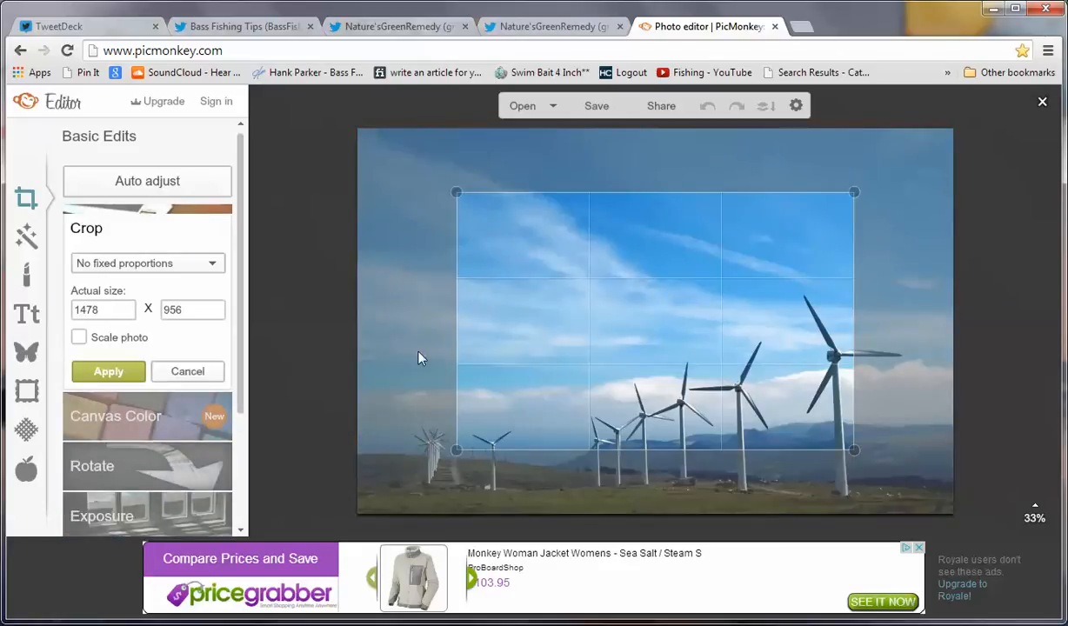
{"action": "mouse_move", "coordinate": [946, 370]}
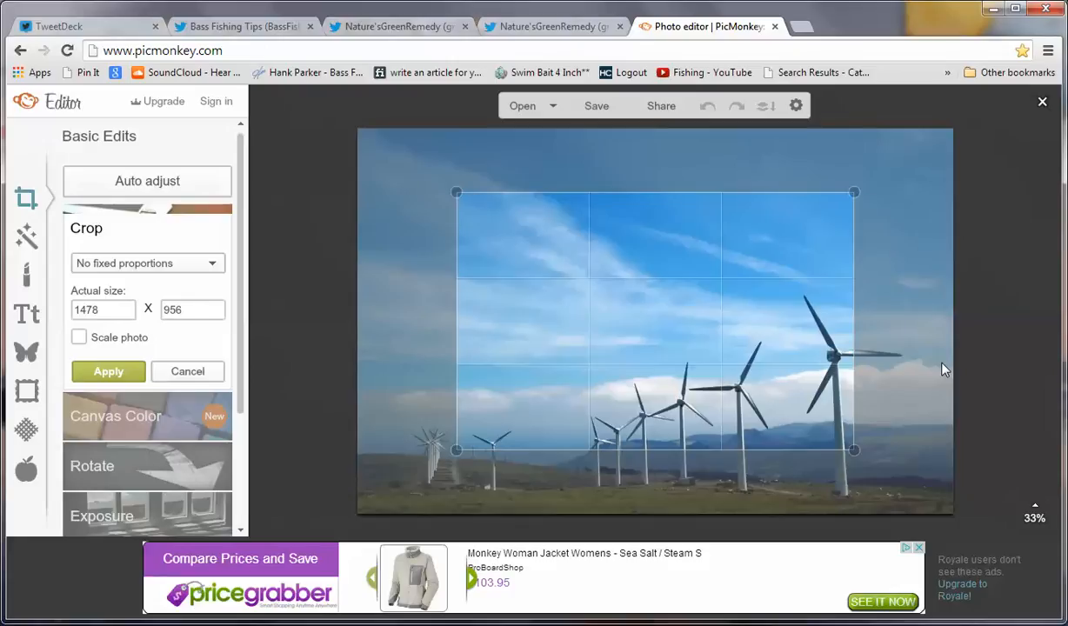
{"action": "mouse_move", "coordinate": [200, 146]}
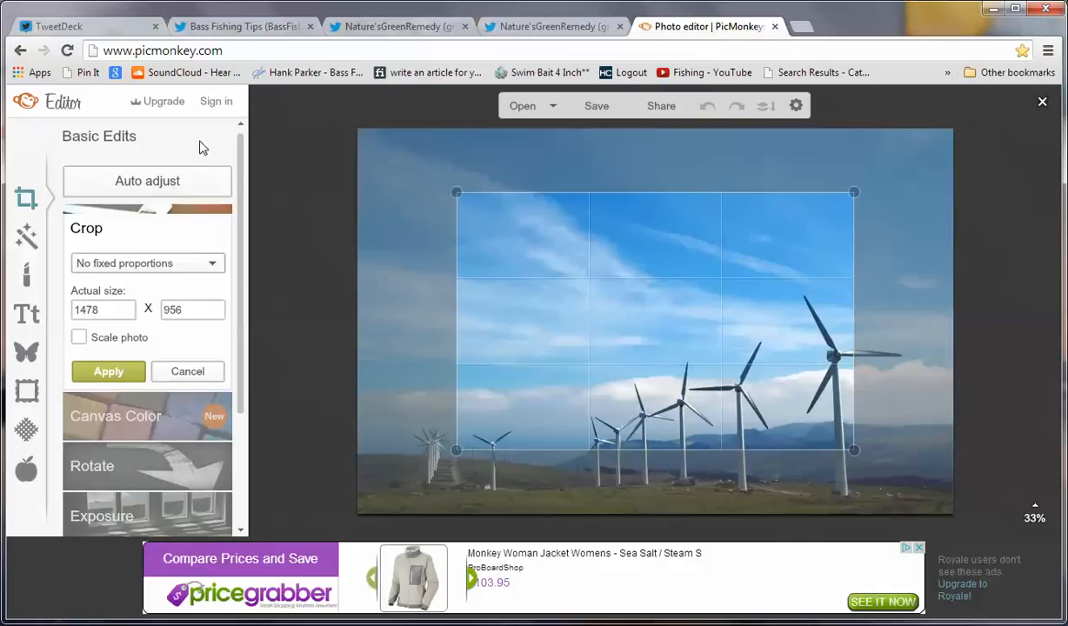
{"action": "mouse_move", "coordinate": [119, 297]}
{"action": "type", "text": "500"}
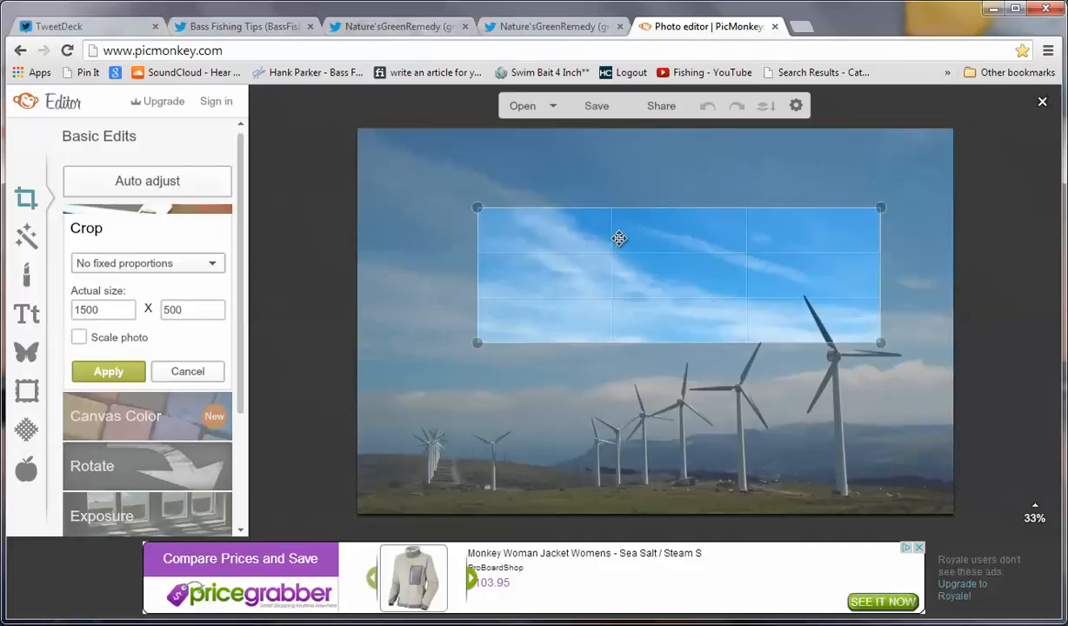
- Position the 1500x500 crop box over the turbines and select the crop width field
{"action": "left_click_drag", "start_coordinate": [618, 237], "coordinate": [576, 423]}
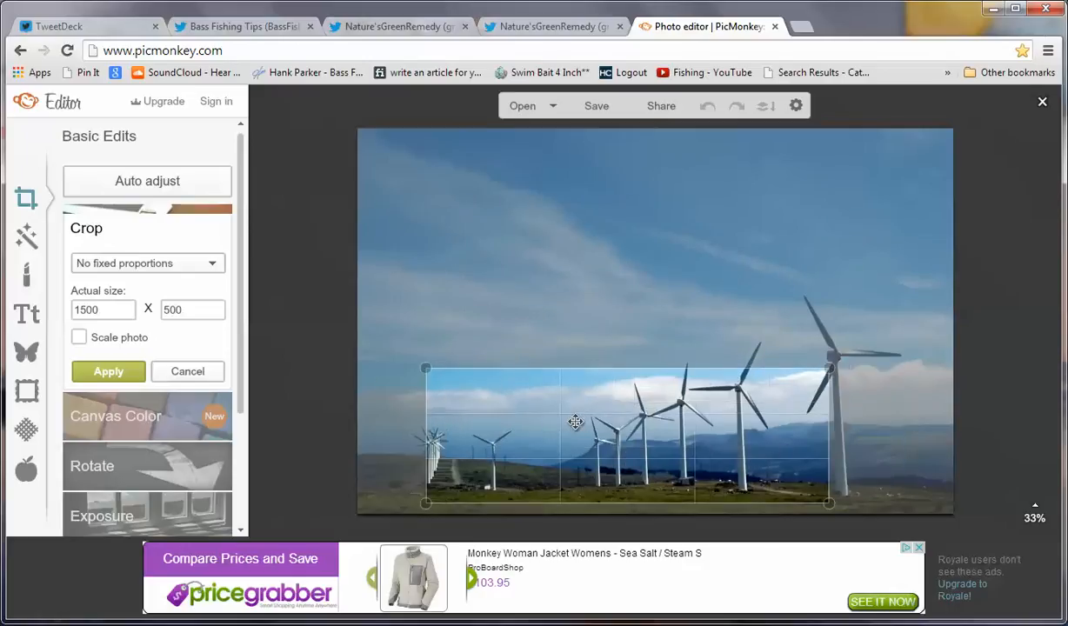
{"action": "left_click_drag", "start_coordinate": [576, 422], "coordinate": [641, 422]}
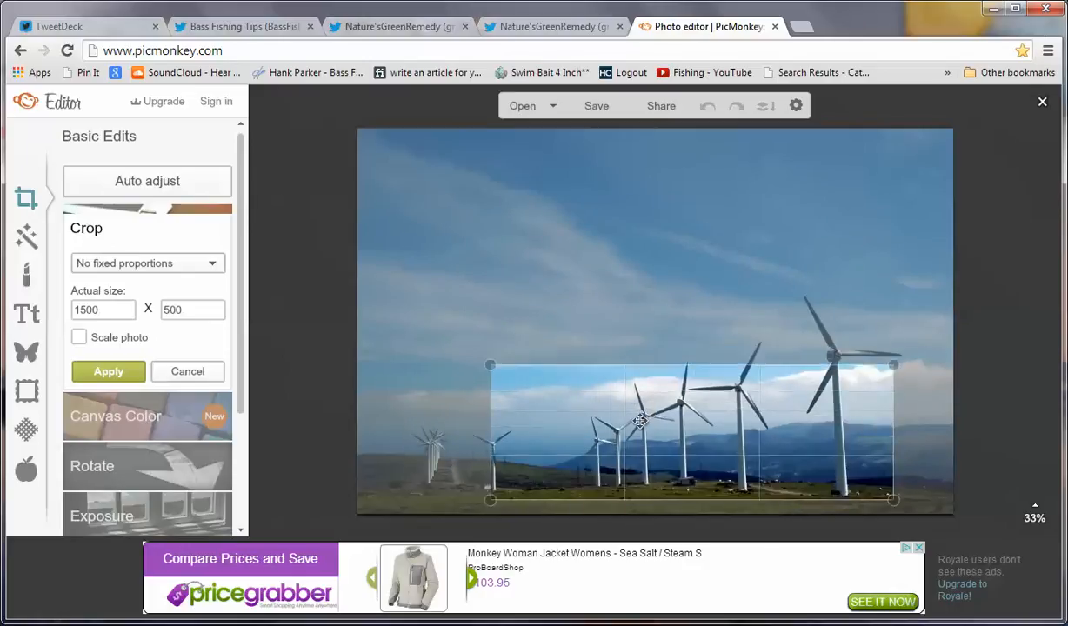
{"action": "left_click_drag", "start_coordinate": [639, 421], "coordinate": [619, 378]}
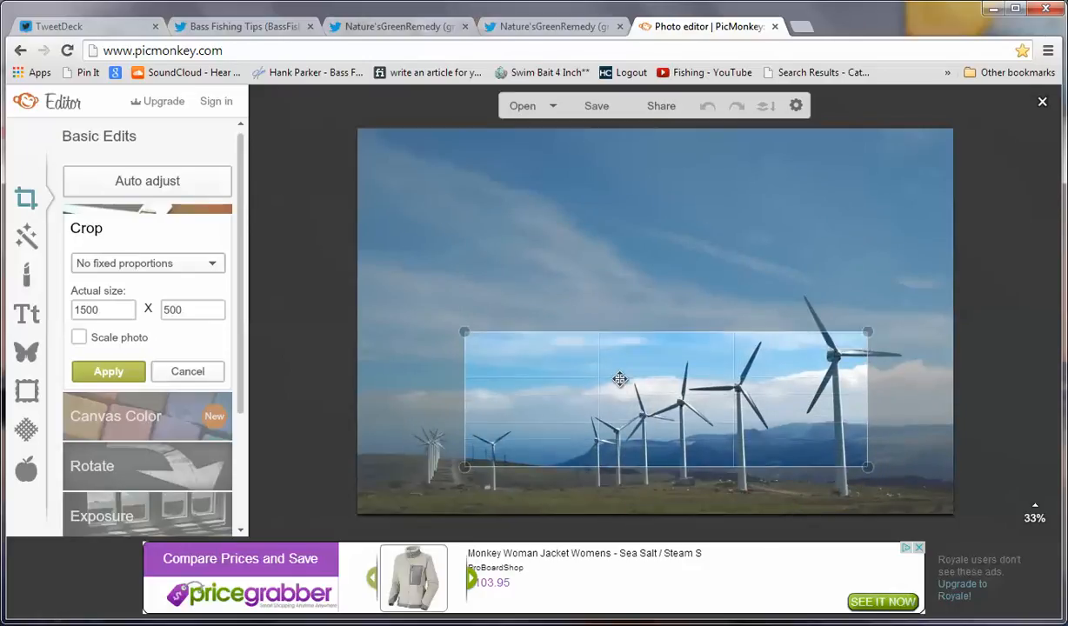
{"action": "left_click_drag", "start_coordinate": [620, 379], "coordinate": [621, 410]}
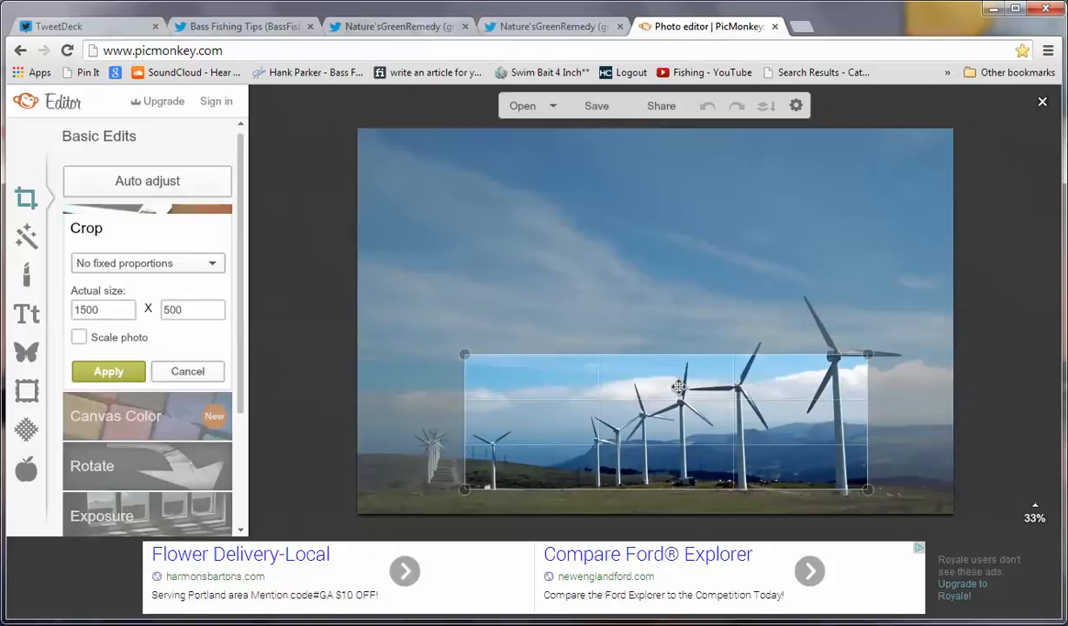
{"action": "mouse_move", "coordinate": [660, 417]}
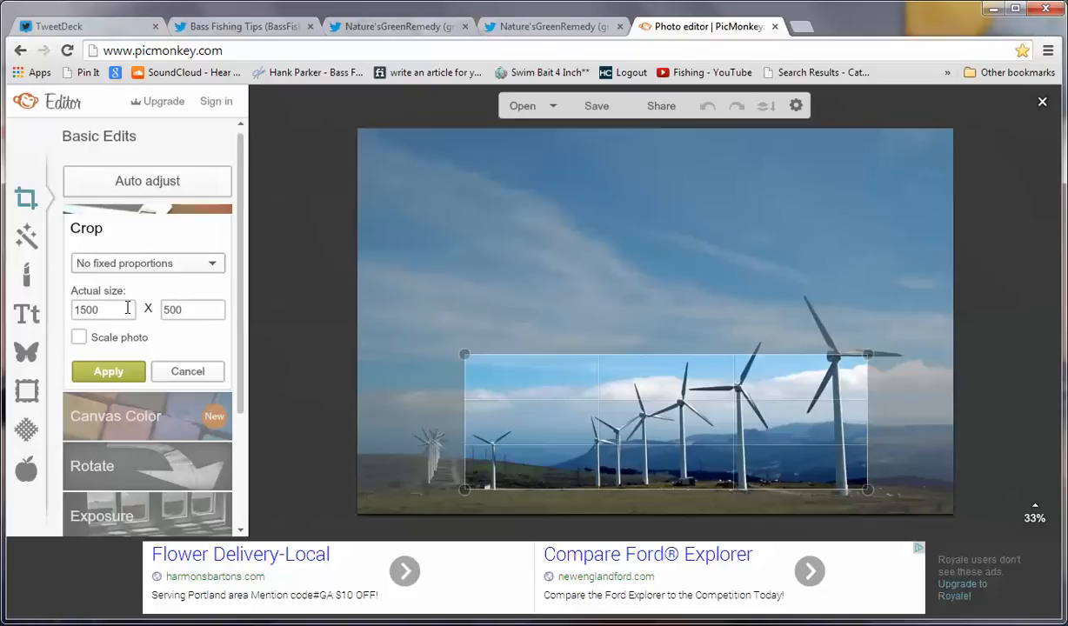
{"action": "left_click", "coordinate": [184, 309]}
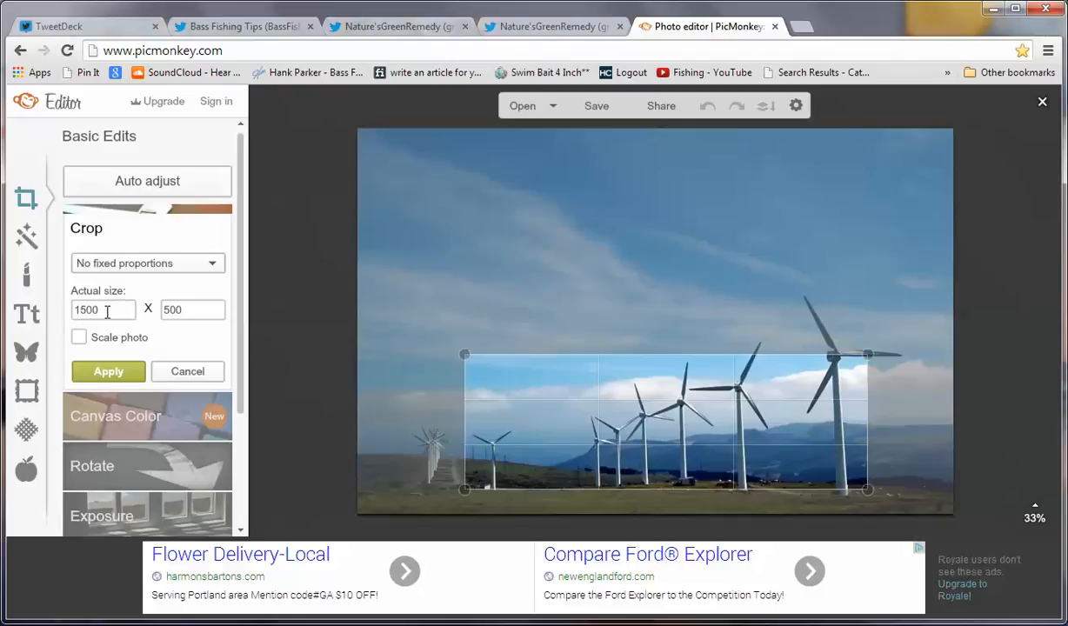
{"action": "left_click", "coordinate": [189, 309]}
{"action": "type", "text": "7"}
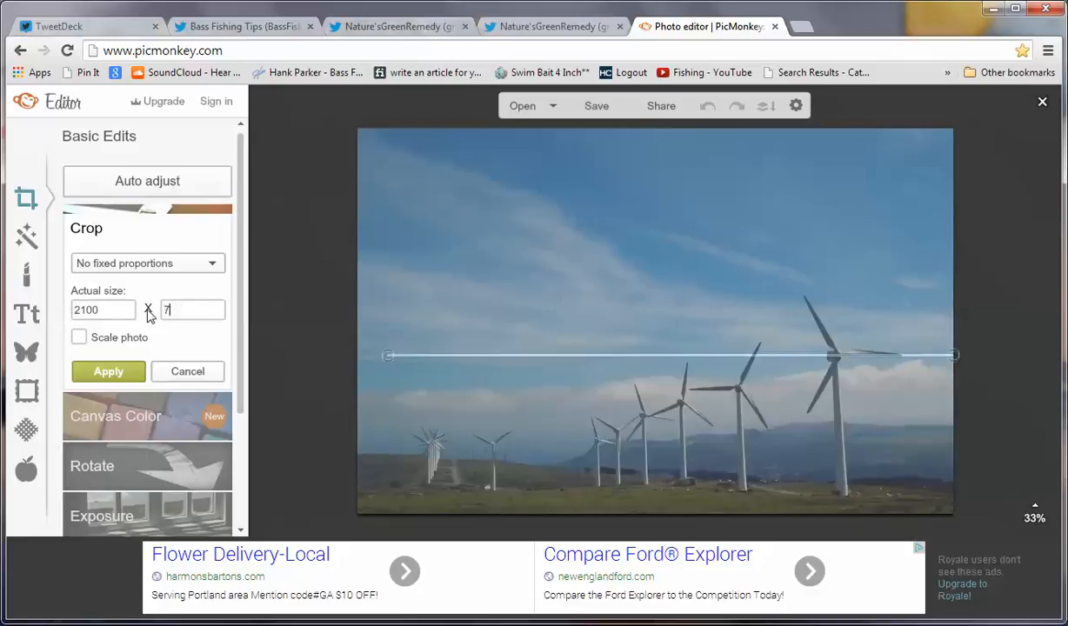
- Resize the crop to 2100x700, include more sky at the left edge, and apply
{"action": "type", "text": "00"}
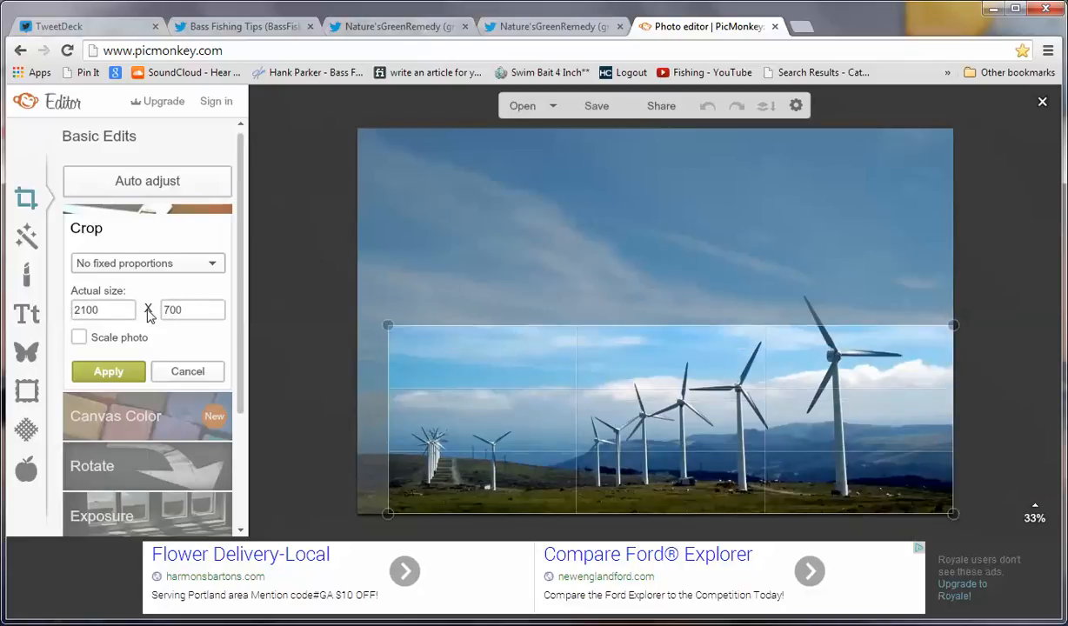
{"action": "left_click", "coordinate": [192, 309]}
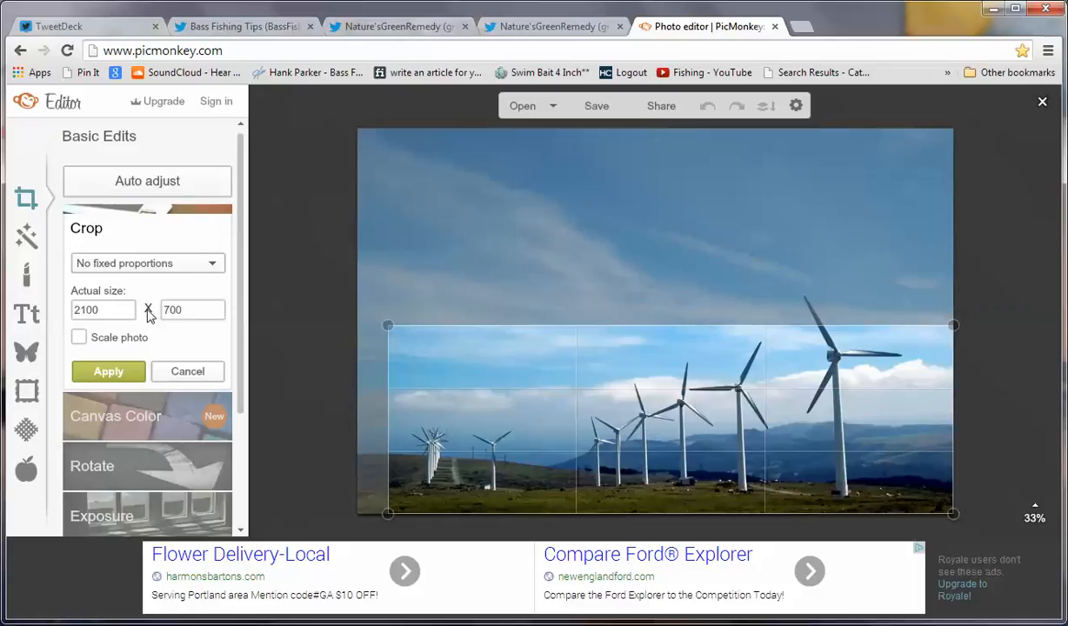
{"action": "left_click", "coordinate": [192, 309]}
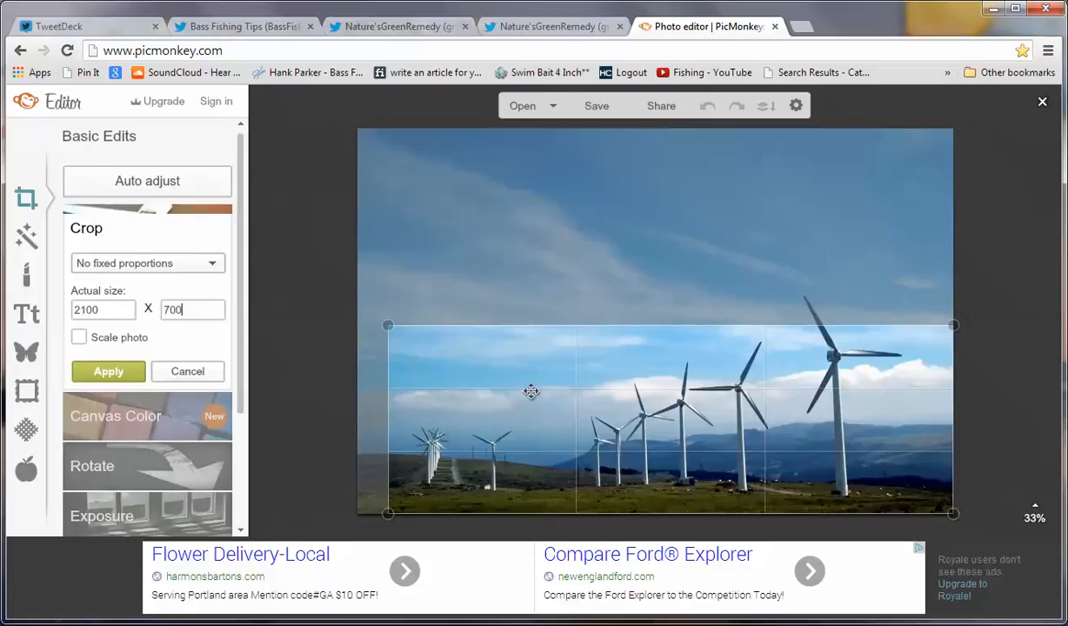
{"action": "left_click_drag", "start_coordinate": [530, 392], "coordinate": [525, 368]}
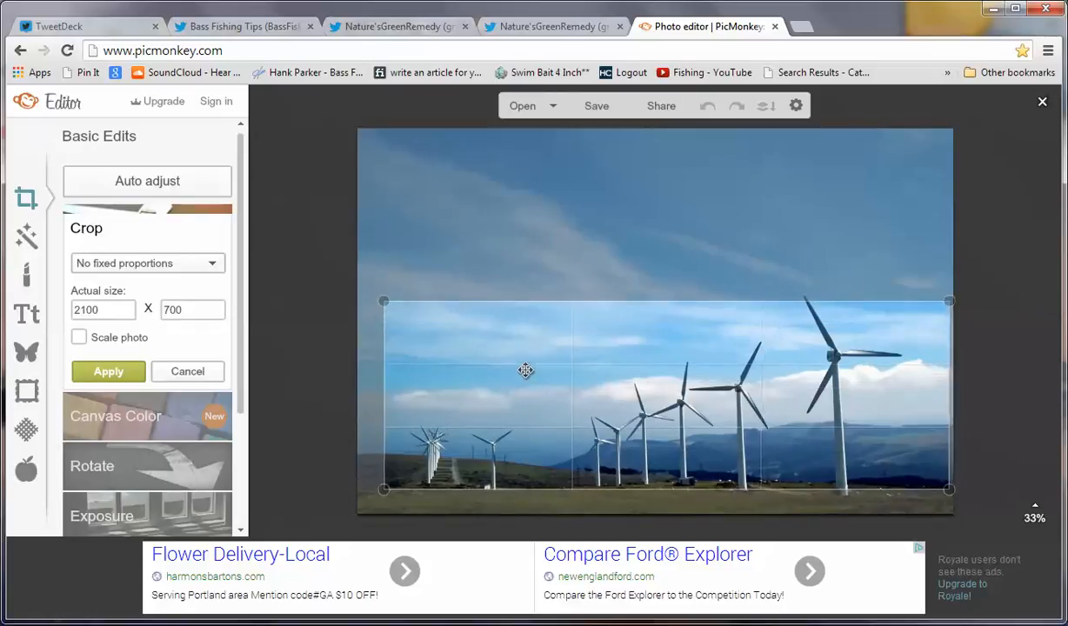
{"action": "left_click_drag", "start_coordinate": [525, 371], "coordinate": [514, 384]}
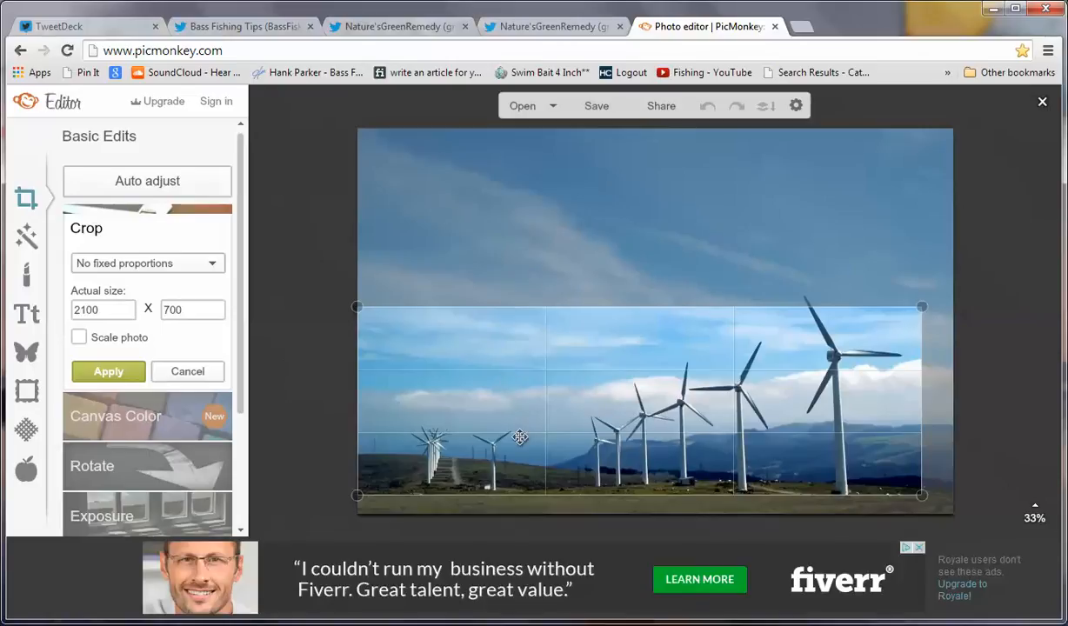
{"action": "mouse_move", "coordinate": [487, 452]}
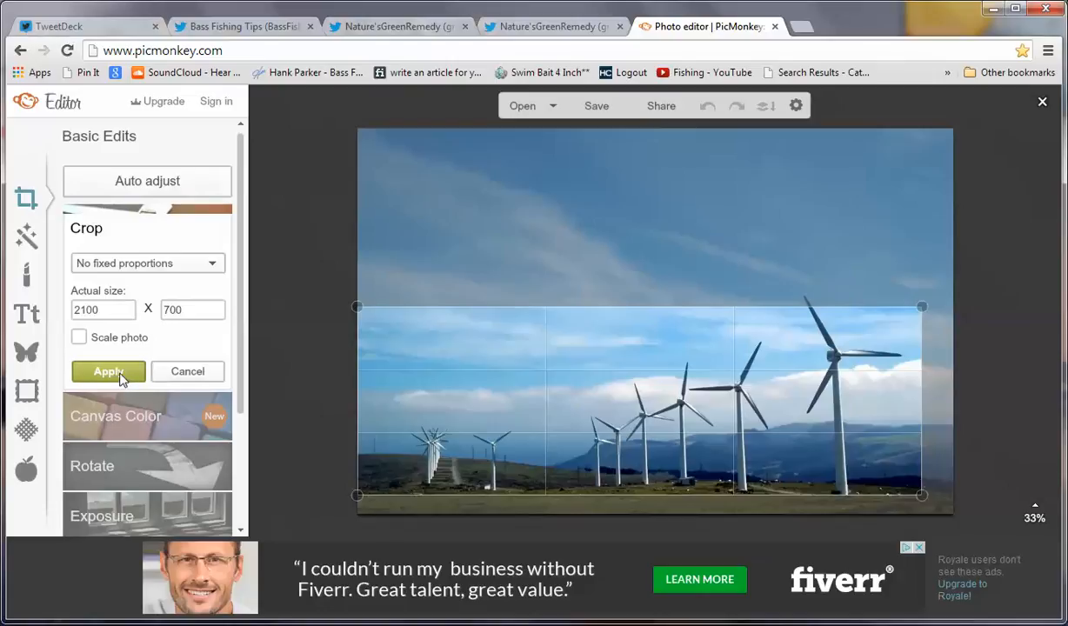
{"action": "left_click", "coordinate": [107, 371]}
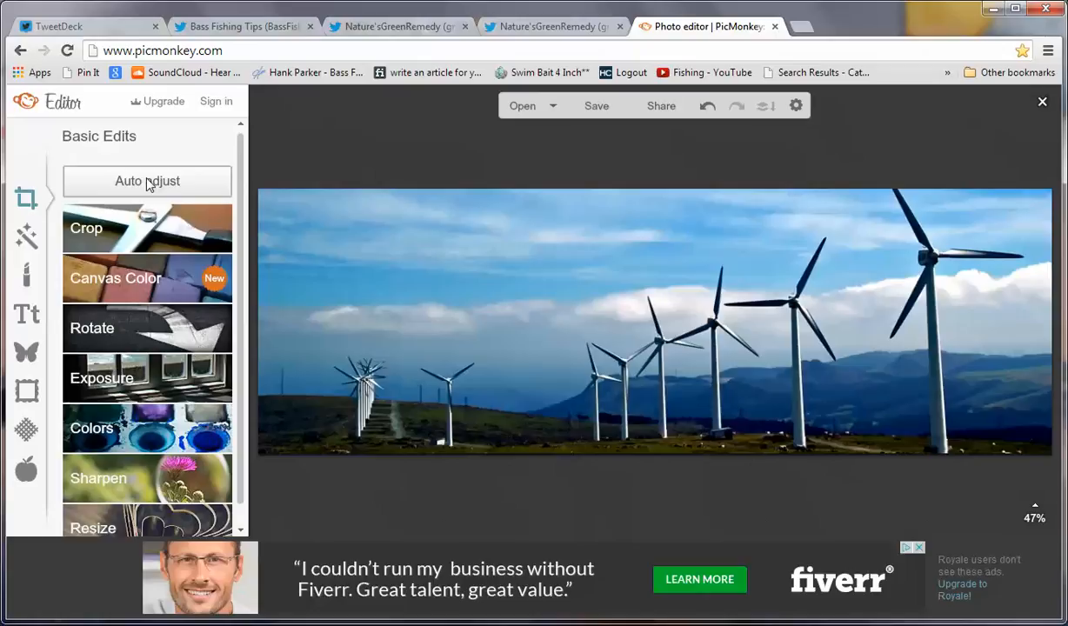
{"action": "mouse_move", "coordinate": [221, 33]}
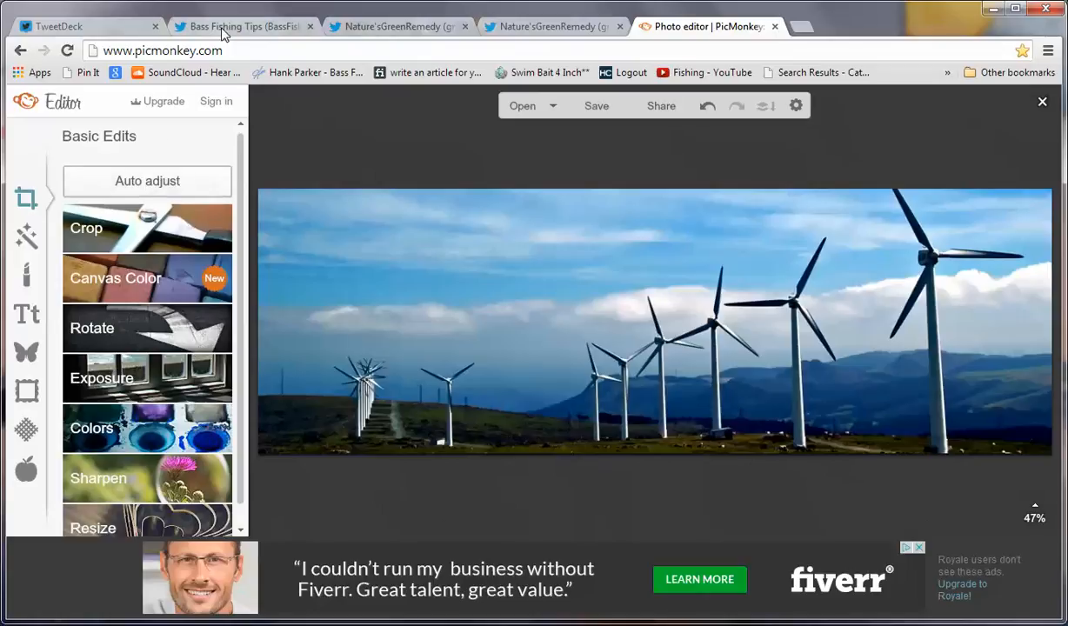
{"action": "left_click", "coordinate": [244, 26]}
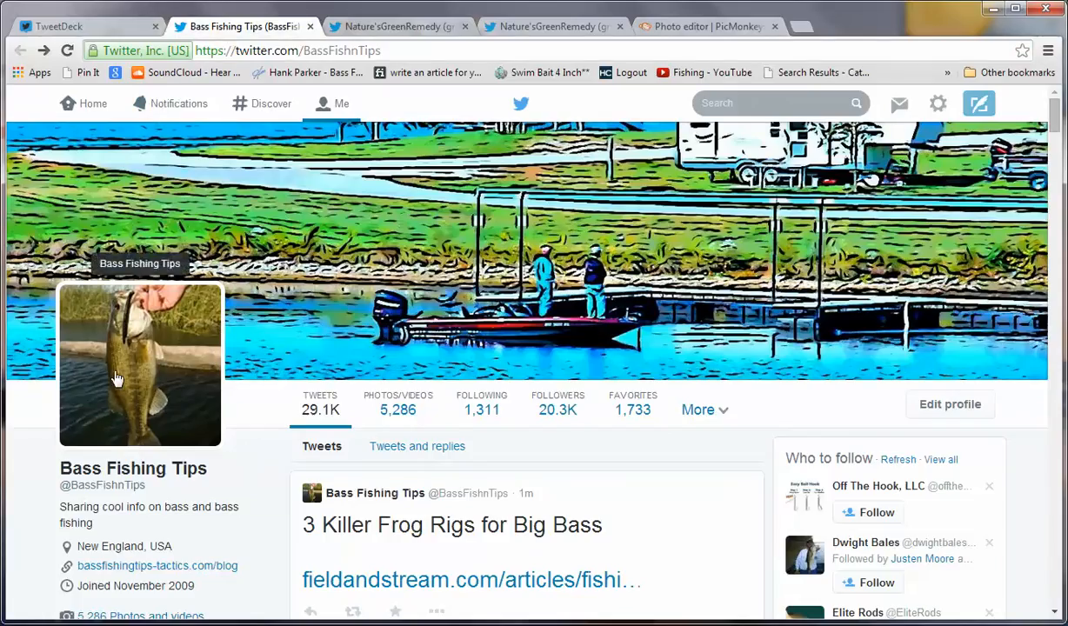
{"action": "mouse_move", "coordinate": [124, 311]}
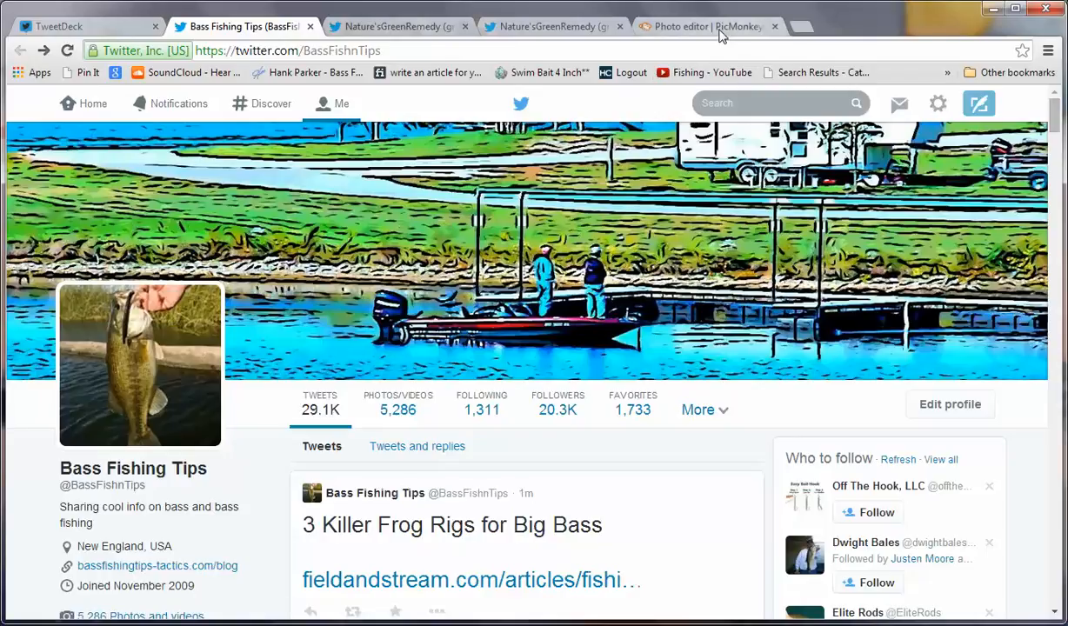
{"action": "left_click", "coordinate": [704, 26]}
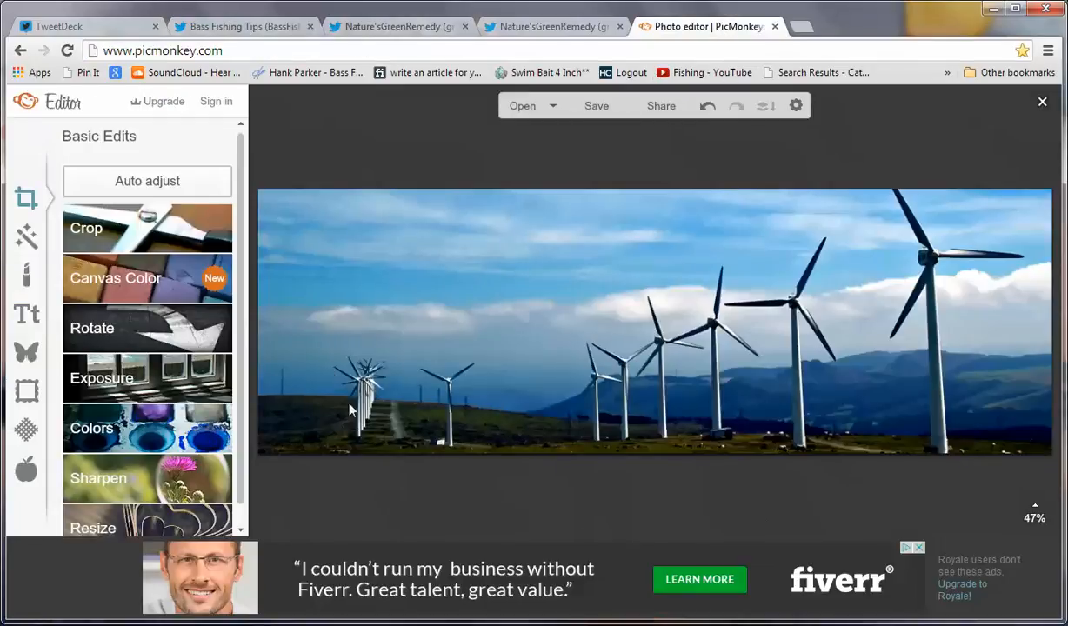
{"action": "mouse_move", "coordinate": [401, 365]}
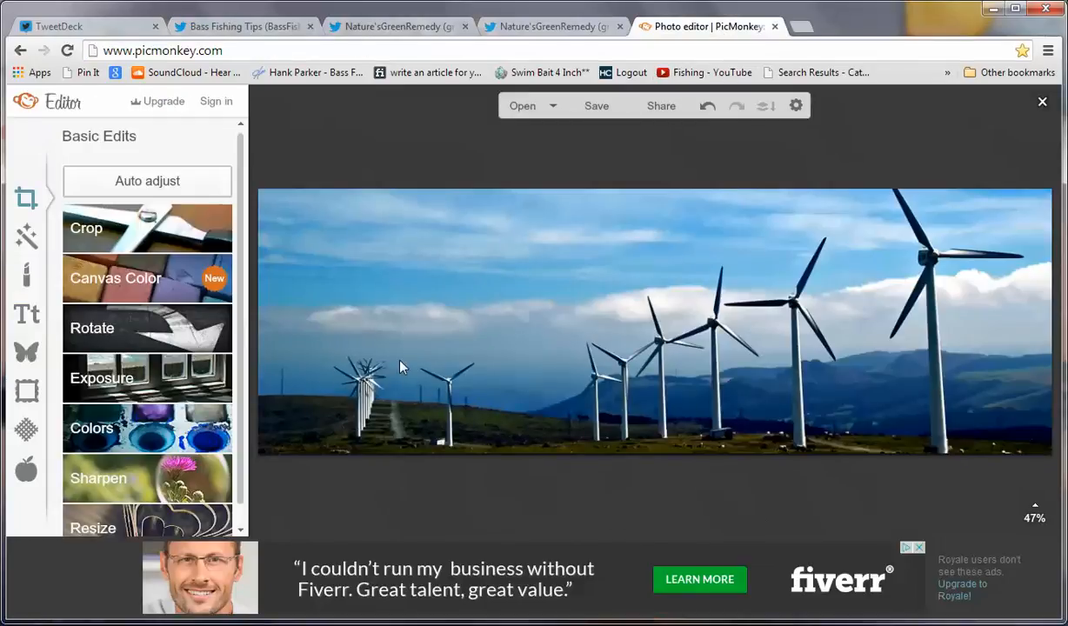
{"action": "mouse_move", "coordinate": [883, 364]}
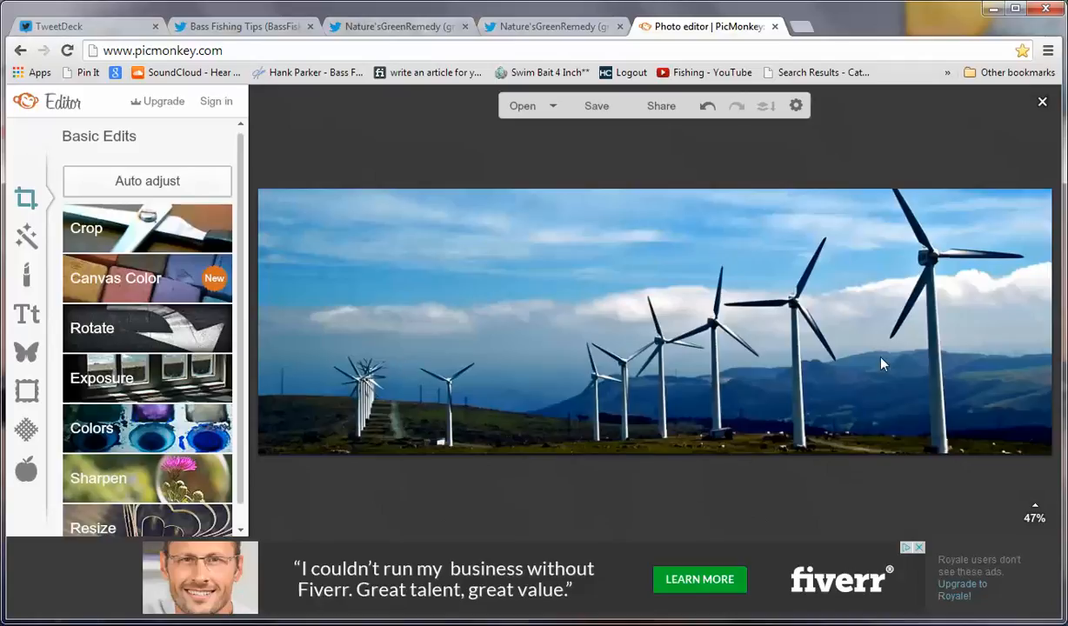
{"action": "mouse_move", "coordinate": [165, 339]}
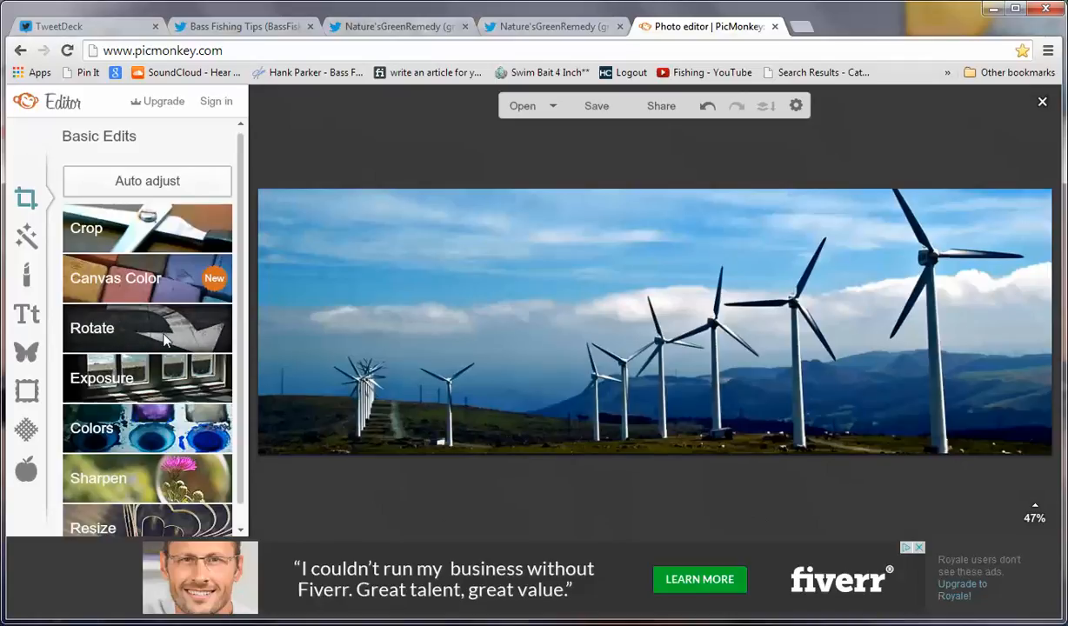
- Toggle the horizontal flip on the turbine banner in Rotate and apply
{"action": "left_click", "coordinate": [147, 328]}
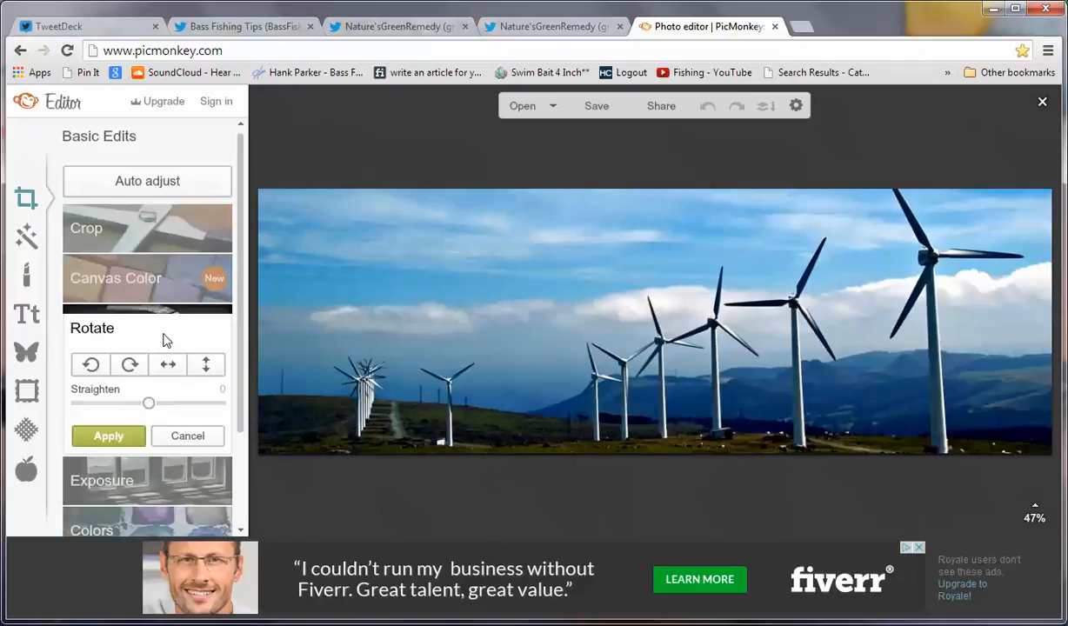
{"action": "left_click", "coordinate": [168, 365]}
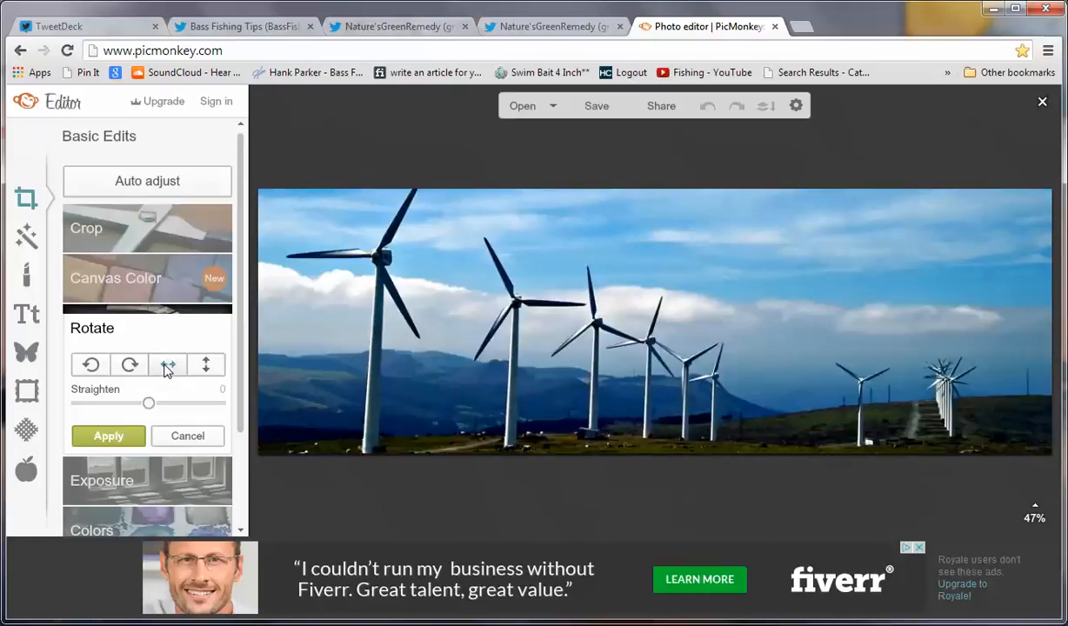
{"action": "left_click", "coordinate": [168, 365]}
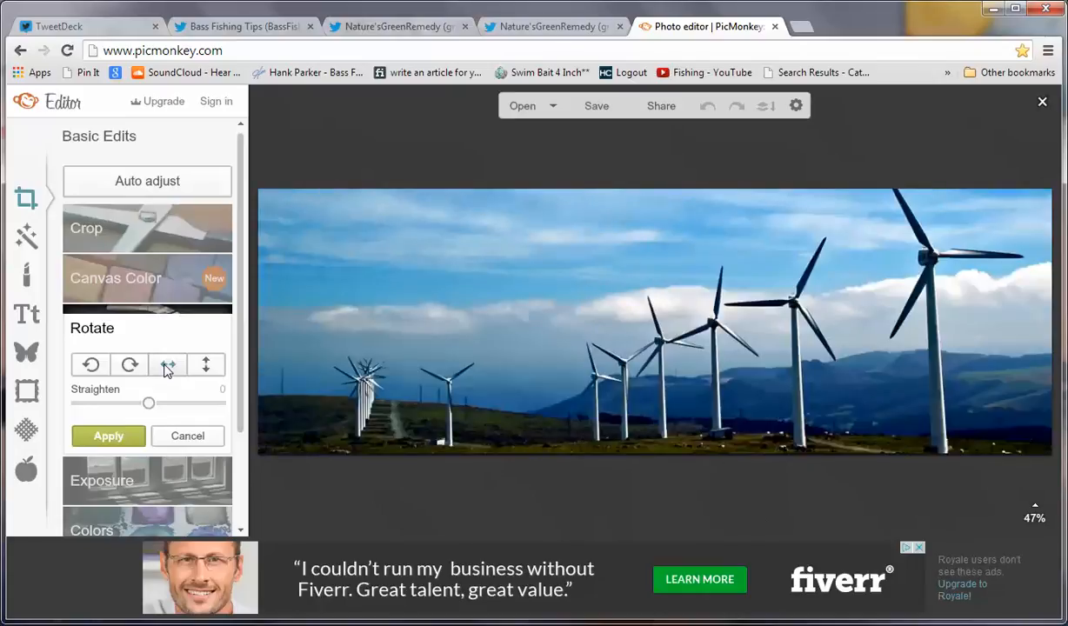
{"action": "left_click", "coordinate": [167, 364]}
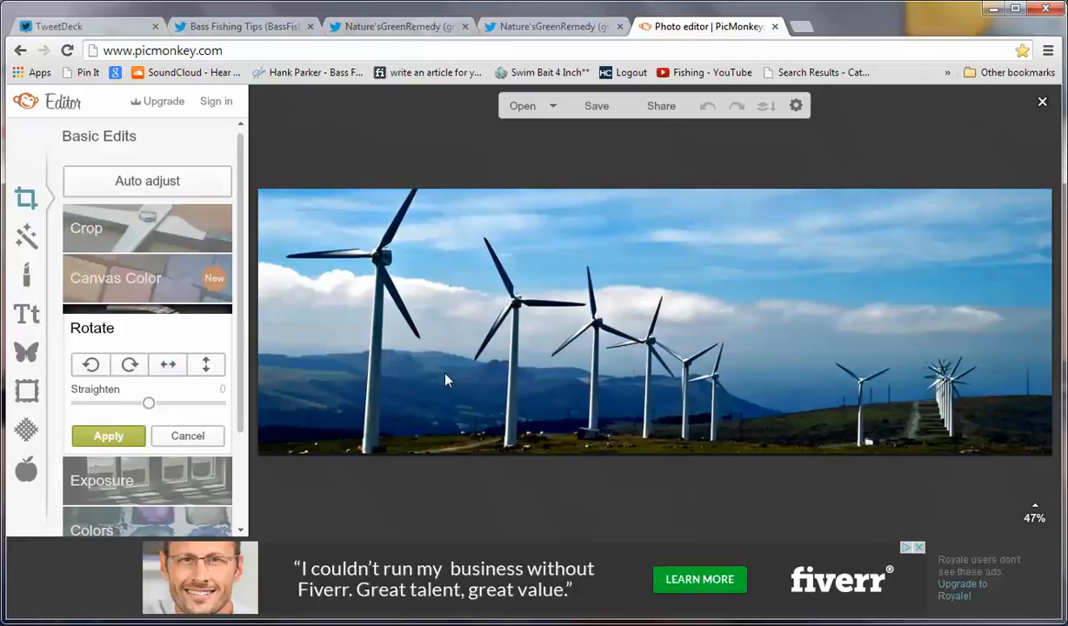
{"action": "mouse_move", "coordinate": [503, 424]}
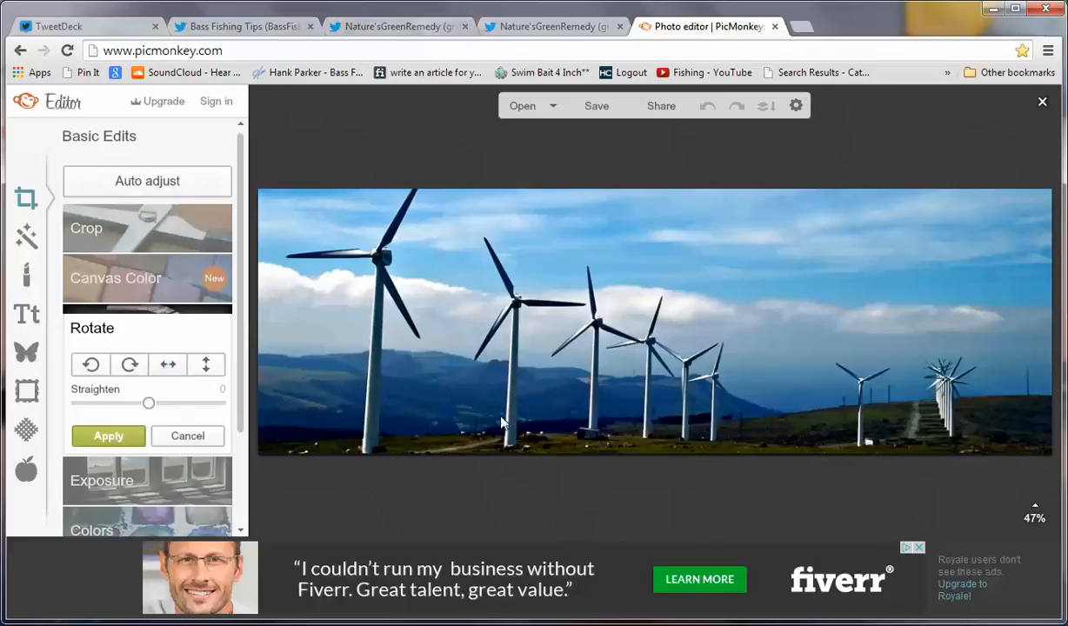
{"action": "mouse_move", "coordinate": [814, 355]}
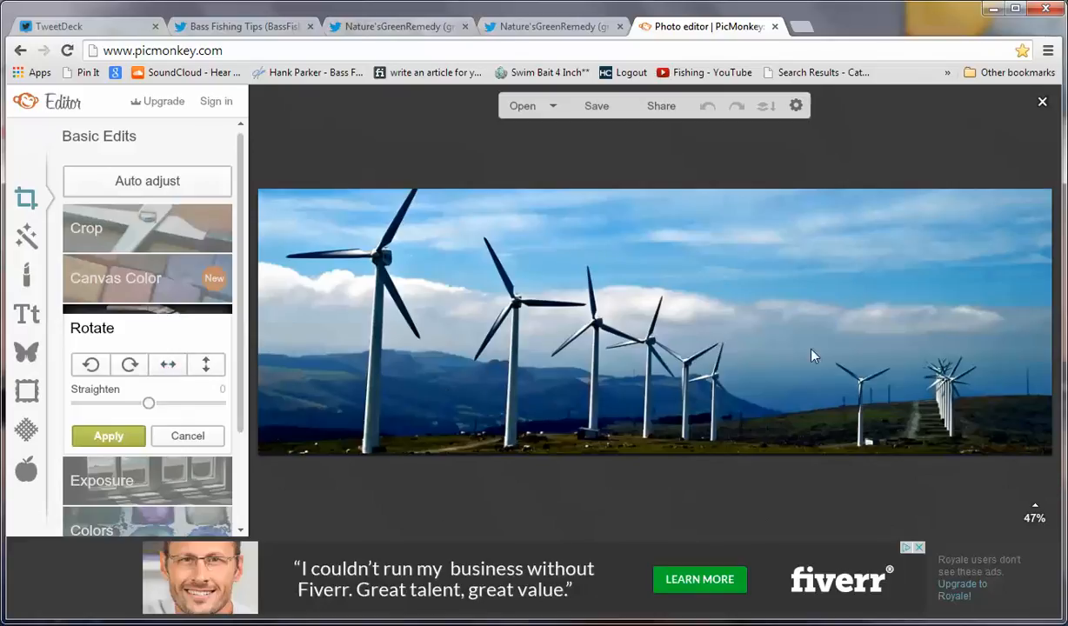
{"action": "mouse_move", "coordinate": [935, 376]}
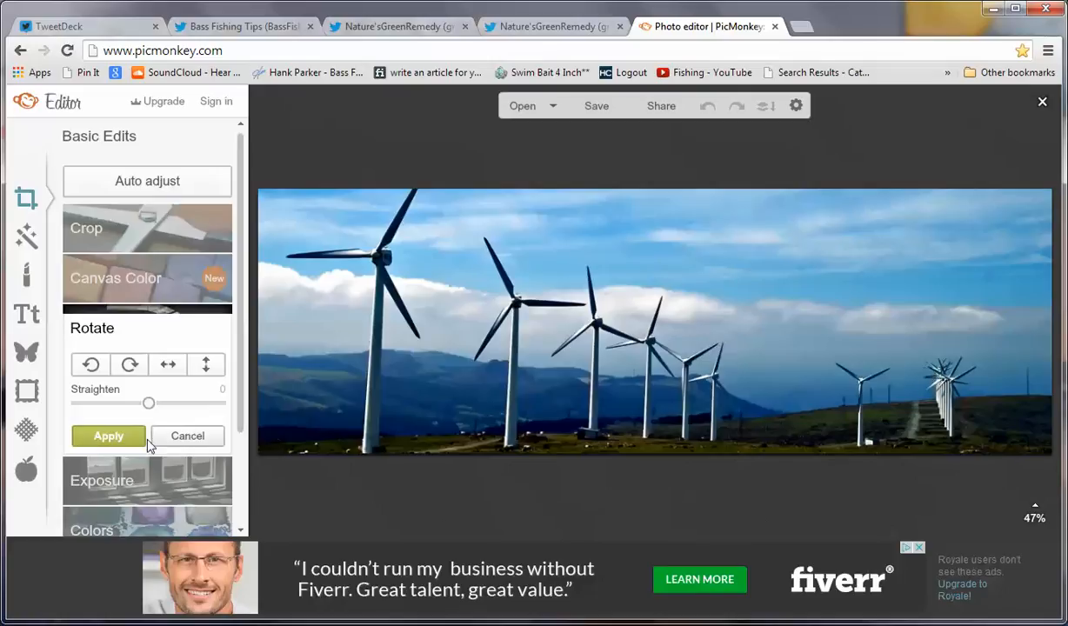
{"action": "mouse_move", "coordinate": [108, 435]}
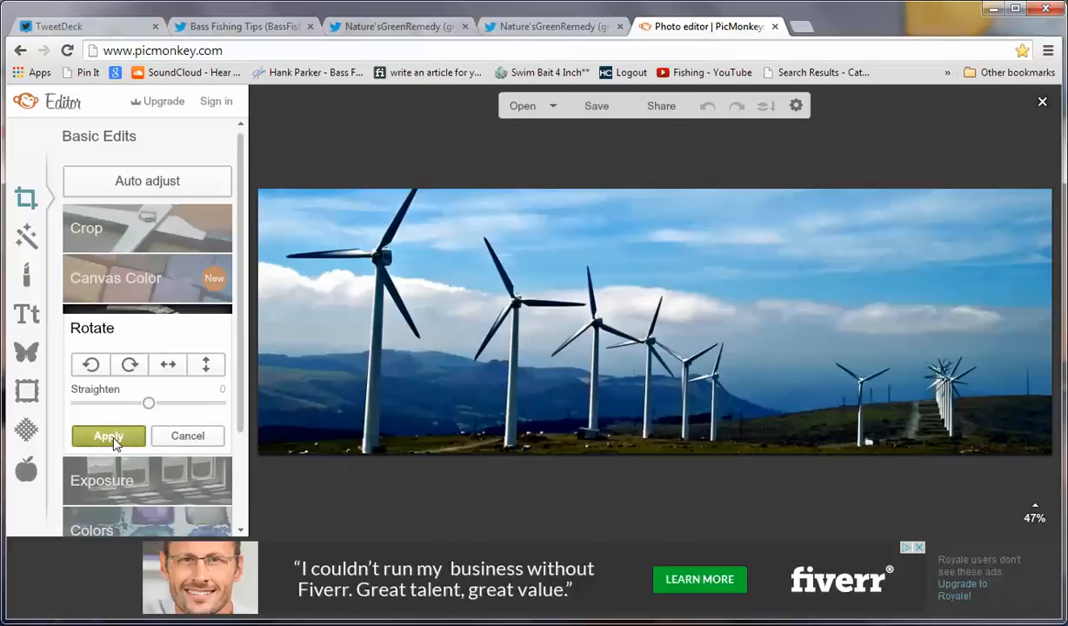
{"action": "left_click", "coordinate": [108, 436]}
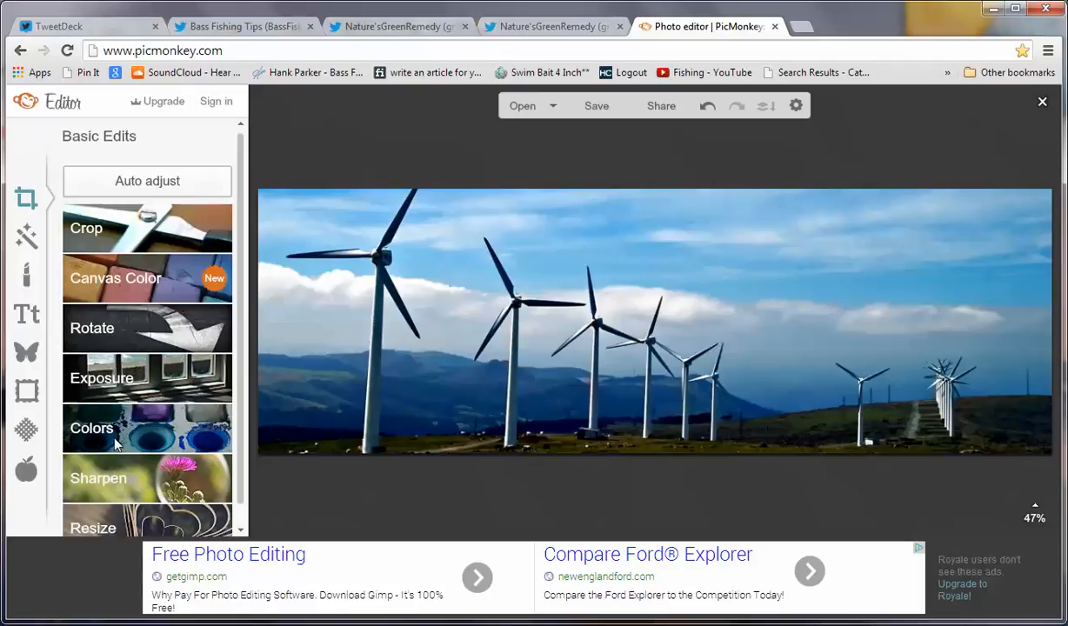
{"action": "mouse_move", "coordinate": [163, 378]}
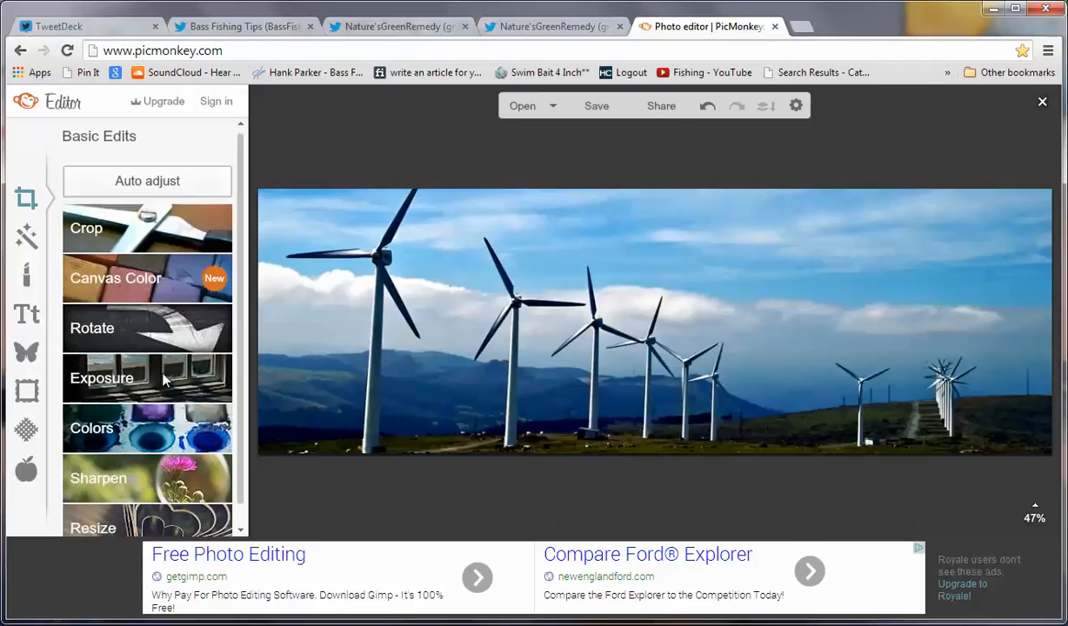
{"action": "mouse_move", "coordinate": [122, 430]}
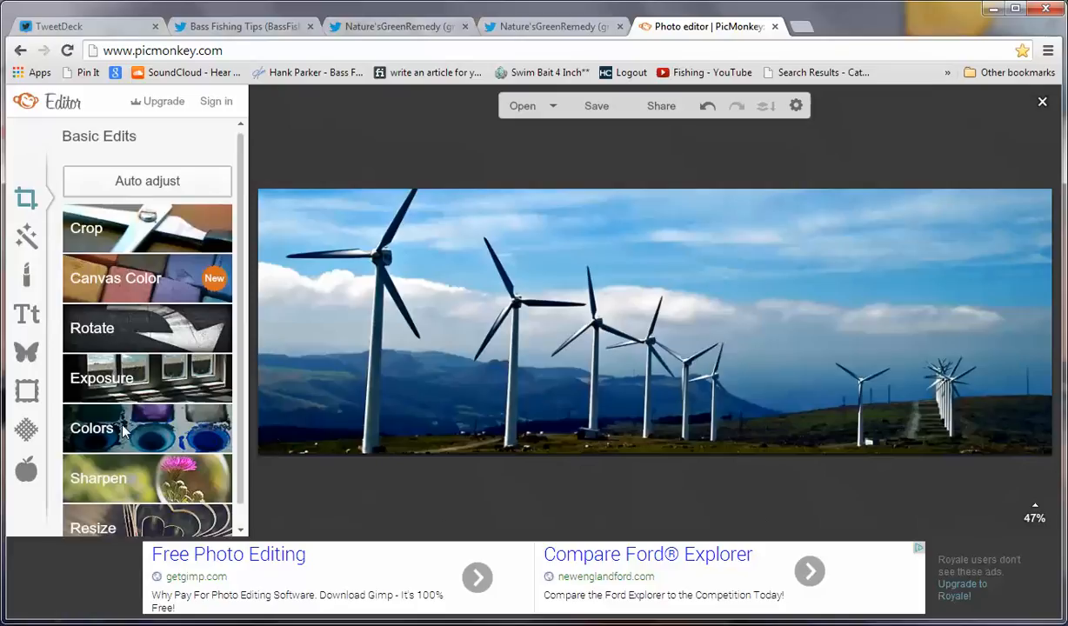
{"action": "mouse_move", "coordinate": [118, 478]}
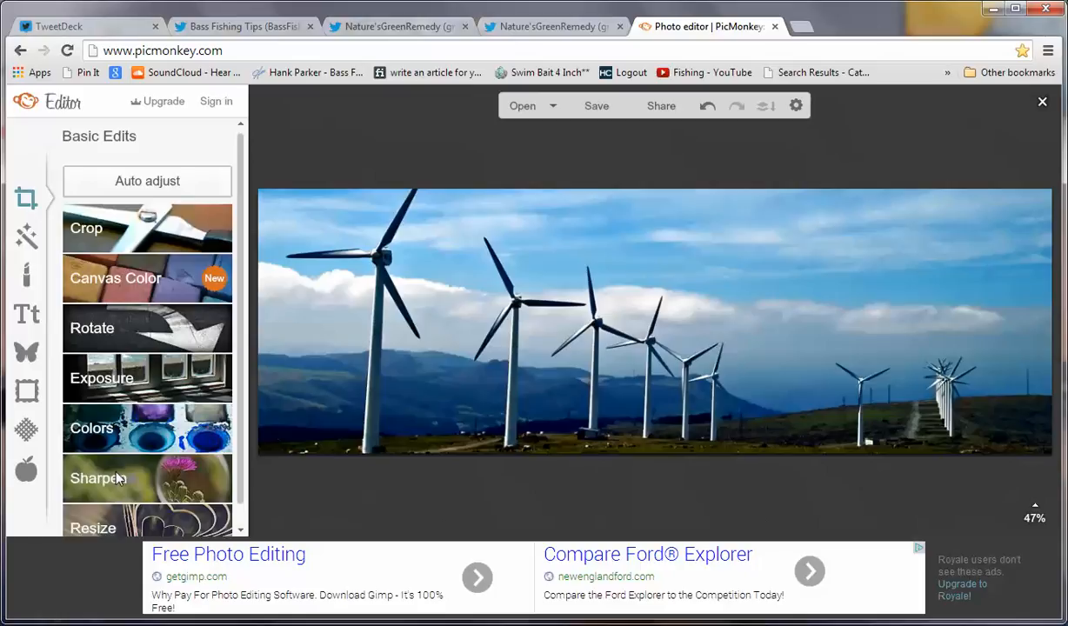
{"action": "mouse_move", "coordinate": [129, 520]}
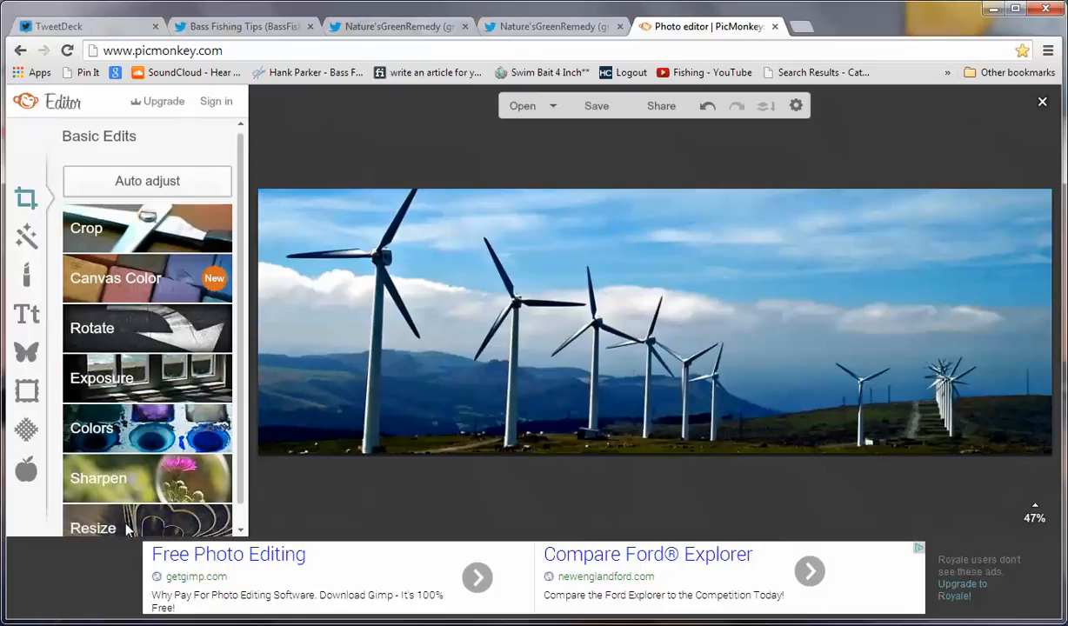
- Resize the turbine photo to 1500 x 500 pixels with Keep proportions checked
{"action": "left_click", "coordinate": [92, 528]}
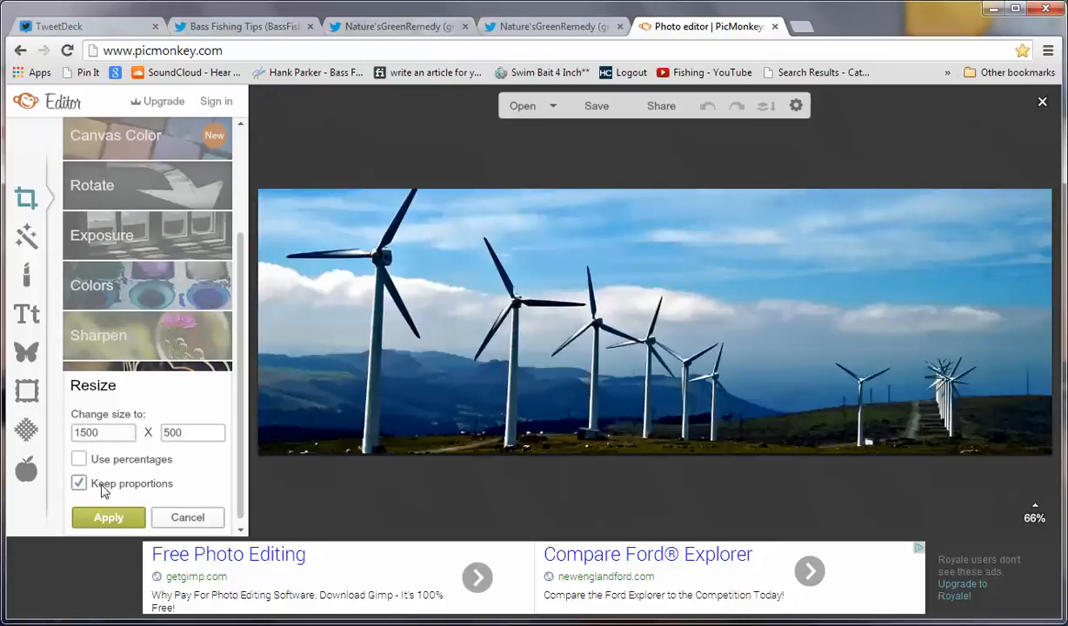
{"action": "mouse_move", "coordinate": [149, 487]}
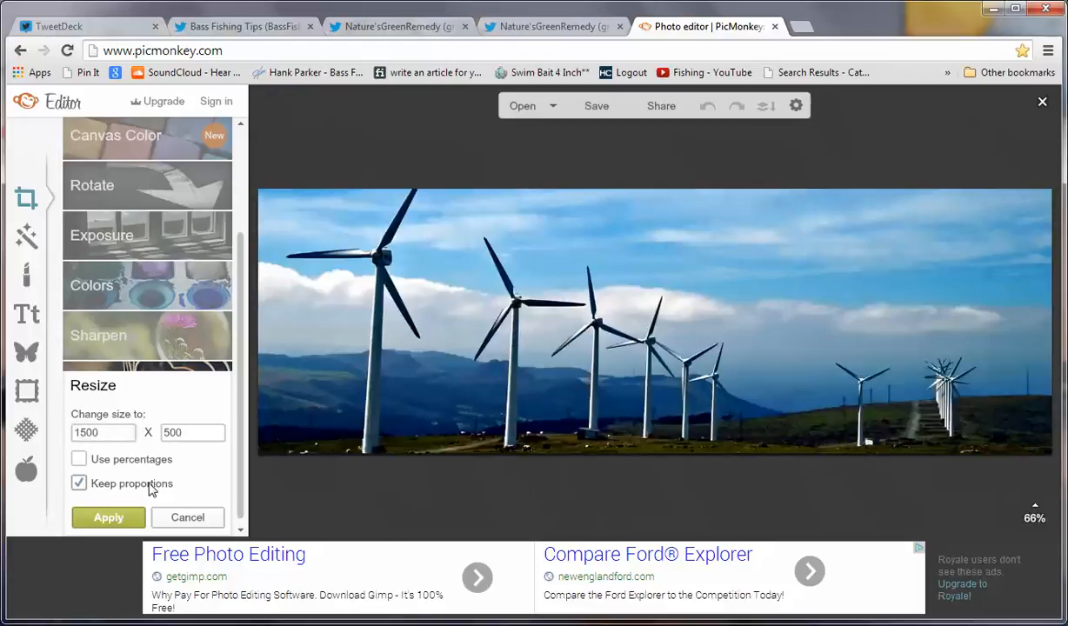
{"action": "left_click", "coordinate": [192, 432]}
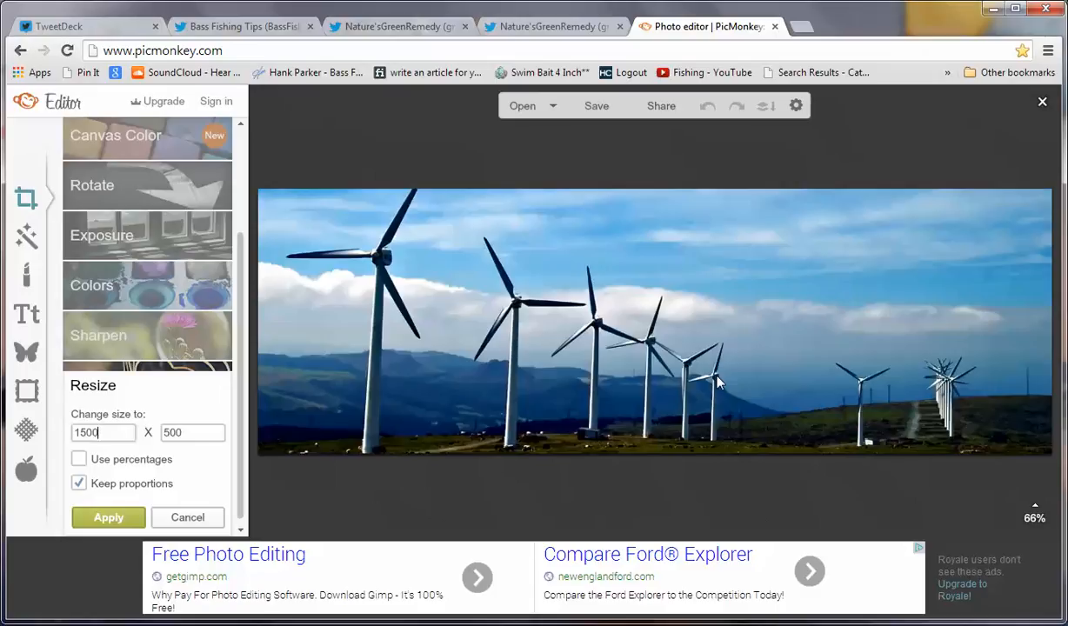
{"action": "mouse_move", "coordinate": [706, 365]}
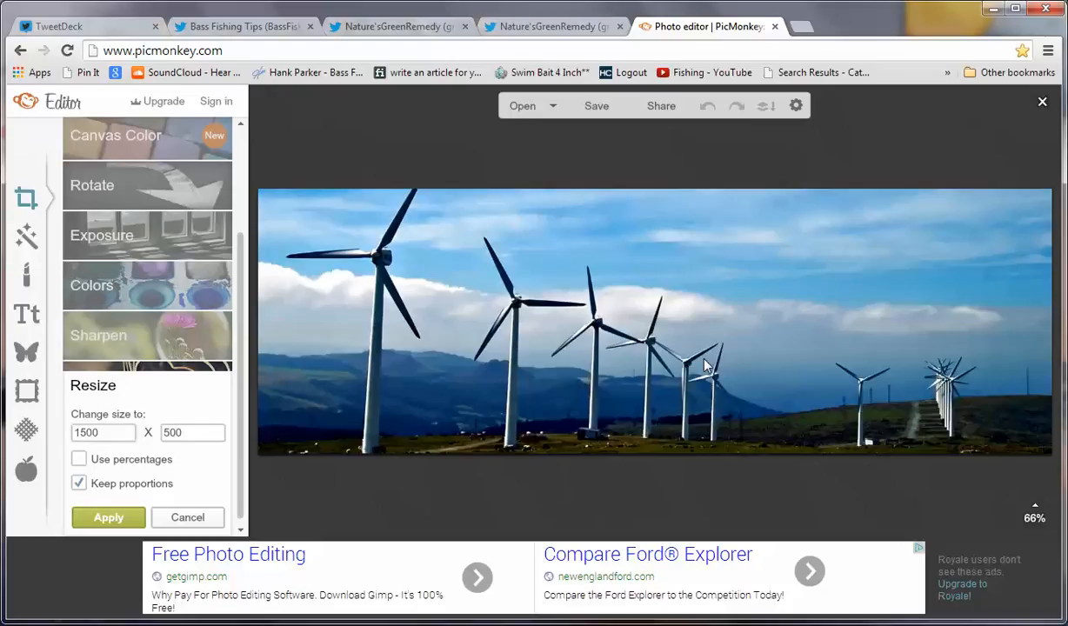
{"action": "scroll", "scroll_direction": "up", "scroll_amount": 3}
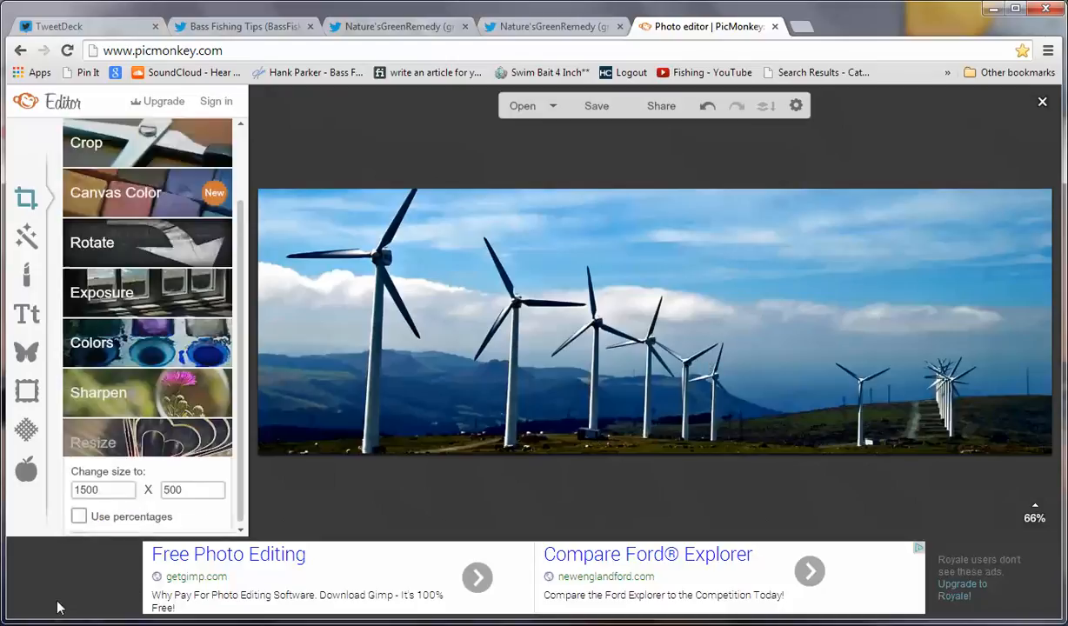
{"action": "scroll", "scroll_direction": "up", "scroll_amount": 3}
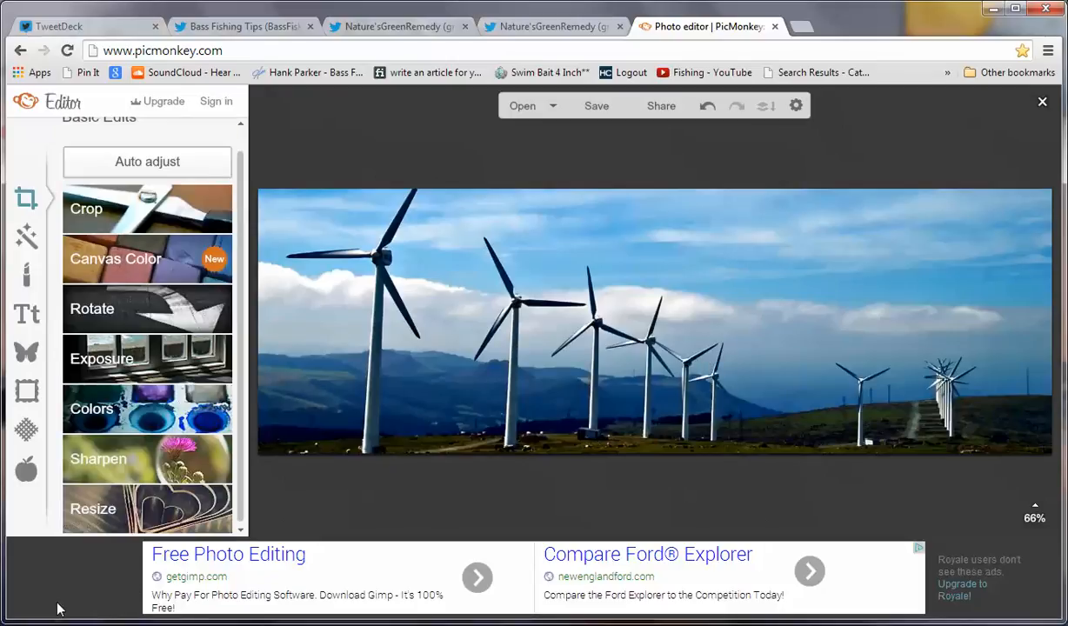
{"action": "mouse_move", "coordinate": [605, 122]}
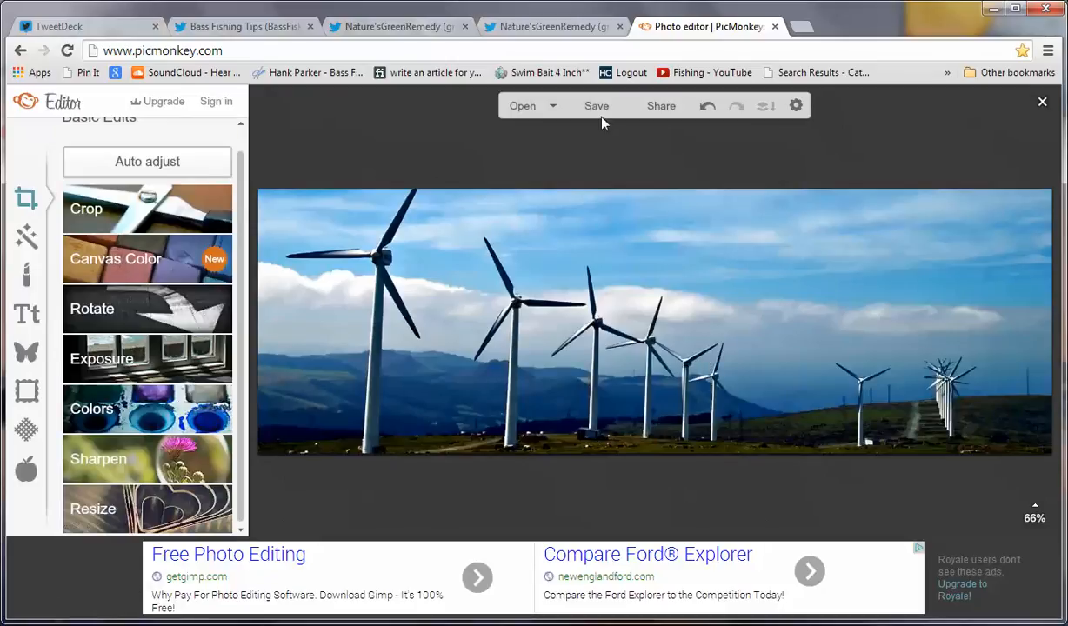
- Save the banner to the desktop as a JPEG named 'turbines' and return to the editor
{"action": "left_click", "coordinate": [596, 106]}
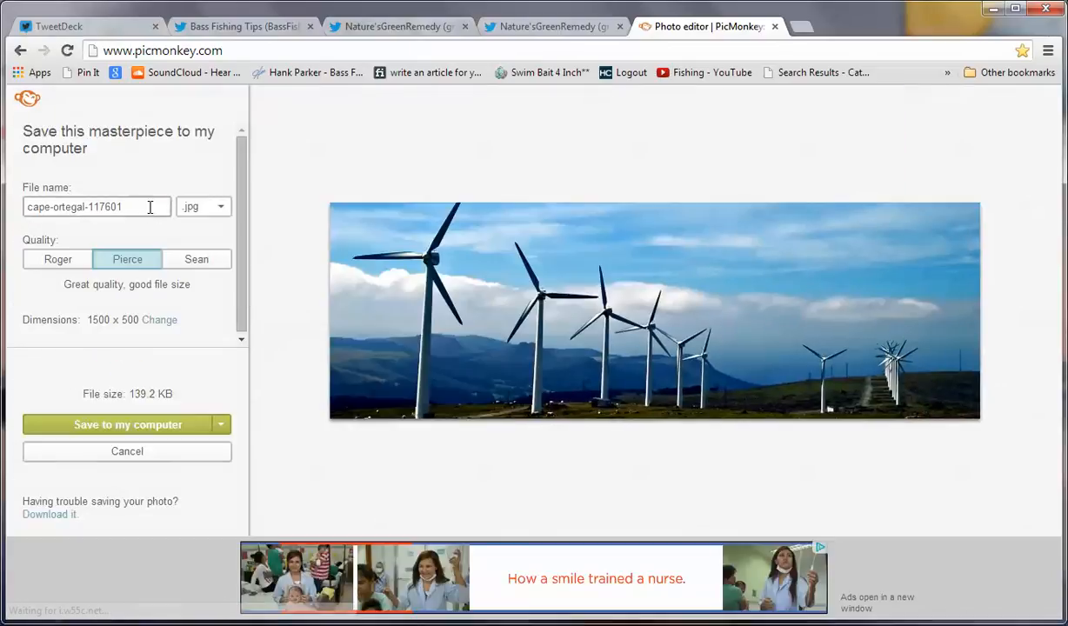
{"action": "triple_click", "coordinate": [96, 206]}
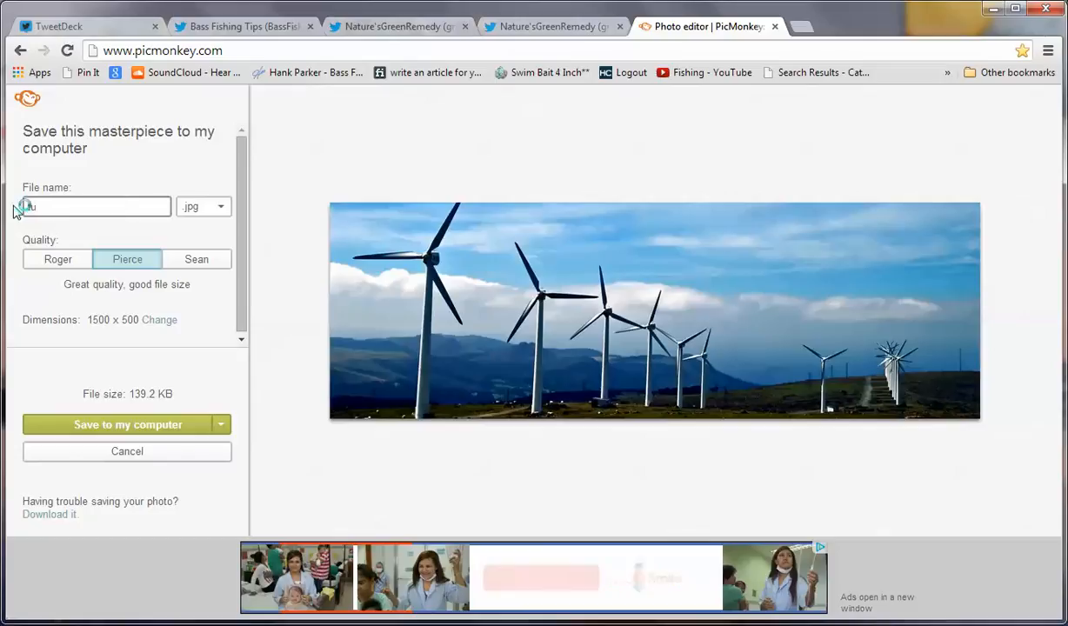
{"action": "type", "text": "turbines"}
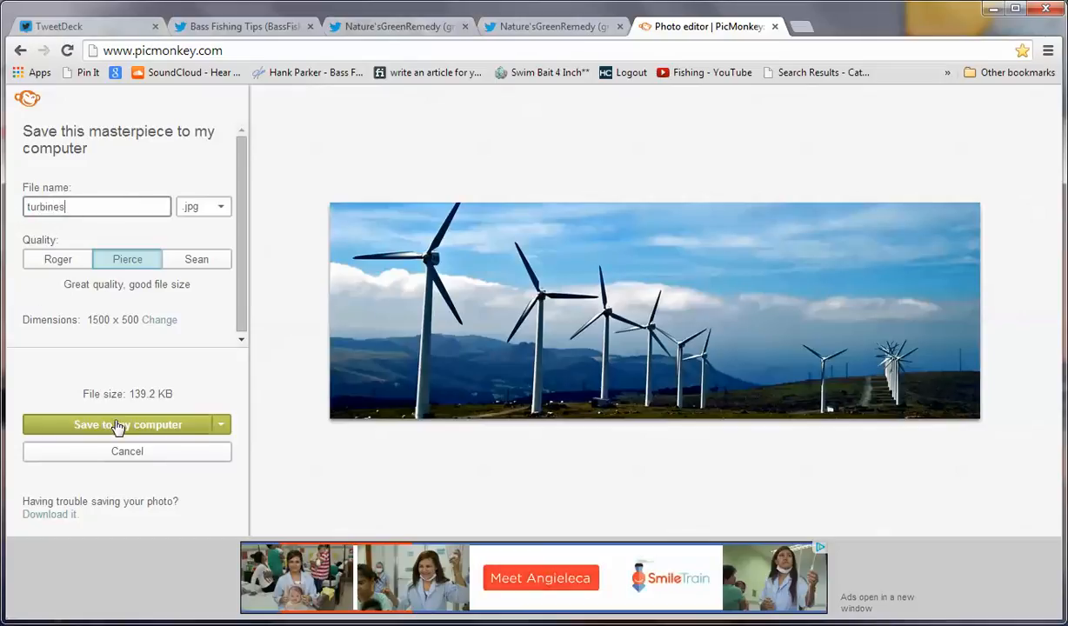
{"action": "left_click", "coordinate": [117, 425]}
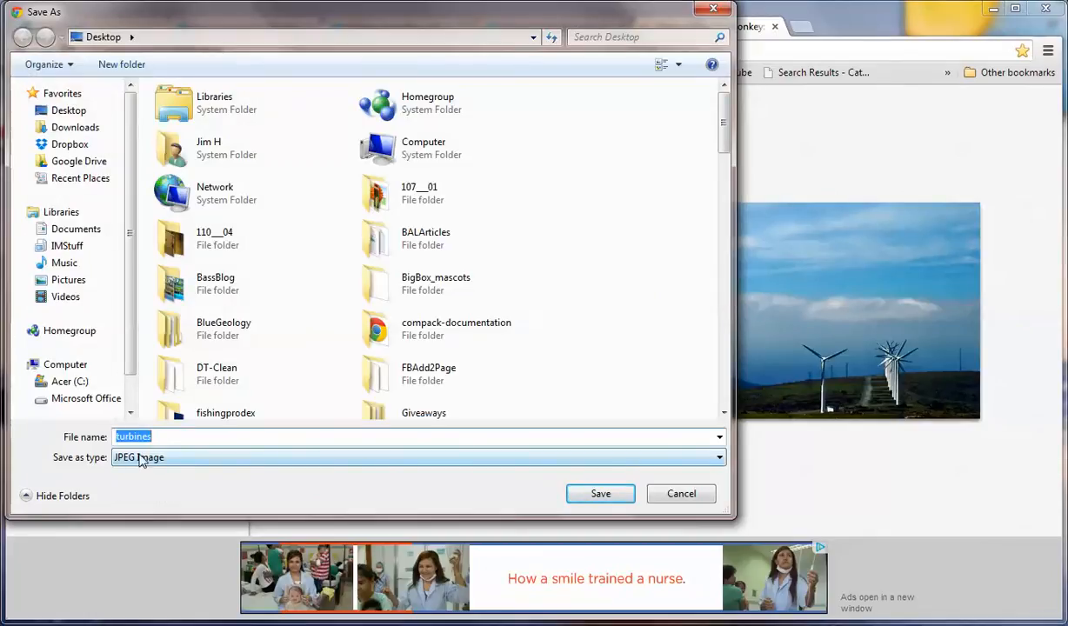
{"action": "mouse_move", "coordinate": [173, 477]}
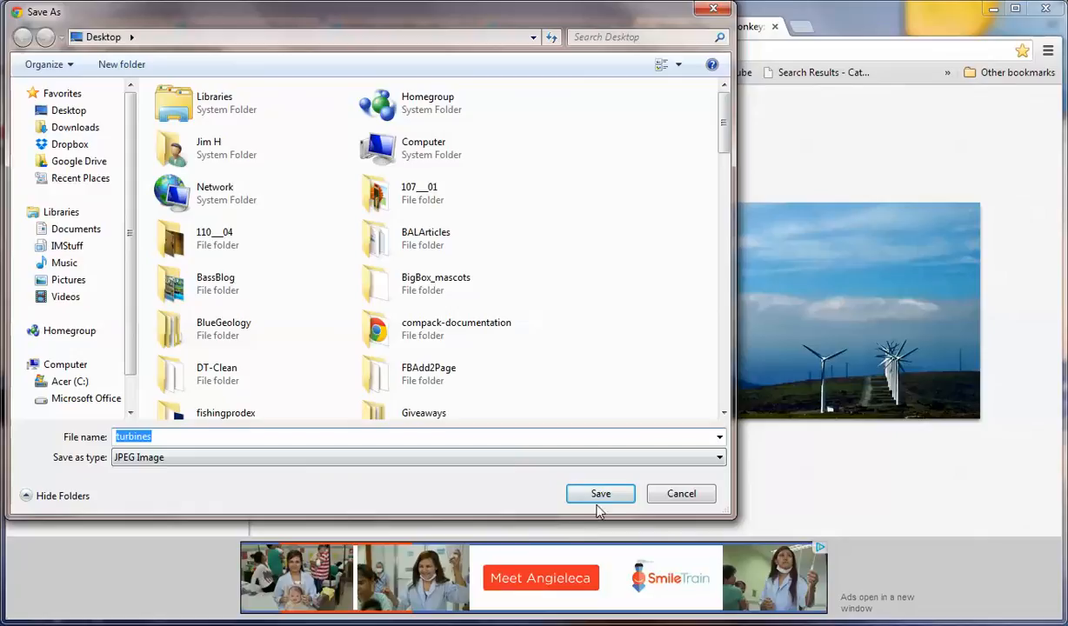
{"action": "left_click", "coordinate": [600, 493]}
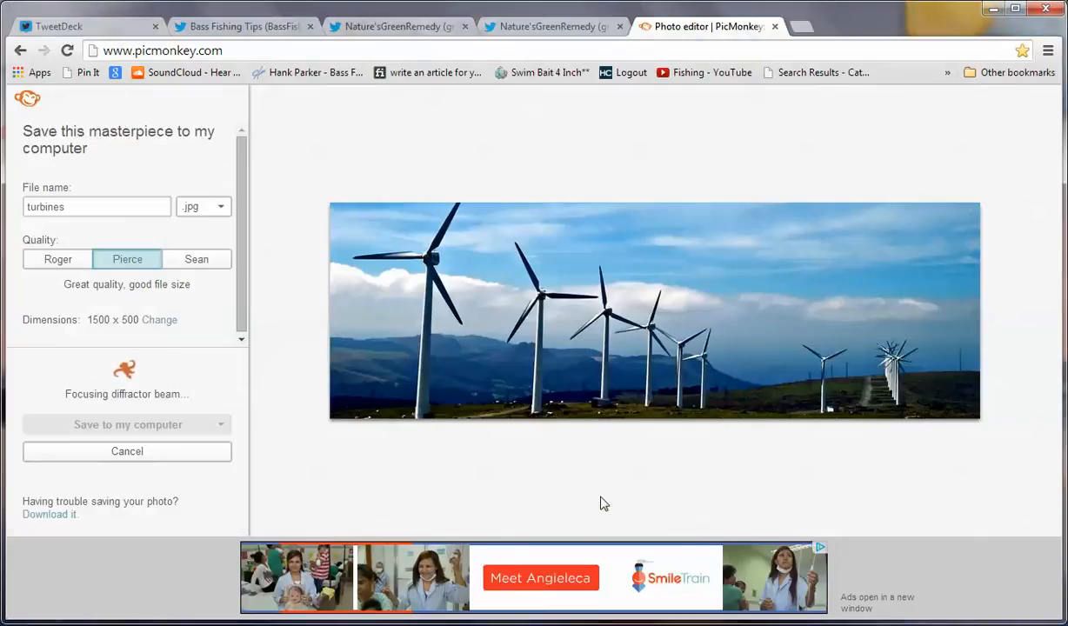
{"action": "left_click", "coordinate": [127, 450]}
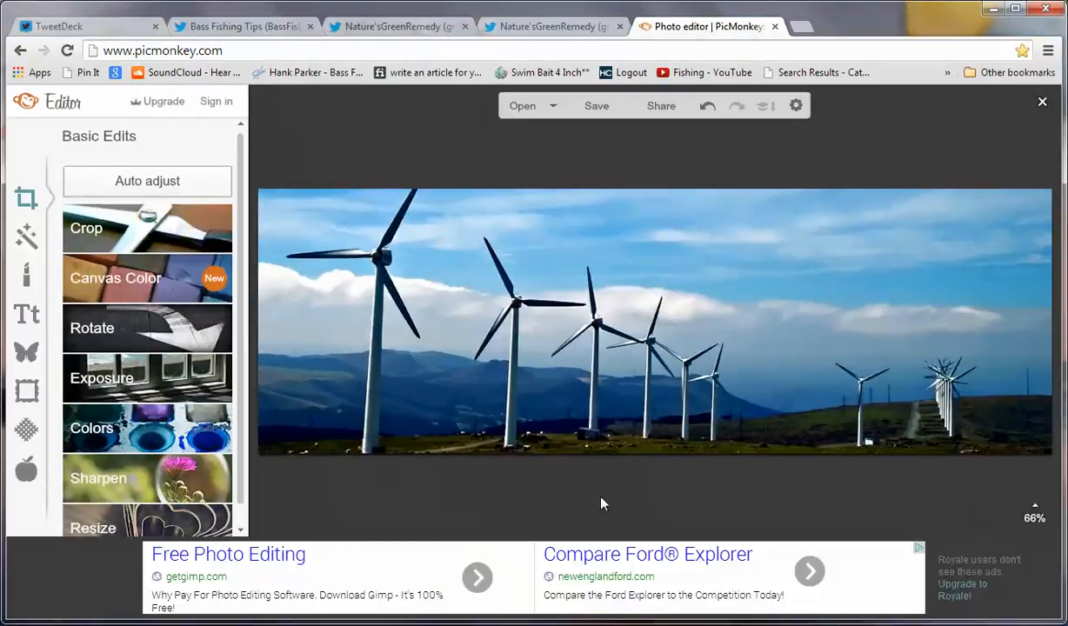
{"action": "left_click", "coordinate": [596, 105]}
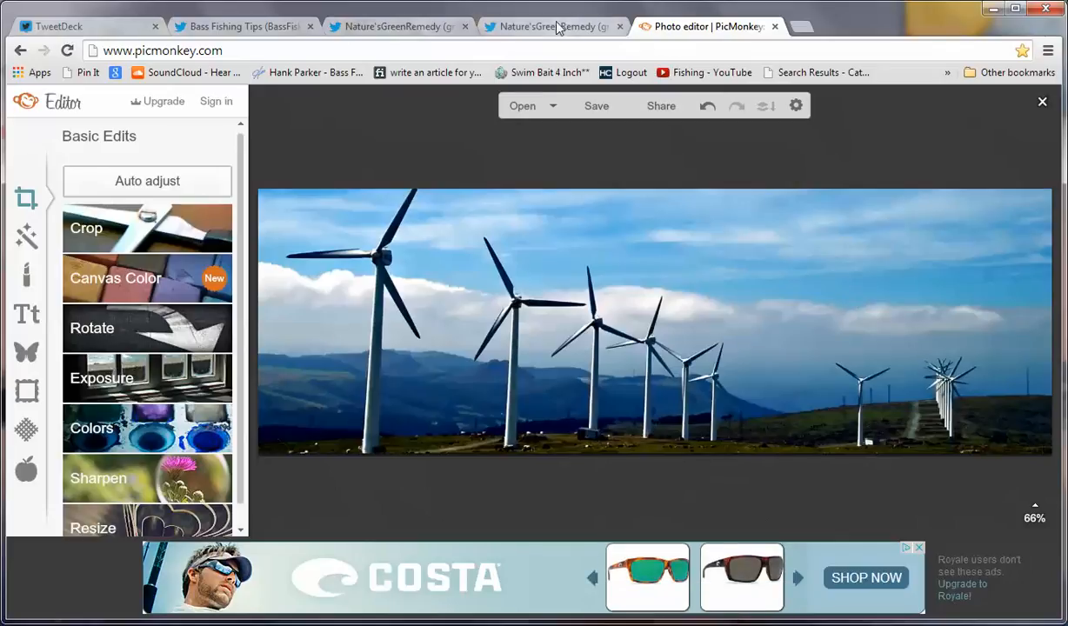
- On the Twitter profile page, start uploading a header photo from the computer
{"action": "left_click", "coordinate": [553, 27]}
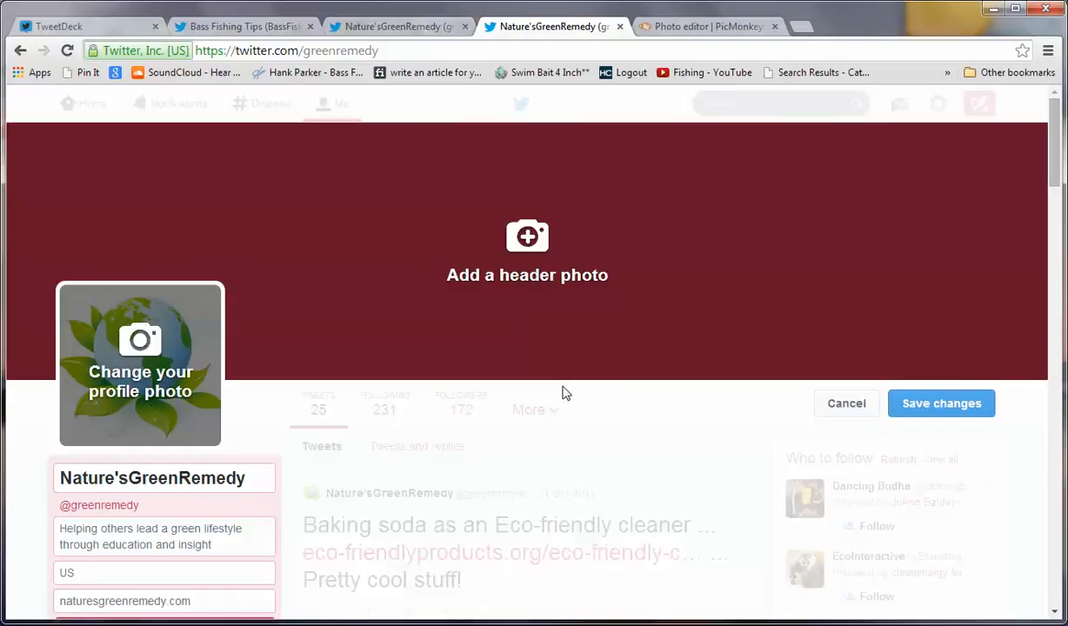
{"action": "mouse_move", "coordinate": [491, 257]}
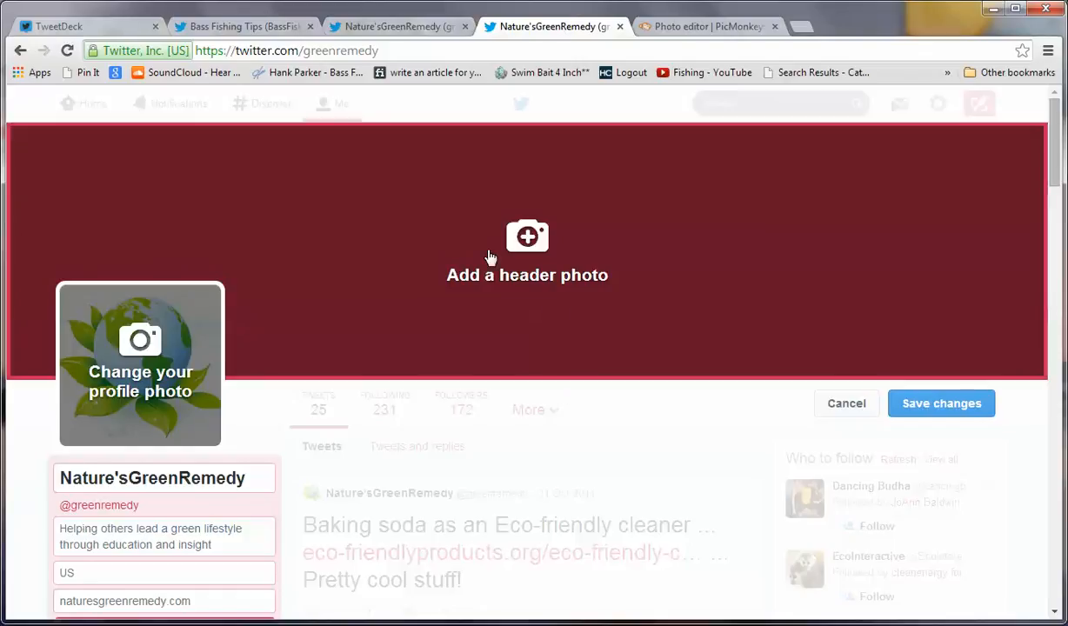
{"action": "mouse_move", "coordinate": [543, 257]}
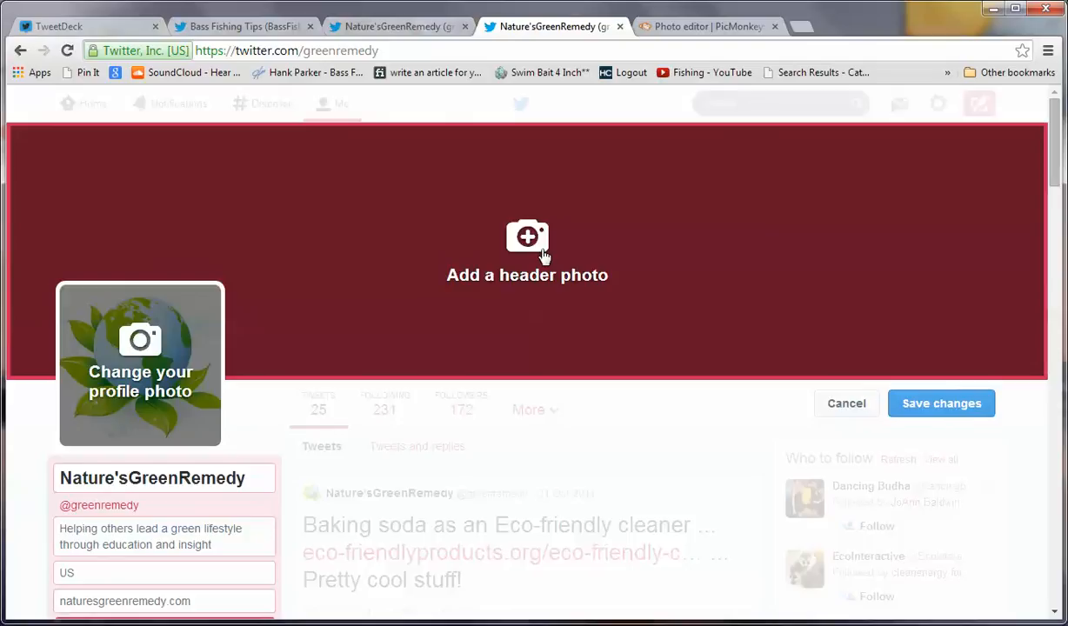
{"action": "left_click", "coordinate": [528, 252]}
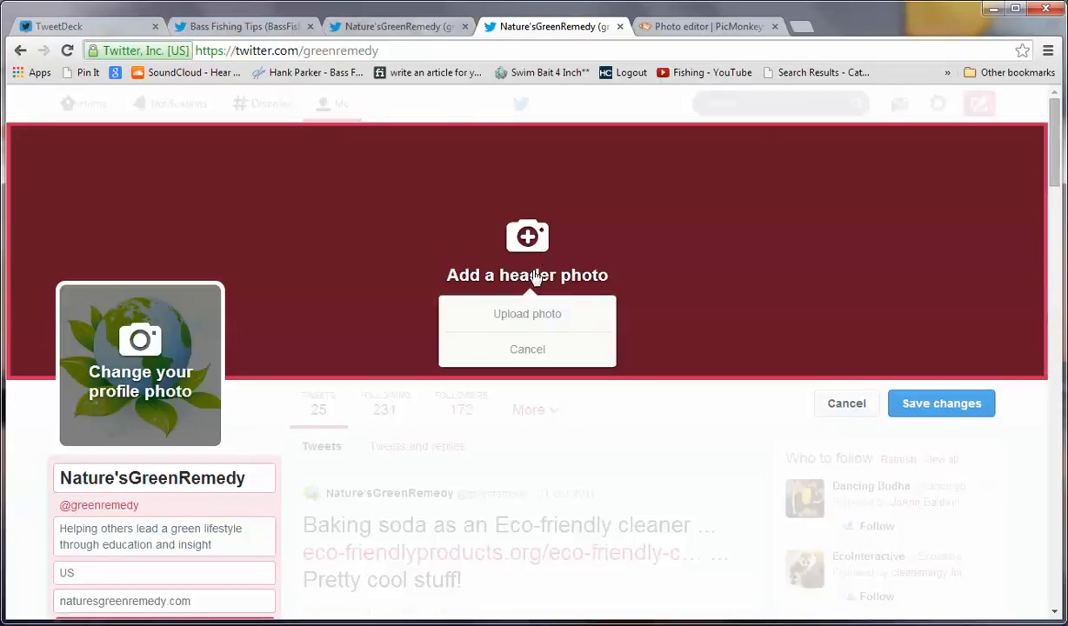
{"action": "mouse_move", "coordinate": [527, 314]}
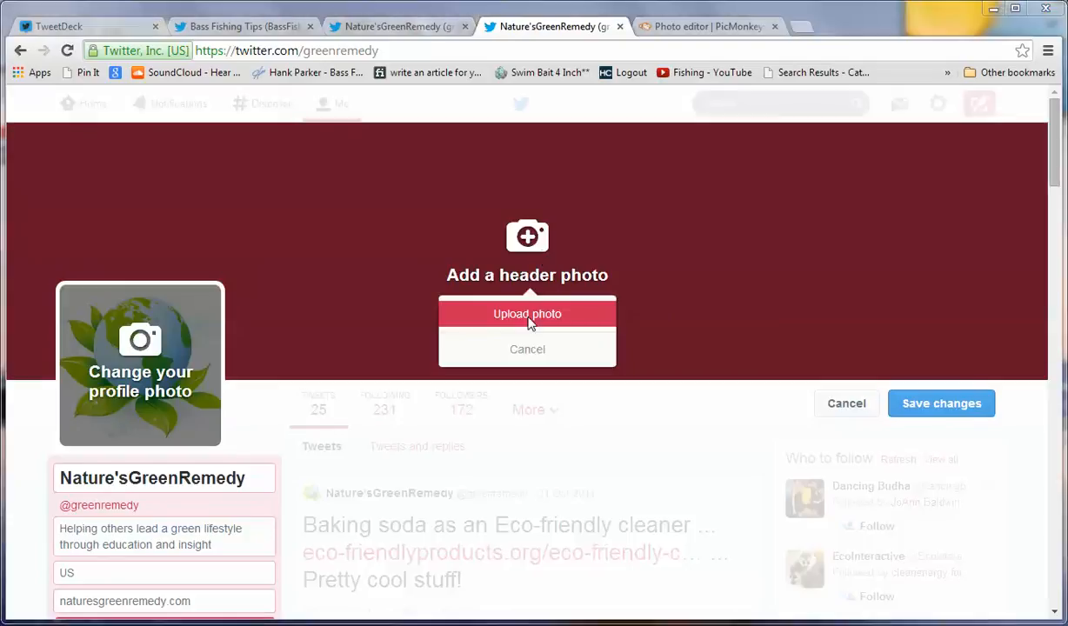
{"action": "left_click", "coordinate": [527, 314]}
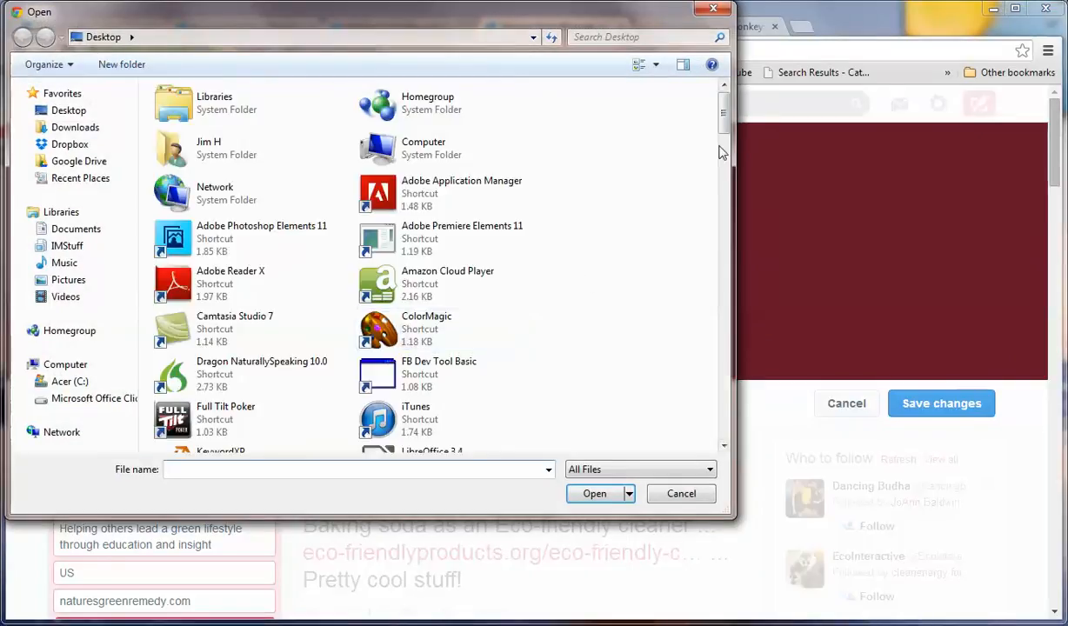
- Select the turbines image from the Desktop list and open it
{"action": "scroll", "scroll_direction": "down", "scroll_amount": 3}
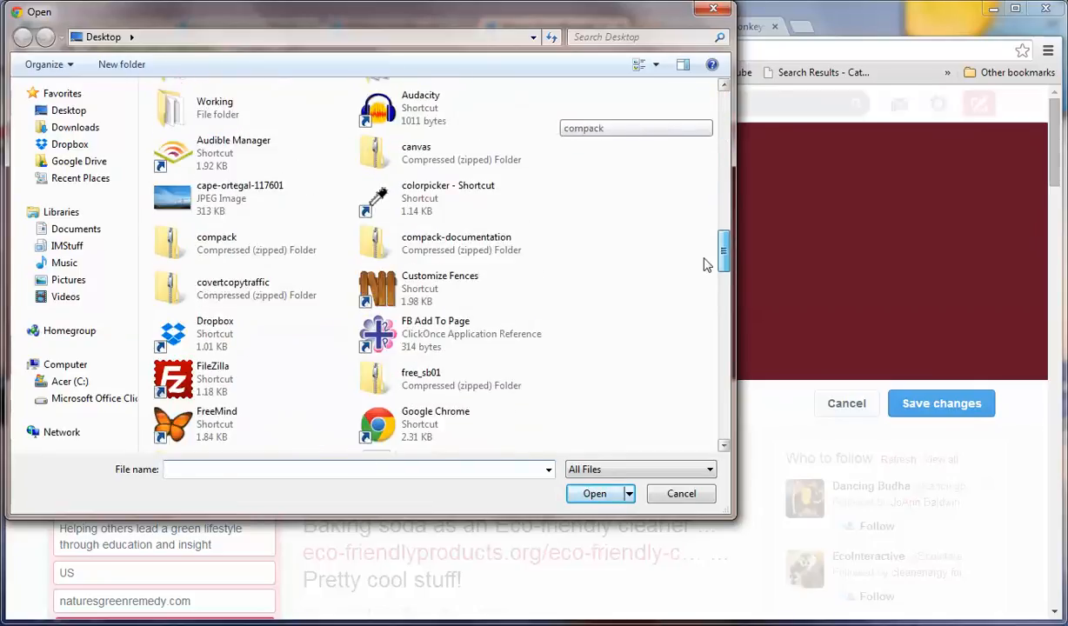
{"action": "scroll", "scroll_direction": "down", "scroll_amount": 3}
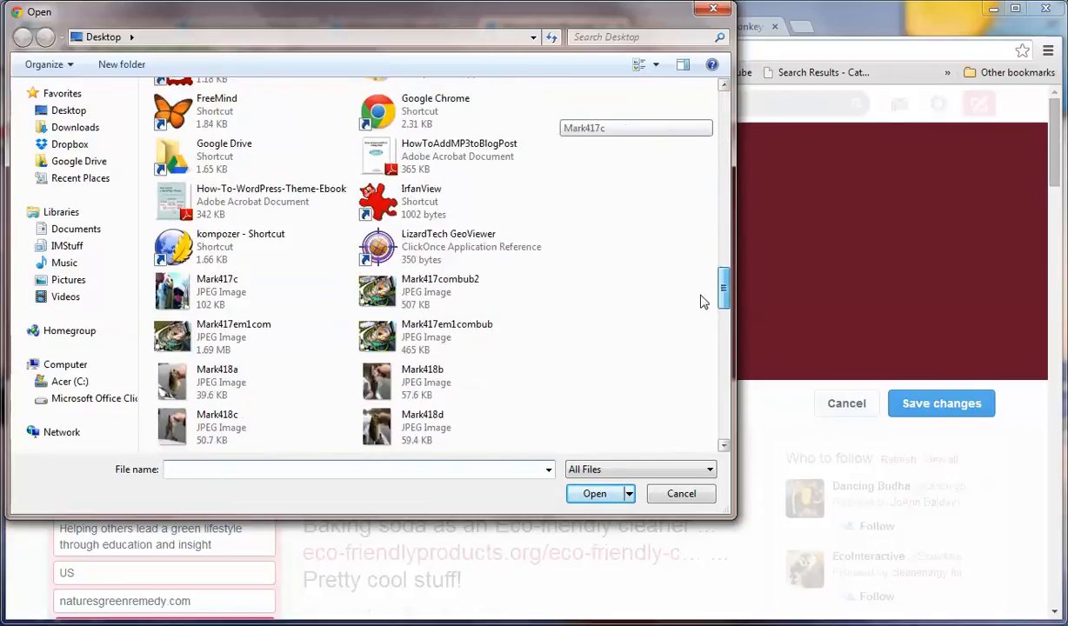
{"action": "scroll", "scroll_direction": "up", "scroll_amount": 3}
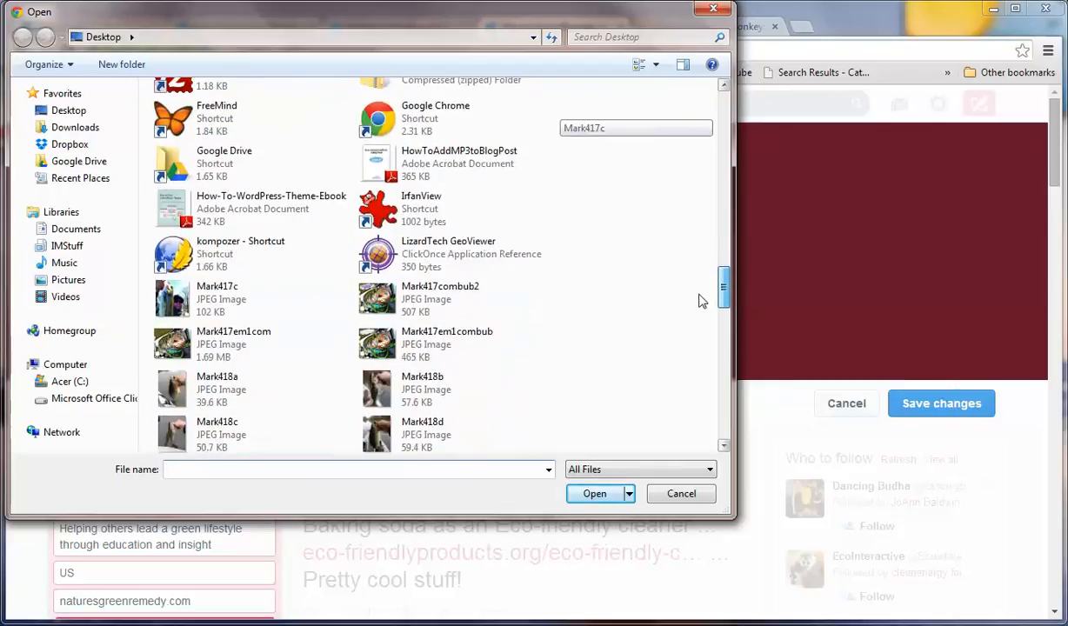
{"action": "scroll", "scroll_direction": "down", "scroll_amount": 3}
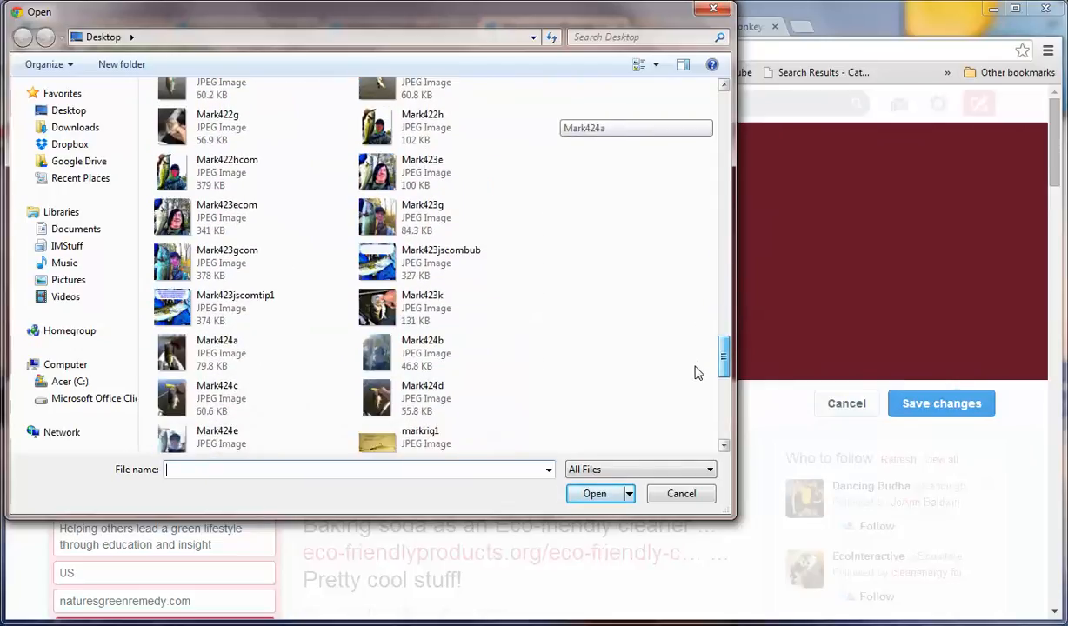
{"action": "scroll", "scroll_direction": "down", "scroll_amount": 3}
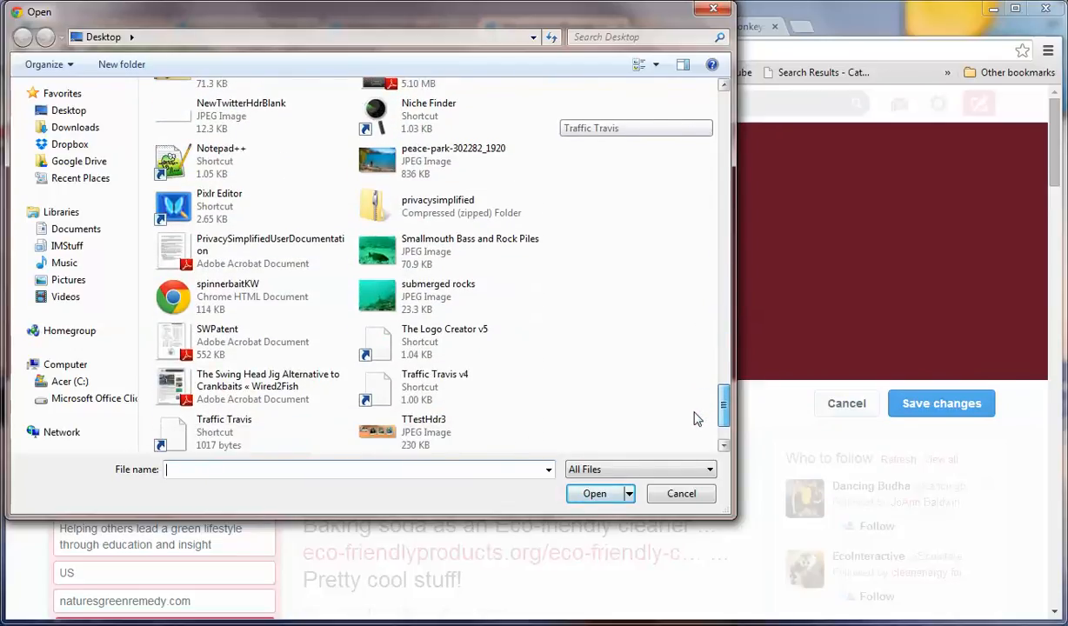
{"action": "scroll", "scroll_direction": "down", "scroll_amount": 3}
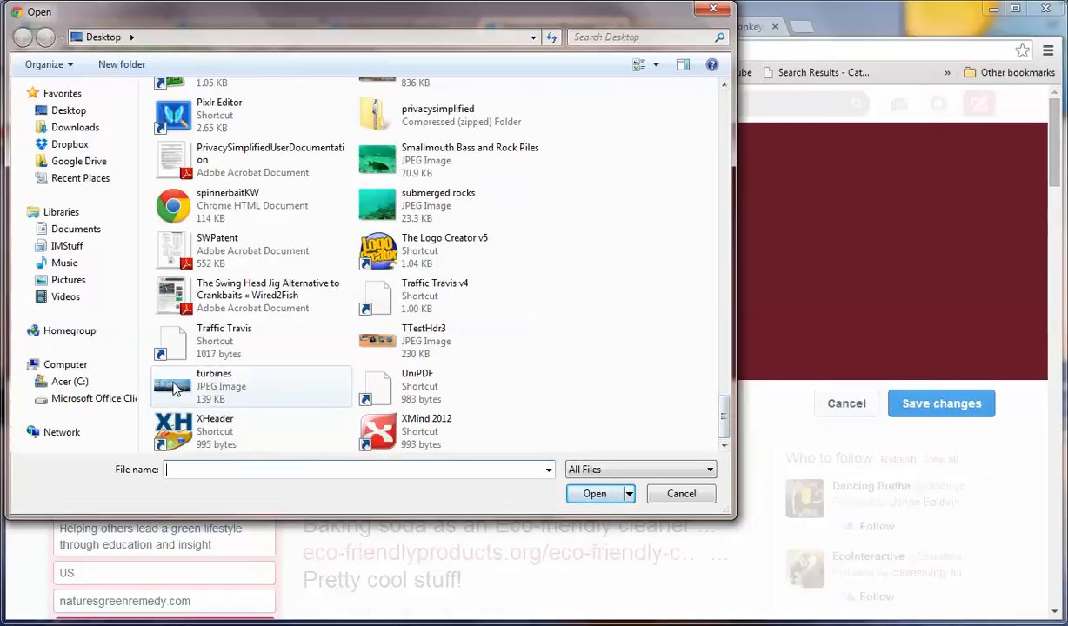
{"action": "left_click", "coordinate": [251, 386]}
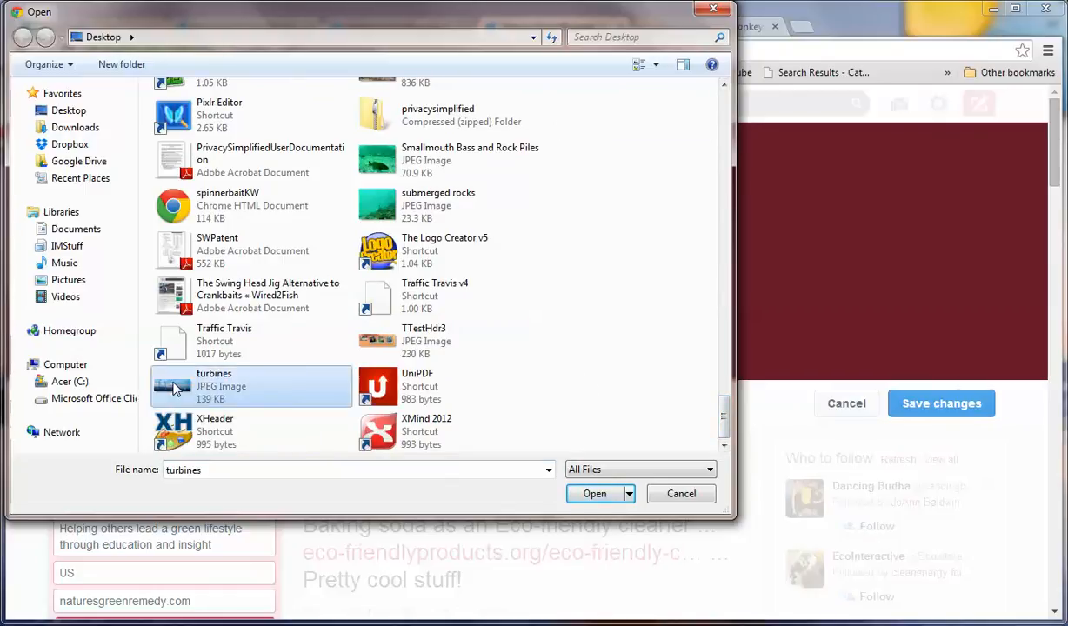
{"action": "mouse_move", "coordinate": [561, 486]}
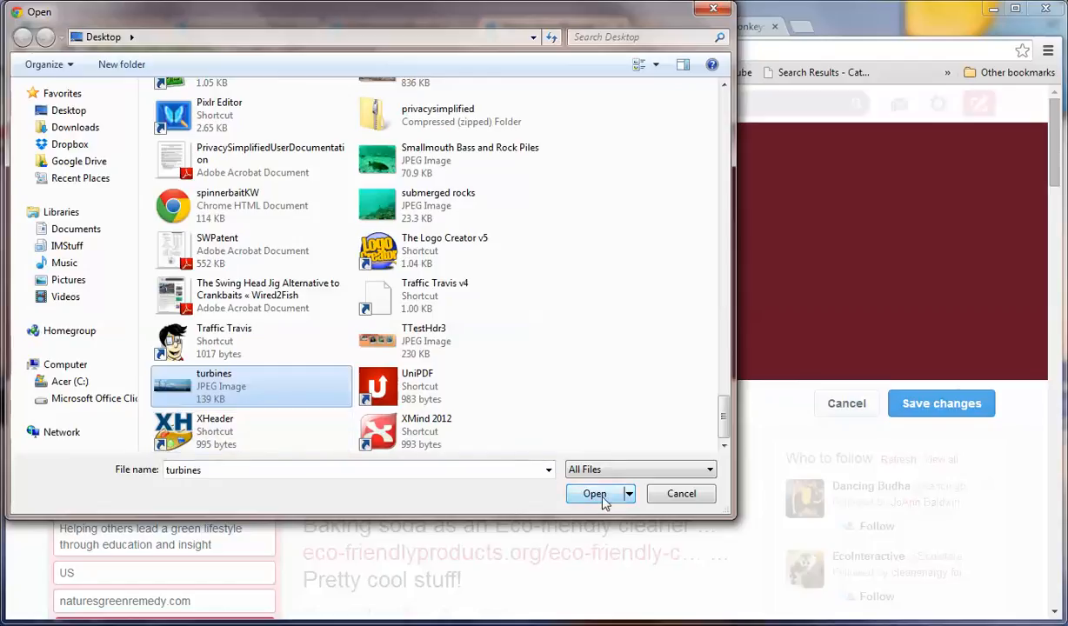
{"action": "mouse_move", "coordinate": [206, 402]}
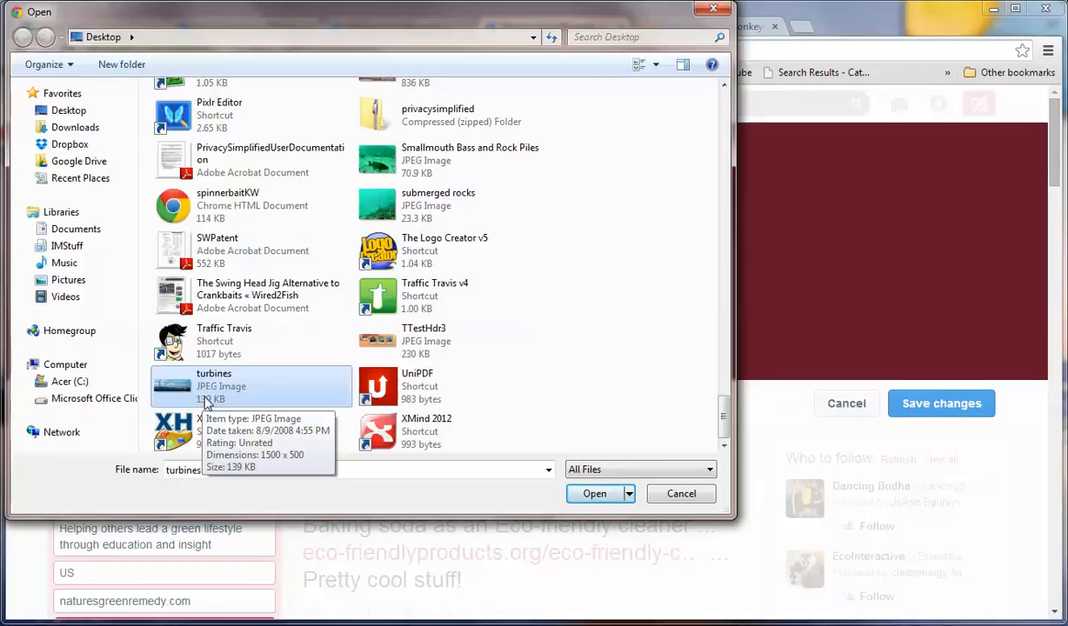
{"action": "left_click", "coordinate": [595, 493]}
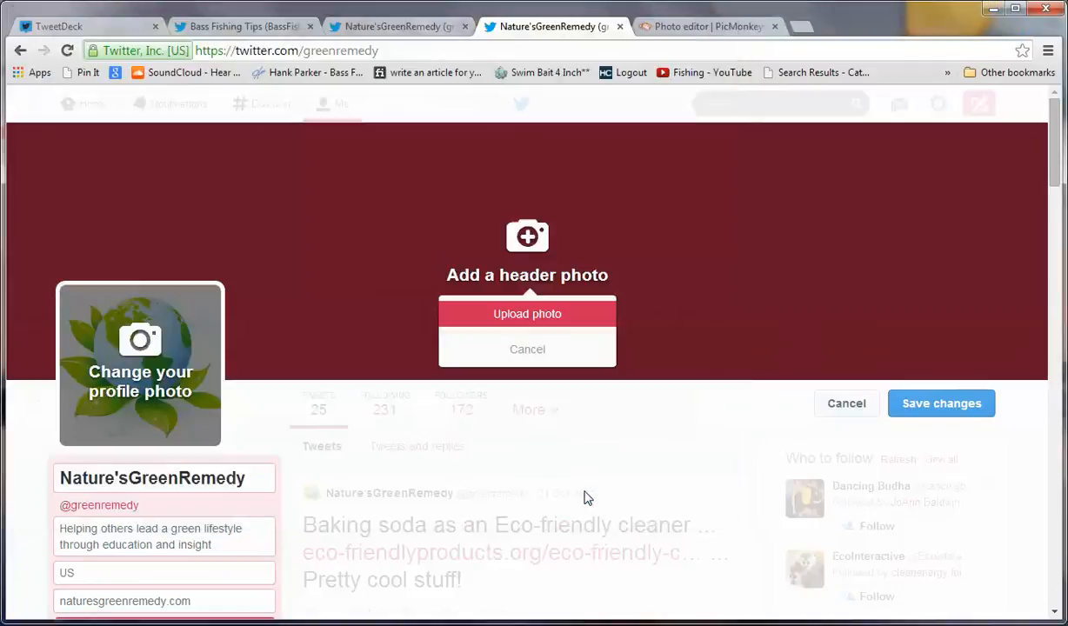
- Enlarge the header photo slightly, apply the position and scale, and save the profile
{"action": "left_click", "coordinate": [527, 314]}
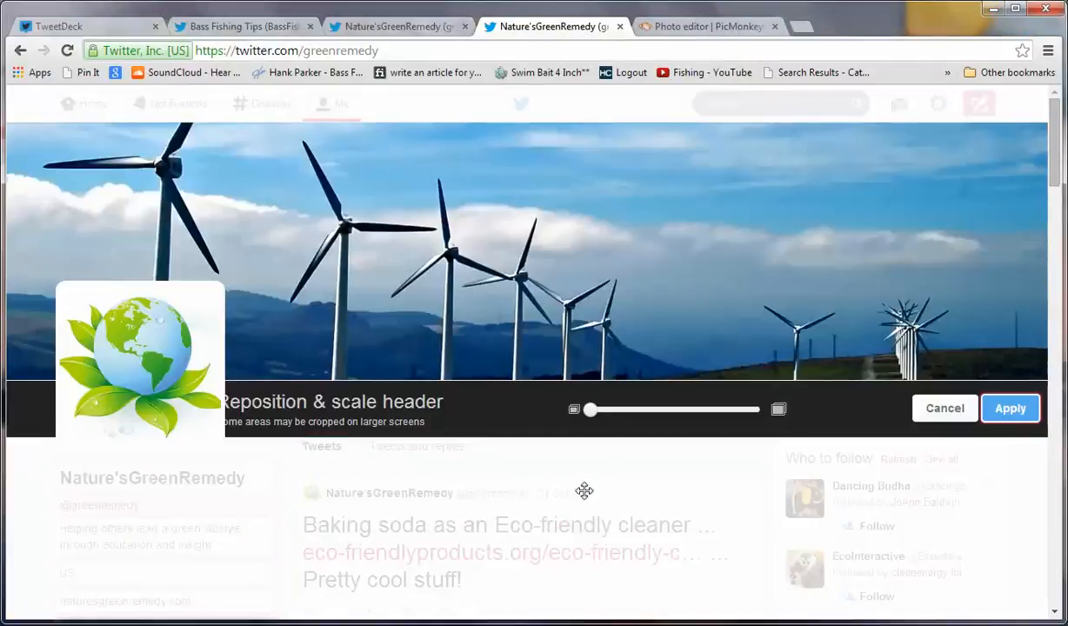
{"action": "left_click_drag", "start_coordinate": [590, 409], "coordinate": [602, 409]}
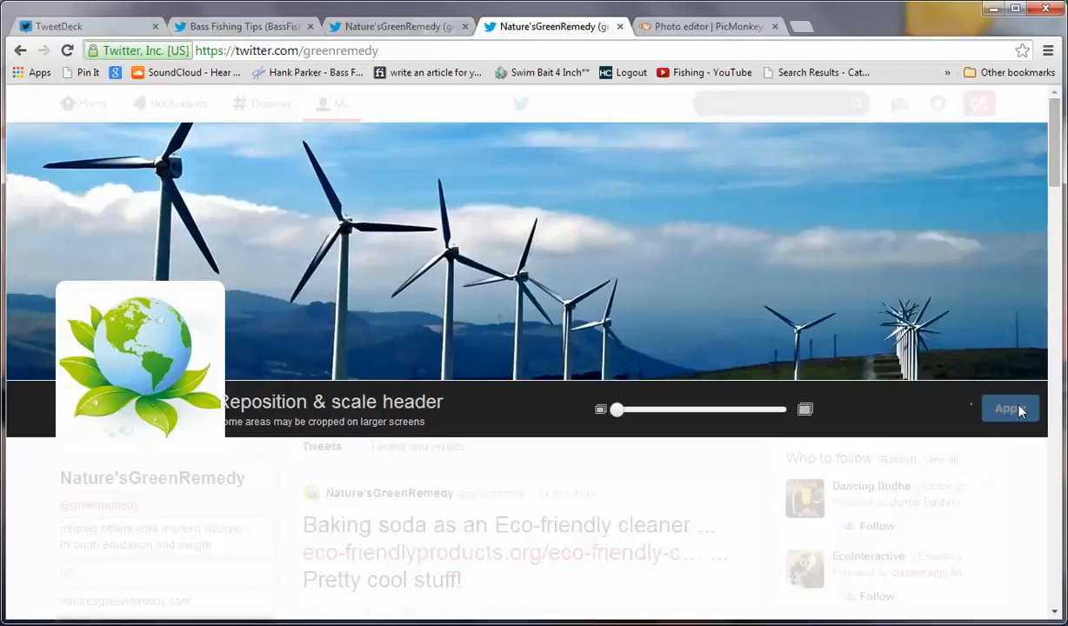
{"action": "left_click", "coordinate": [1007, 409]}
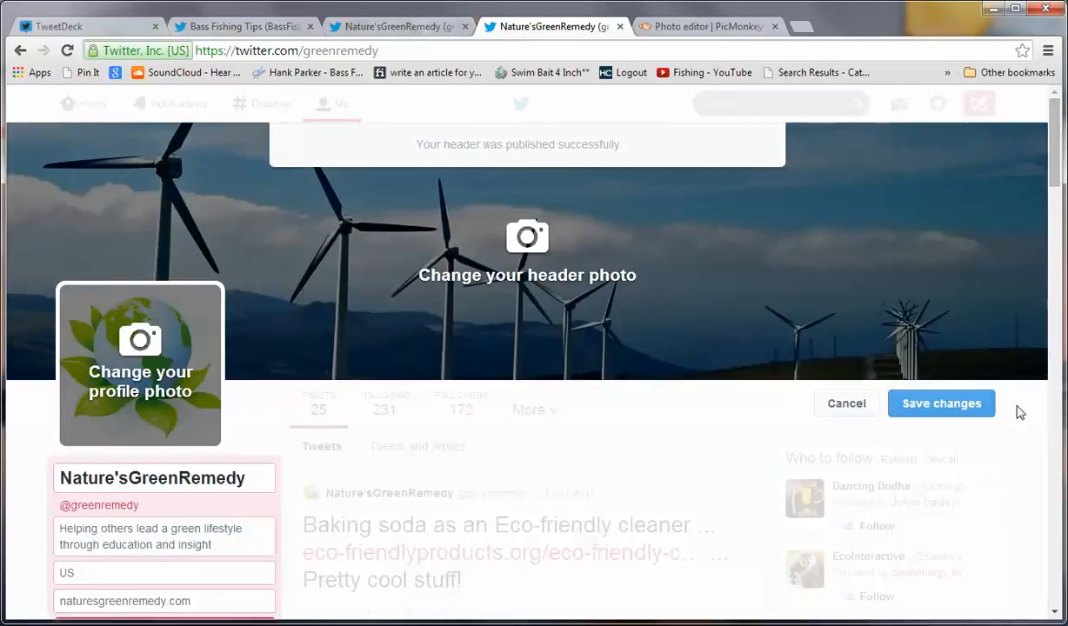
{"action": "left_click", "coordinate": [941, 403]}
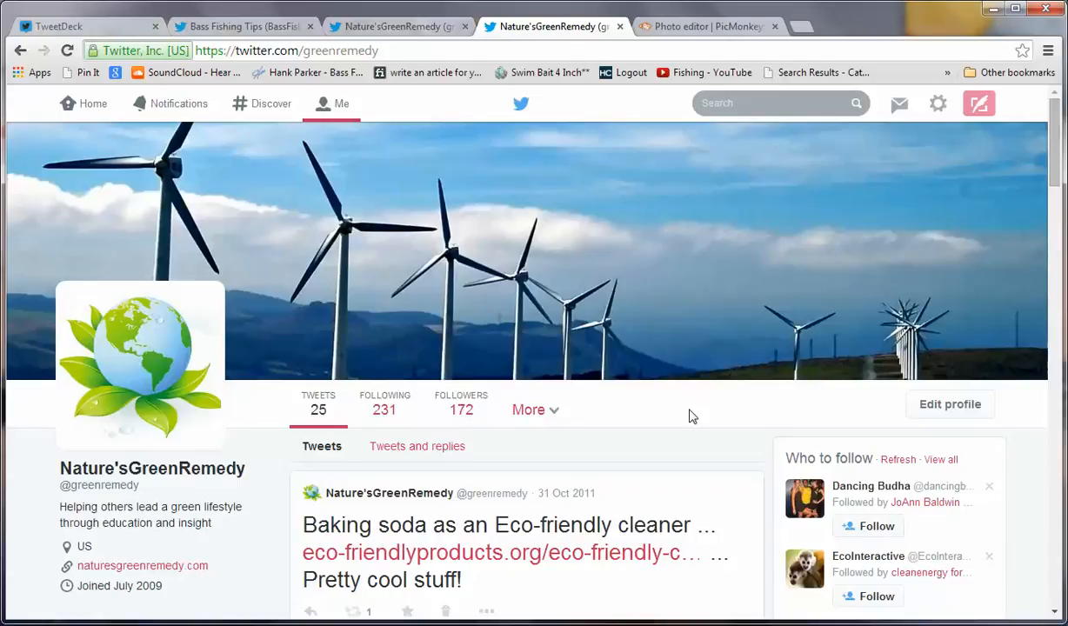
{"action": "mouse_move", "coordinate": [608, 237]}
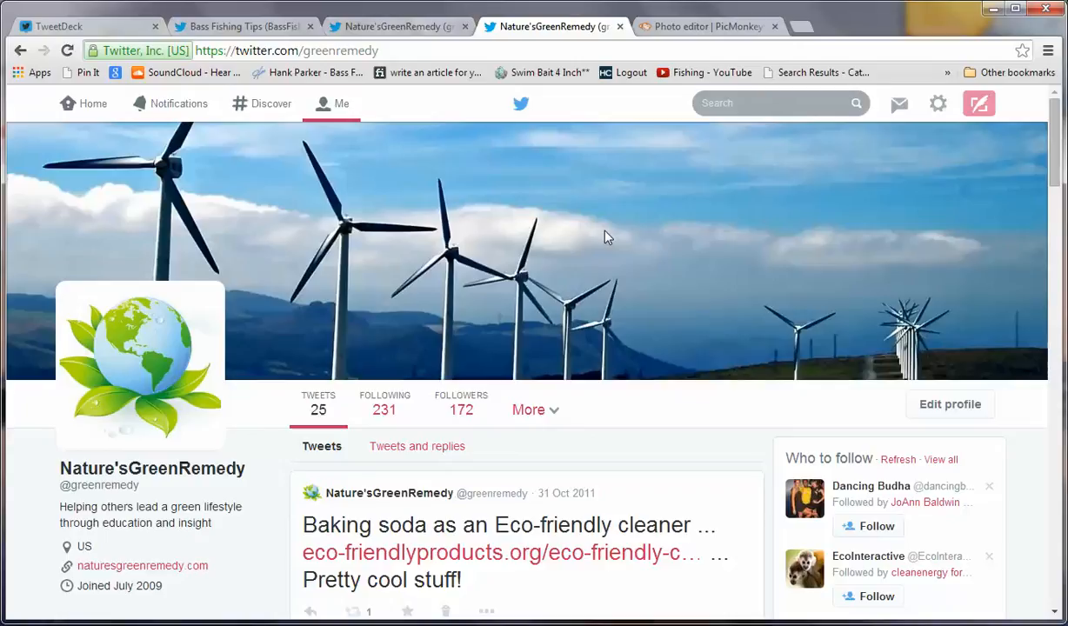
{"action": "mouse_move", "coordinate": [161, 338]}
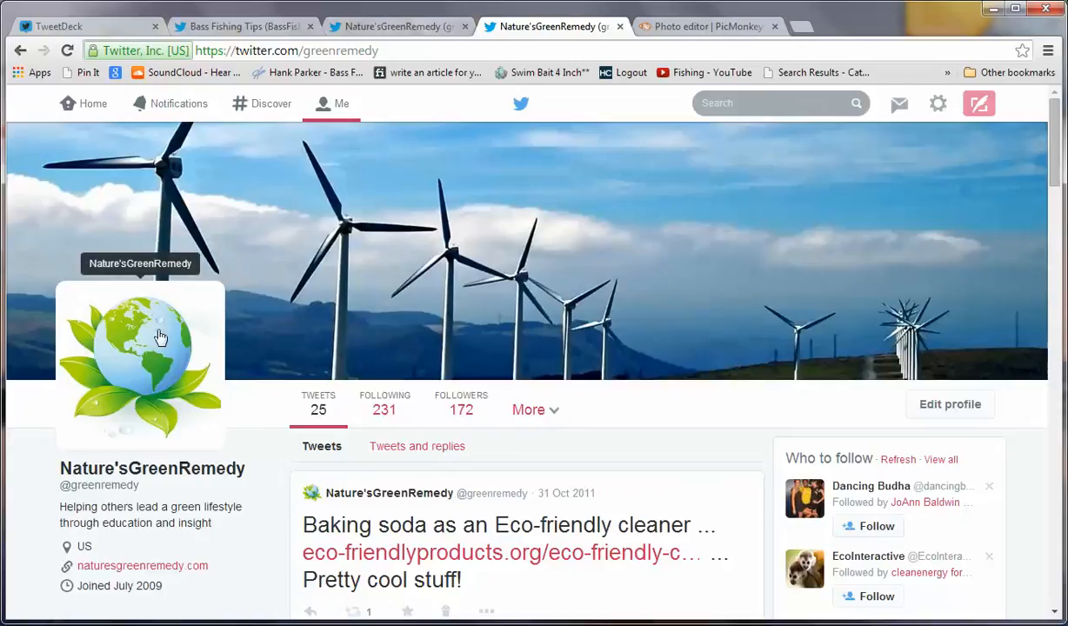
{"action": "mouse_move", "coordinate": [160, 339]}
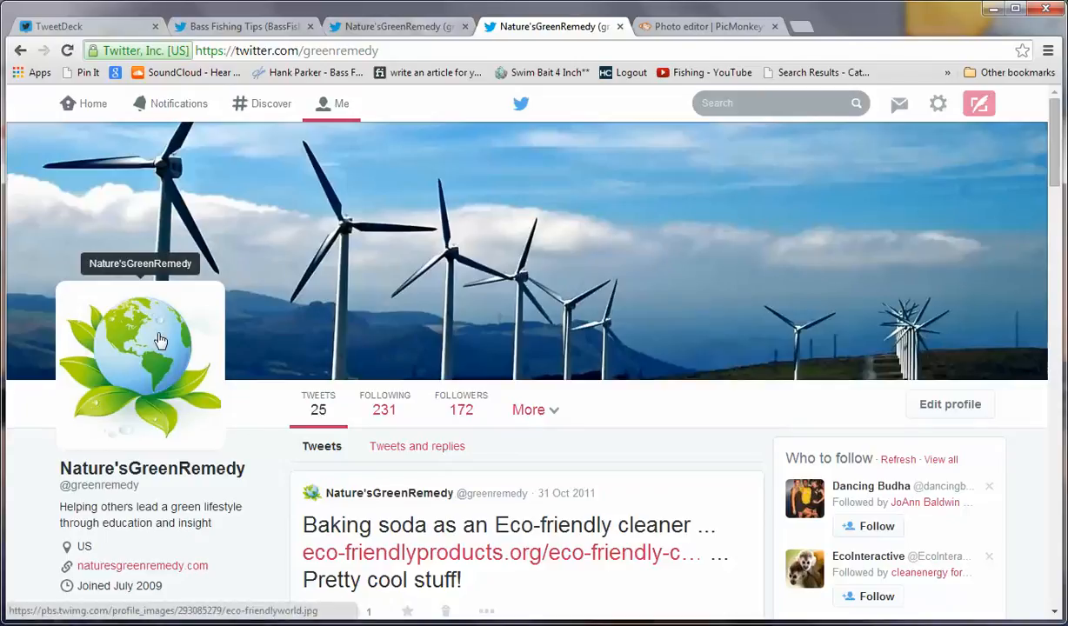
{"action": "mouse_move", "coordinate": [255, 33]}
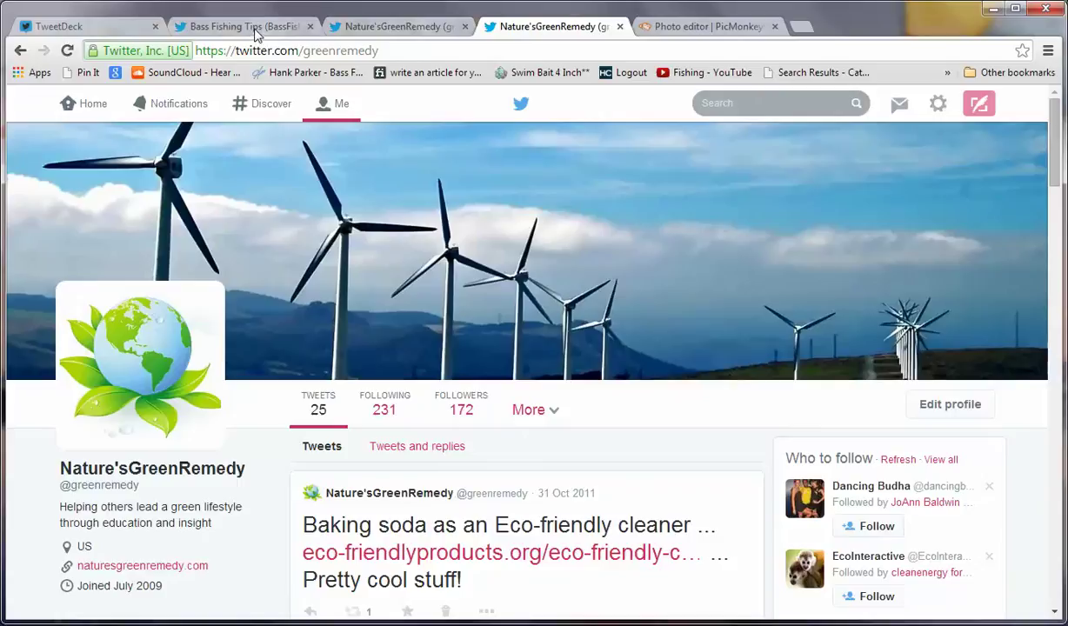
- Switch to the Bass Fishing Tips profile tab
{"action": "left_click", "coordinate": [243, 26]}
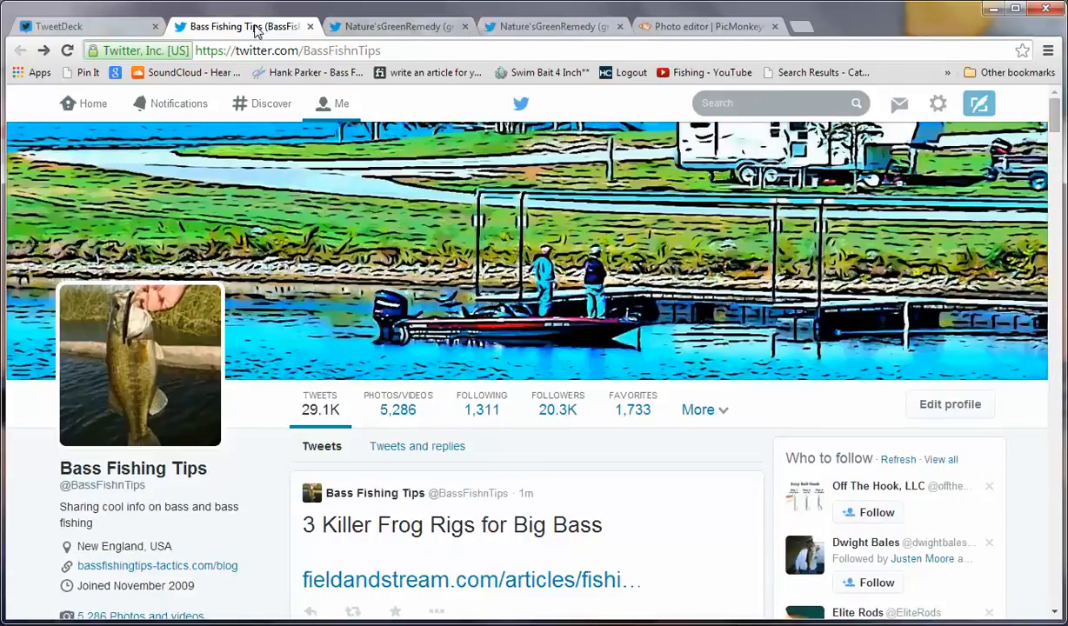
{"action": "mouse_move", "coordinate": [579, 248]}
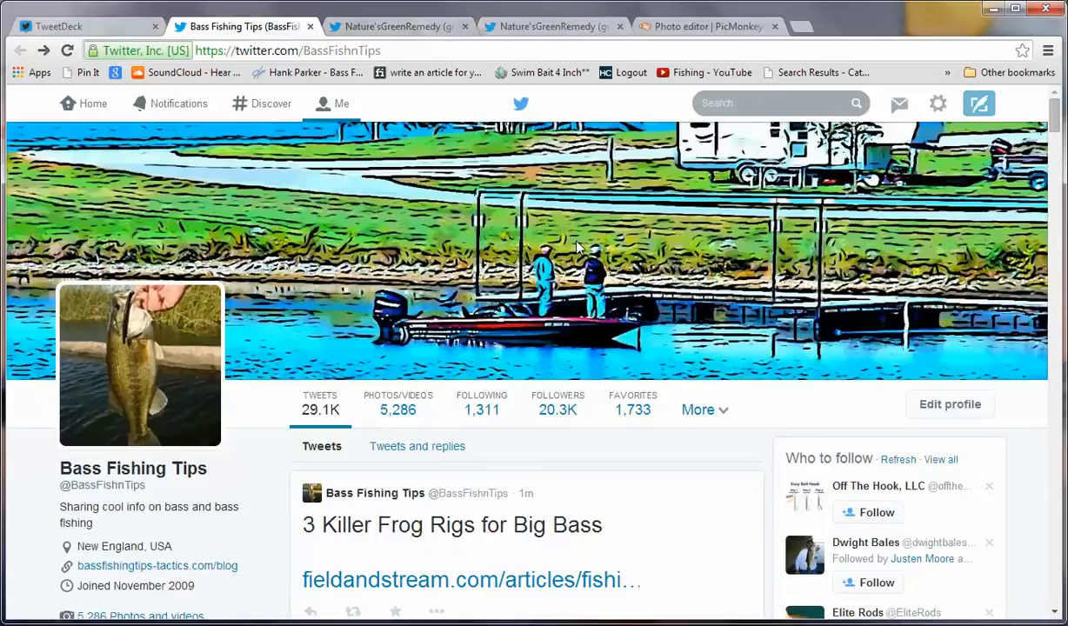
{"action": "mouse_move", "coordinate": [139, 339]}
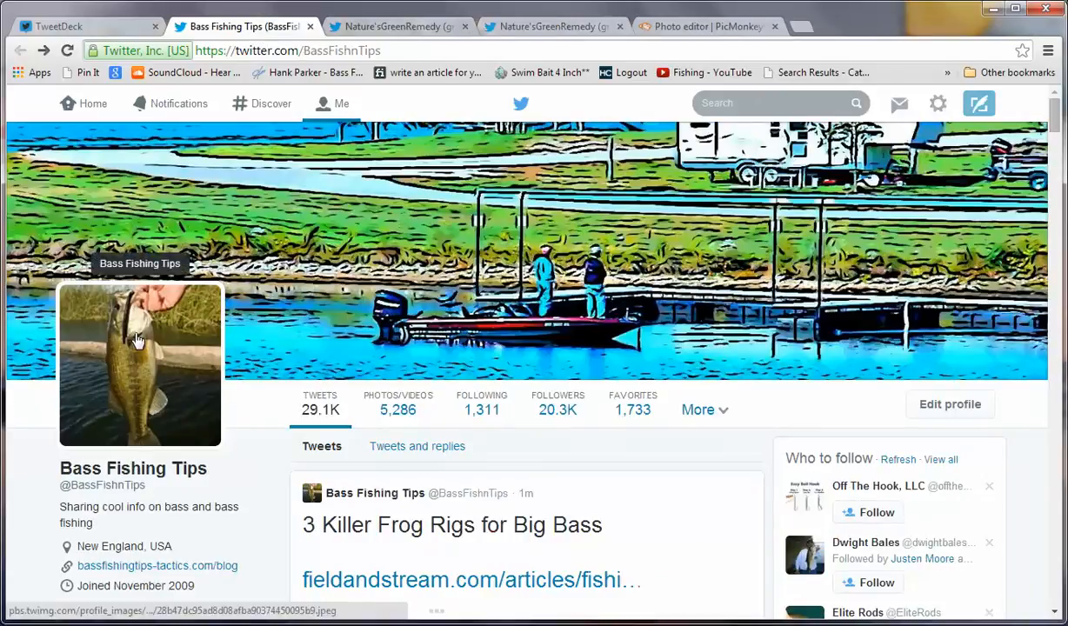
{"action": "mouse_move", "coordinate": [453, 245]}
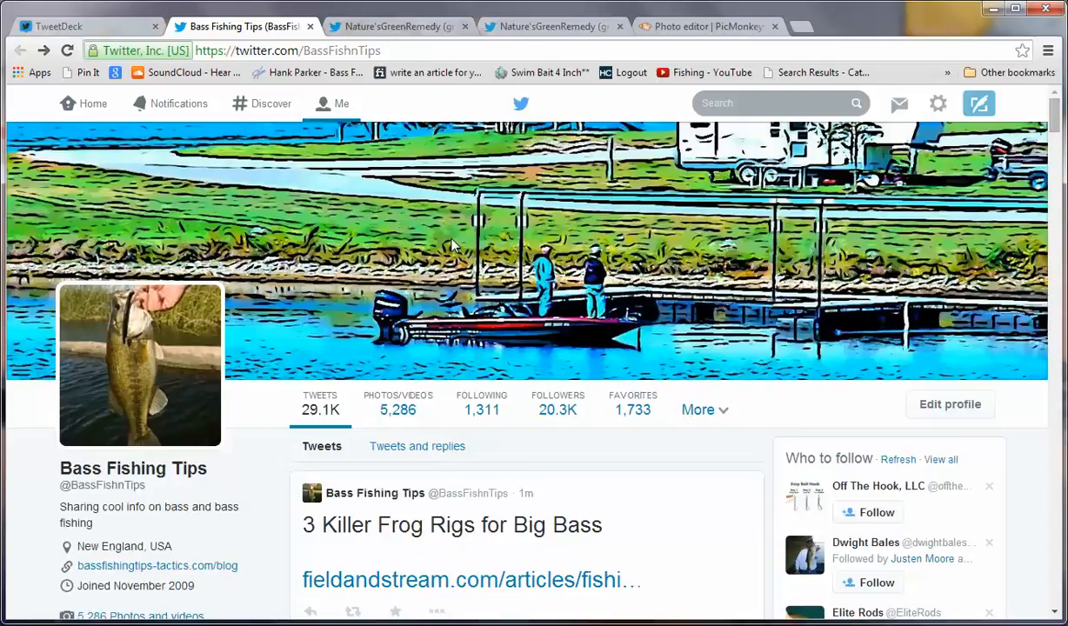
{"action": "mouse_move", "coordinate": [842, 148]}
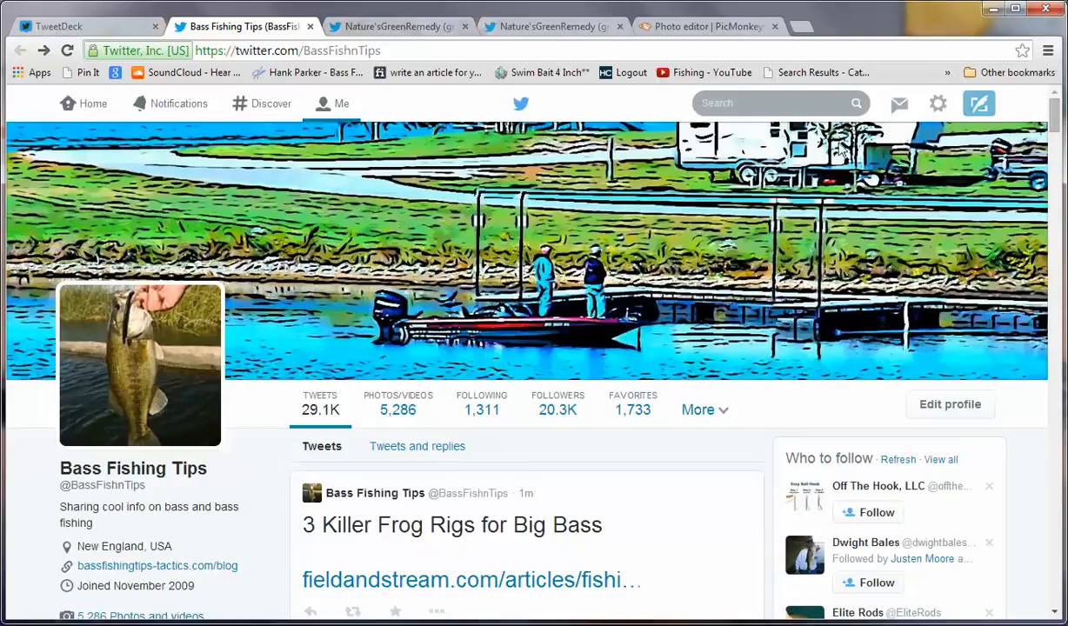